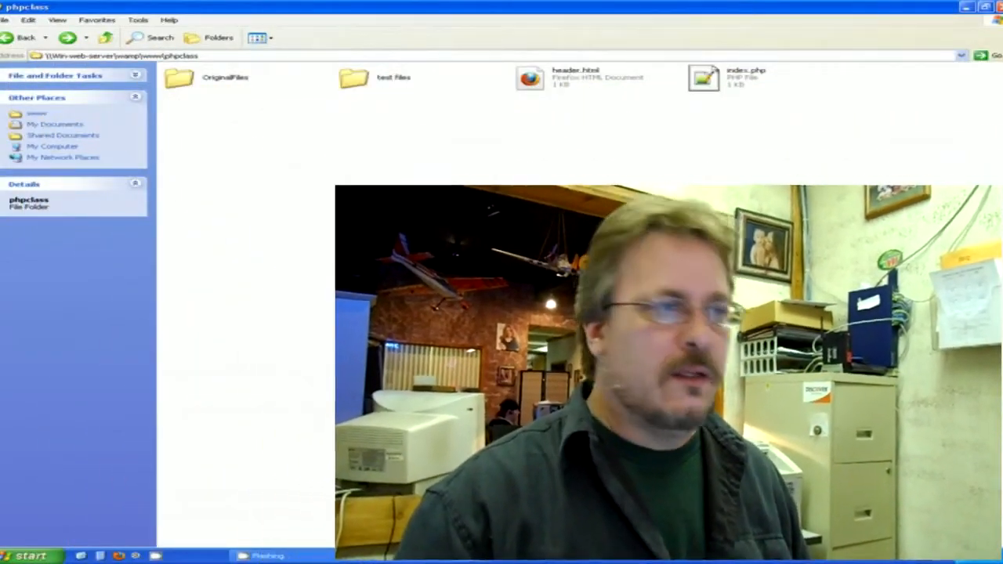
- Bring up the file actions for header.html in the phpclass folder
{"action": "right_click", "coordinate": [577, 77]}
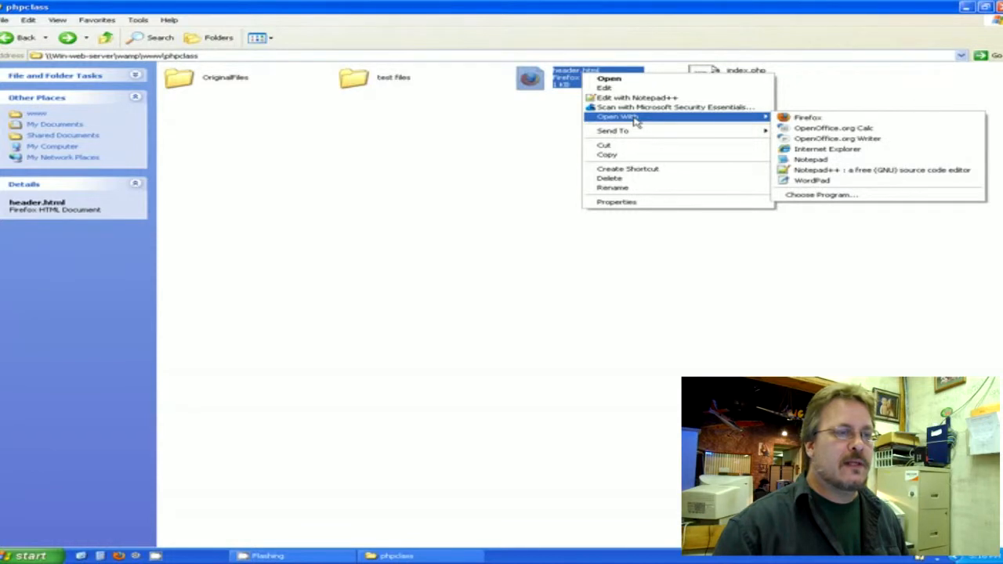
{"action": "mouse_move", "coordinate": [881, 169]}
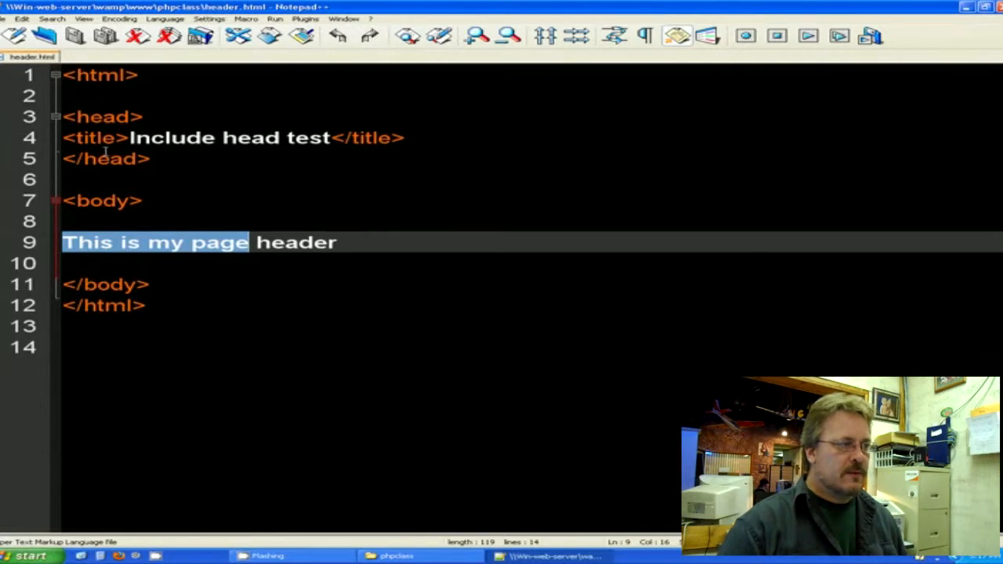
{"action": "mouse_move", "coordinate": [129, 106]}
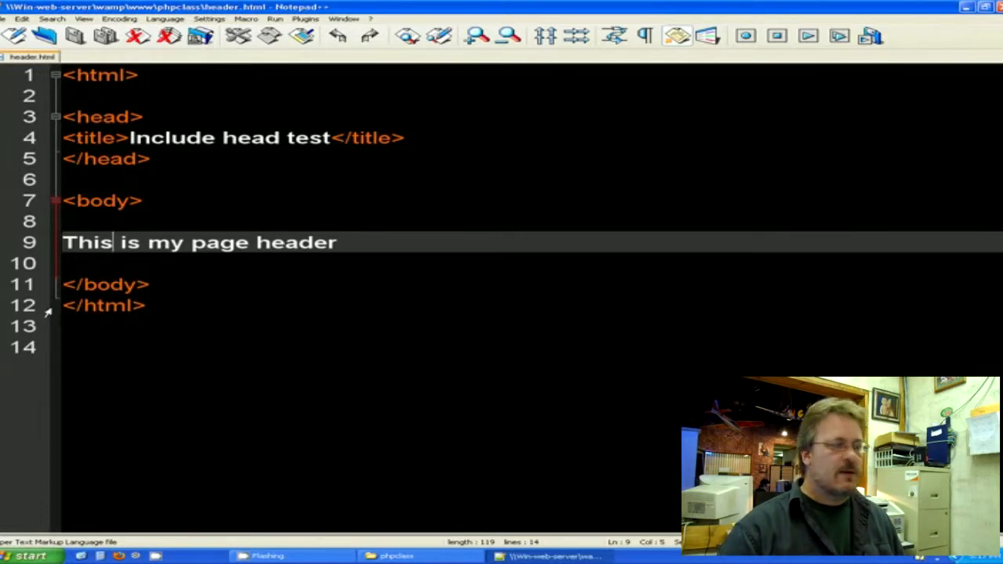
{"action": "mouse_move", "coordinate": [520, 483]}
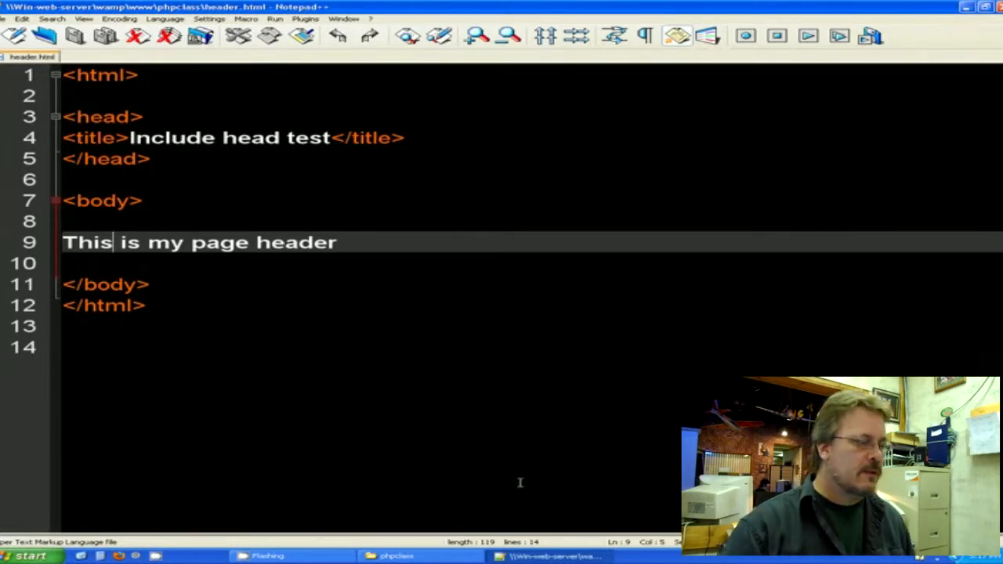
- Create a new text document named include.php in phpclass and open it in Notepad++
{"action": "left_click", "coordinate": [423, 555]}
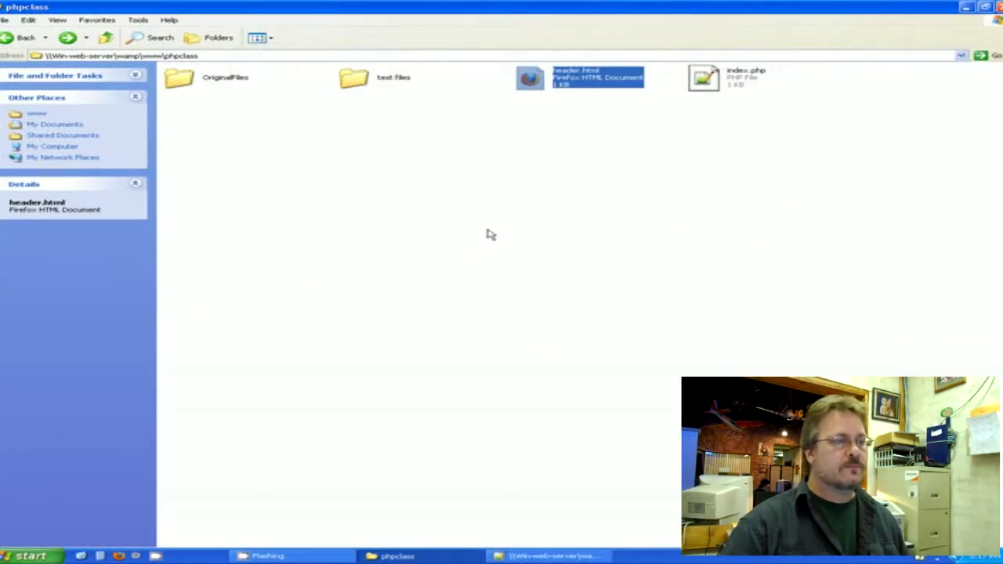
{"action": "right_click", "coordinate": [493, 235]}
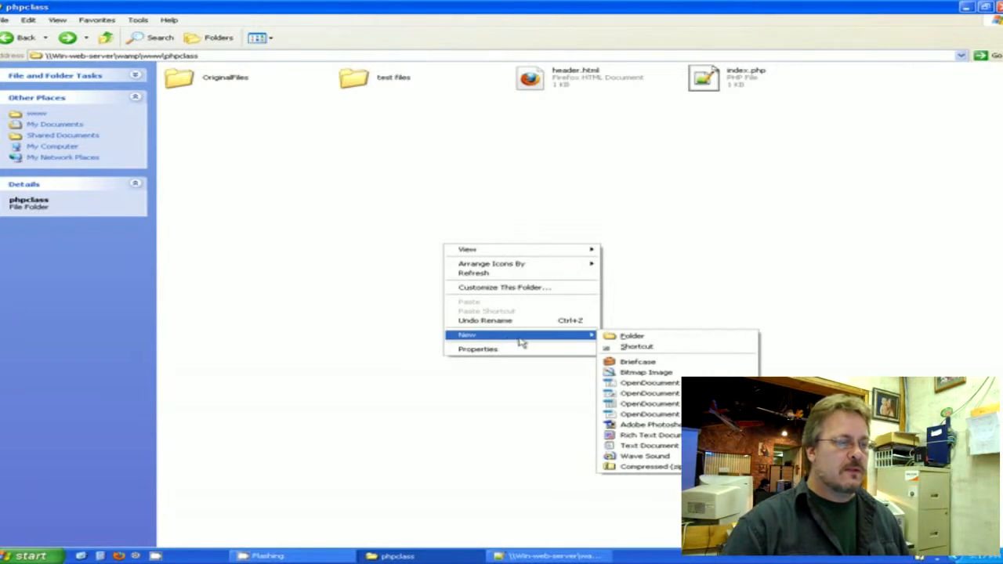
{"action": "left_click", "coordinate": [649, 445]}
{"action": "type", "text": "include."}
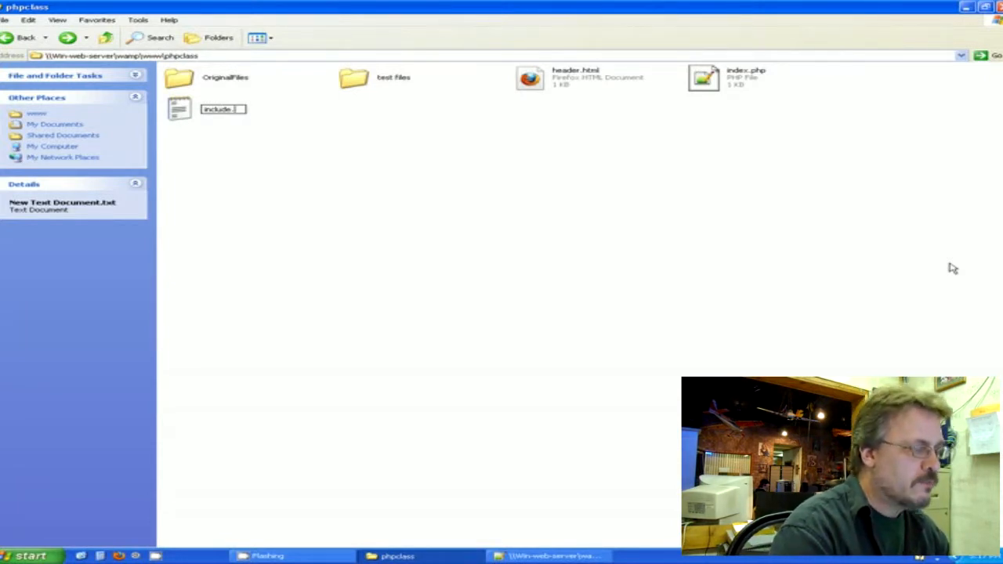
{"action": "type", "text": "php"}
{"action": "key", "text": "Return"}
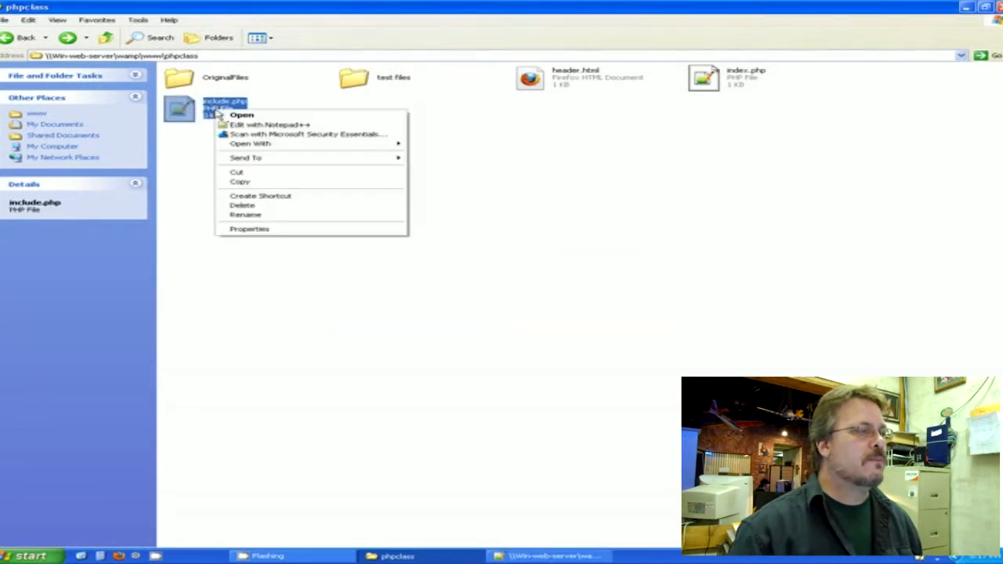
{"action": "left_click", "coordinate": [270, 125]}
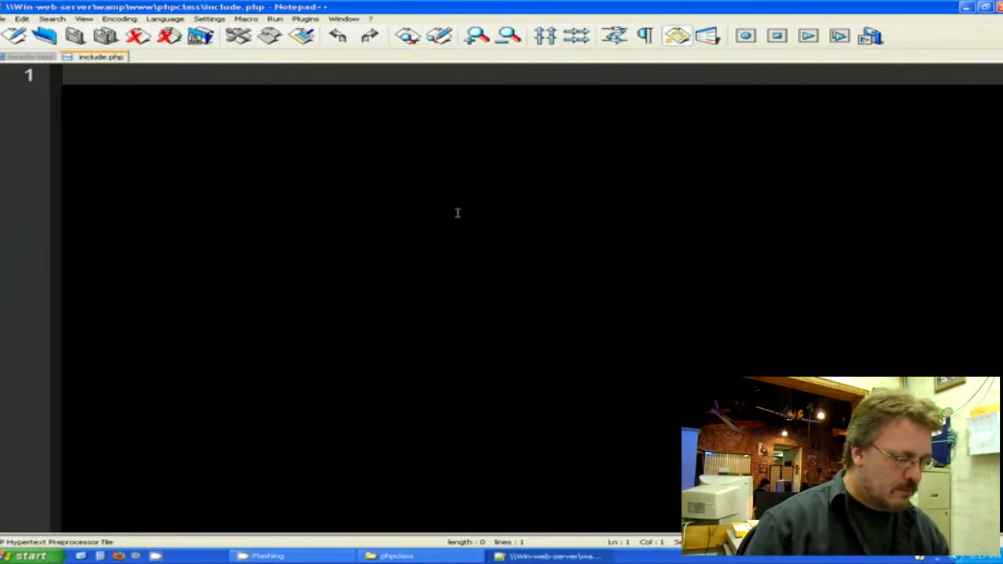
{"action": "mouse_move", "coordinate": [902, 160]}
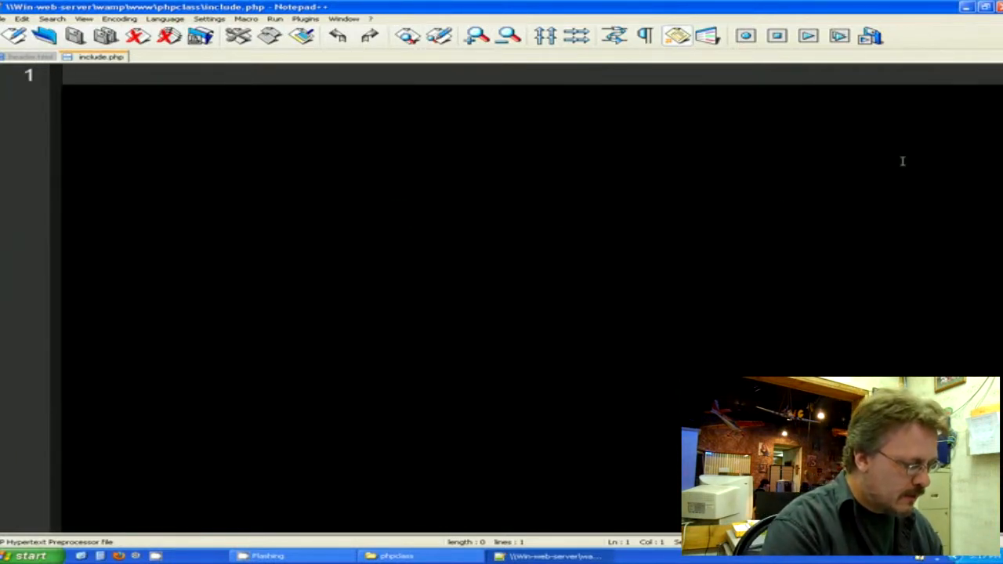
- Start a PHP block in include.php with include 'header.html';
{"action": "type", "text": "<"}
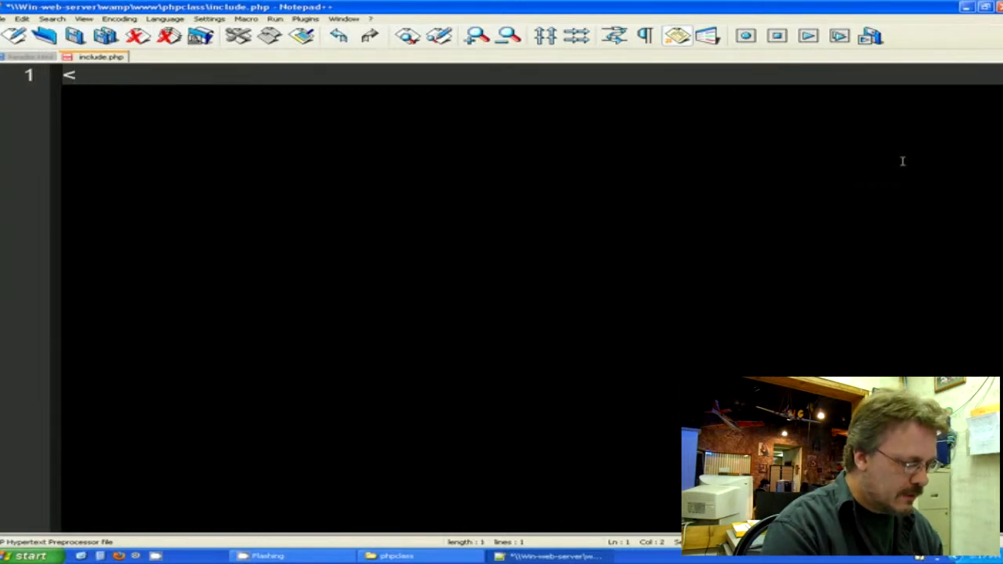
{"action": "type", "text": "?php"}
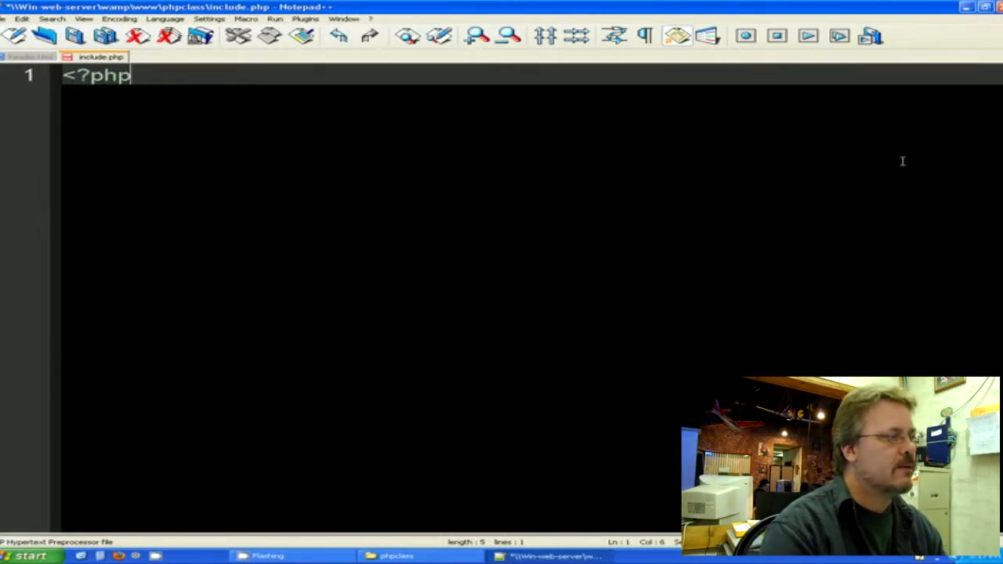
{"action": "key", "text": "Return"}
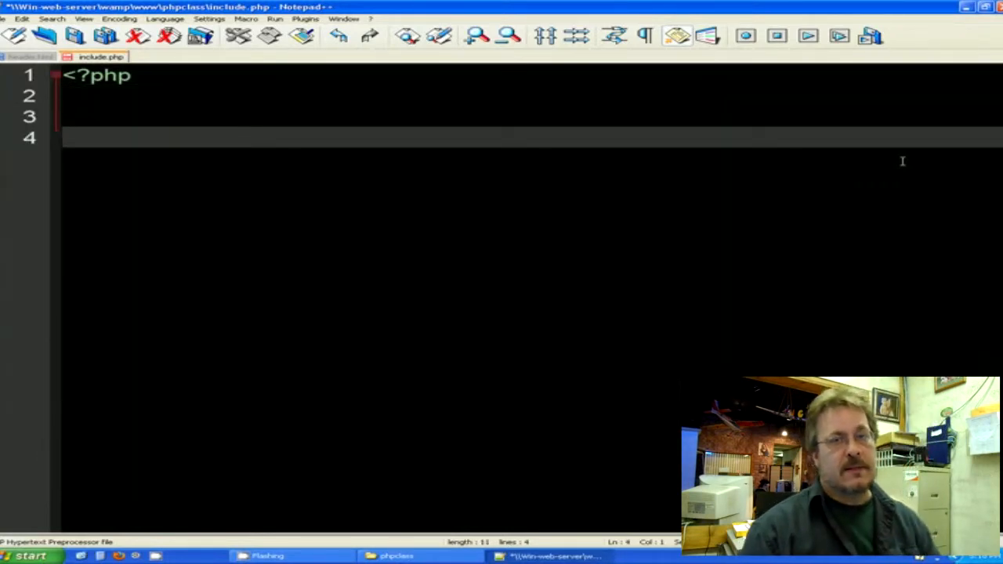
{"action": "type", "text": "i"}
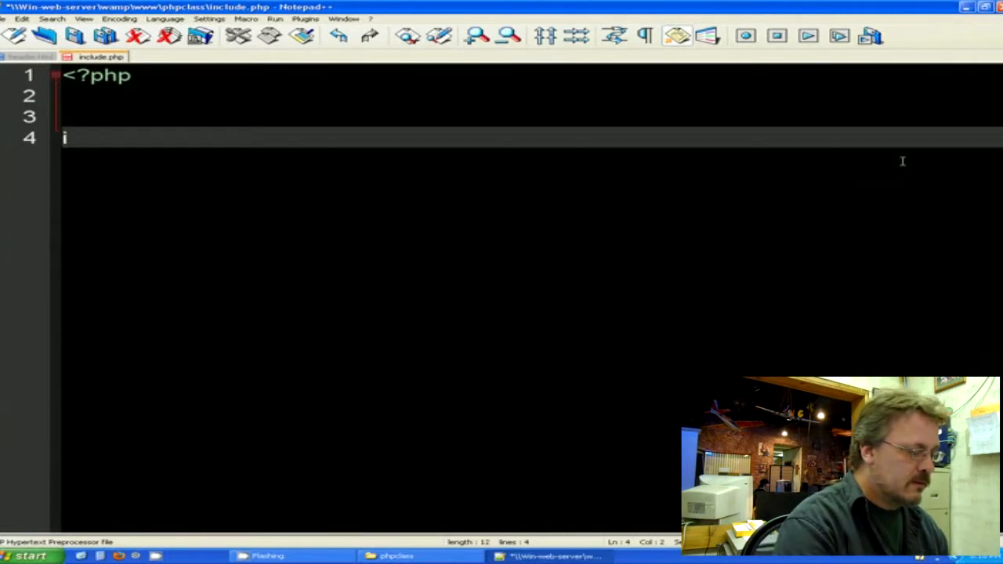
{"action": "type", "text": "nclu"}
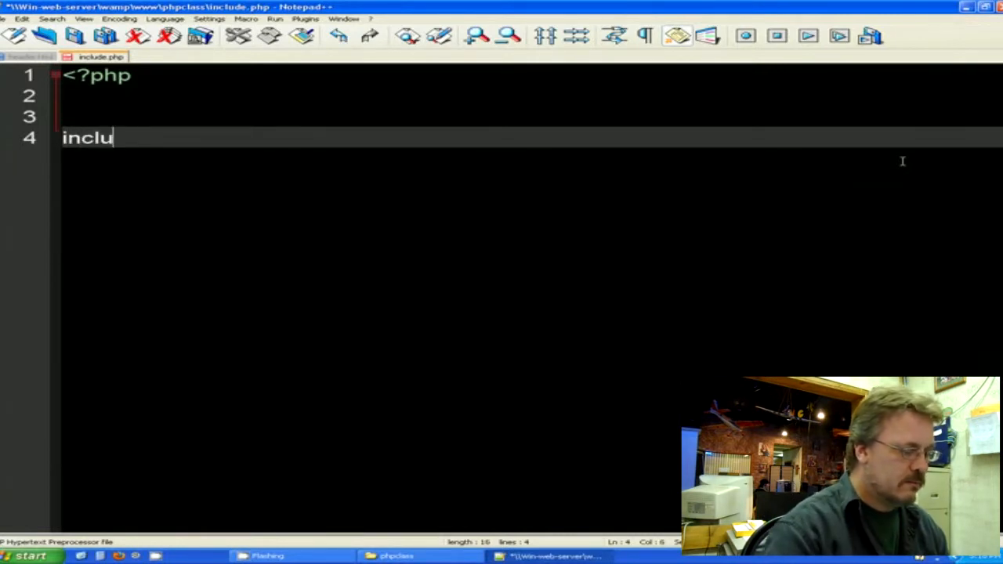
{"action": "type", "text": "de"}
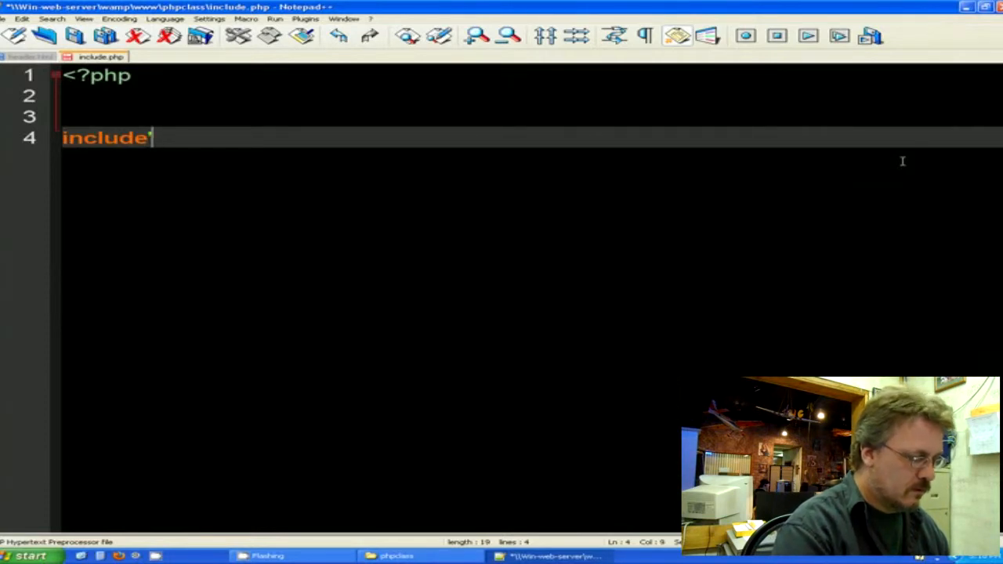
{"action": "type", "text": "'heade"}
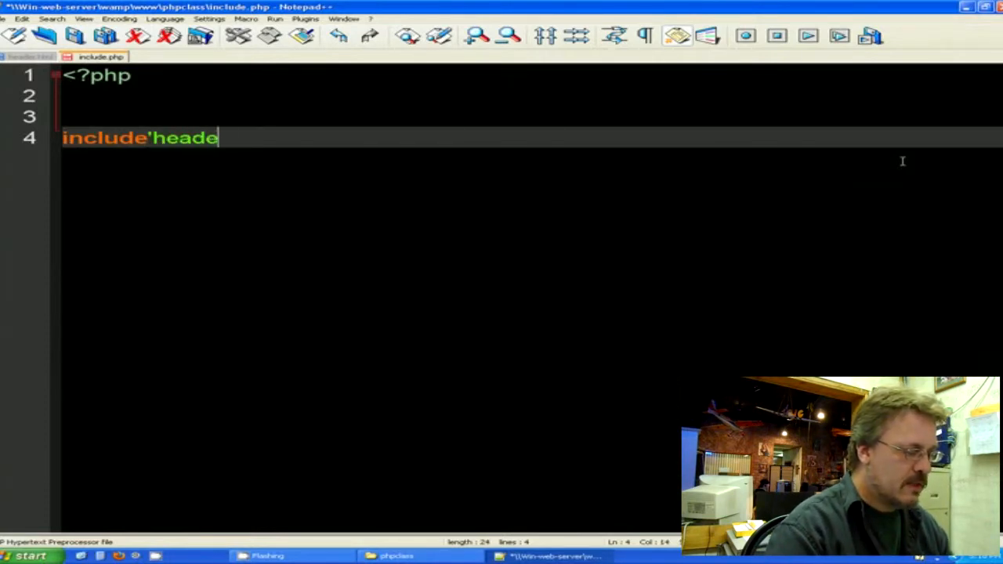
{"action": "type", "text": "r.ht"}
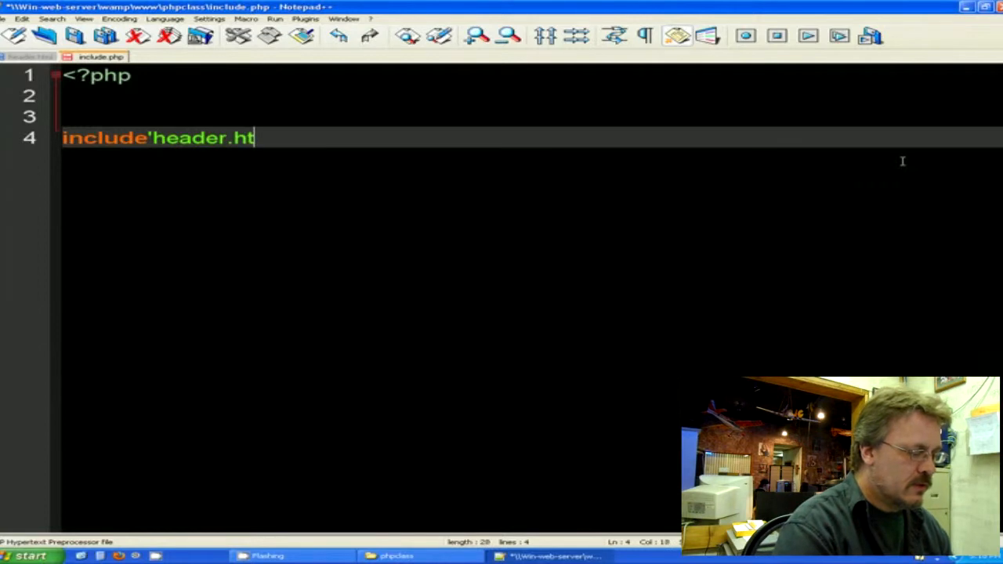
{"action": "type", "text": "ml"}
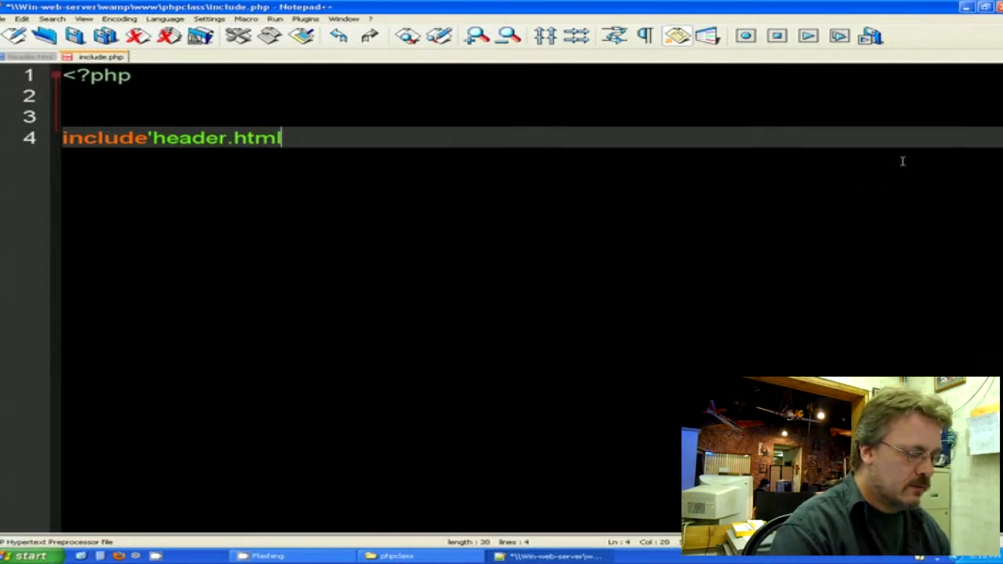
{"action": "type", "text": "'"}
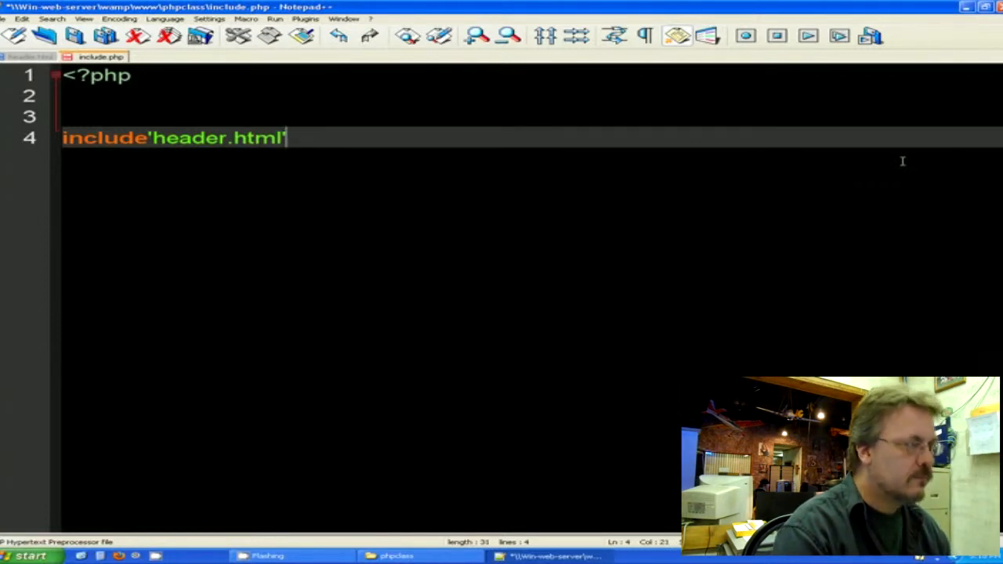
{"action": "type", "text": ";"}
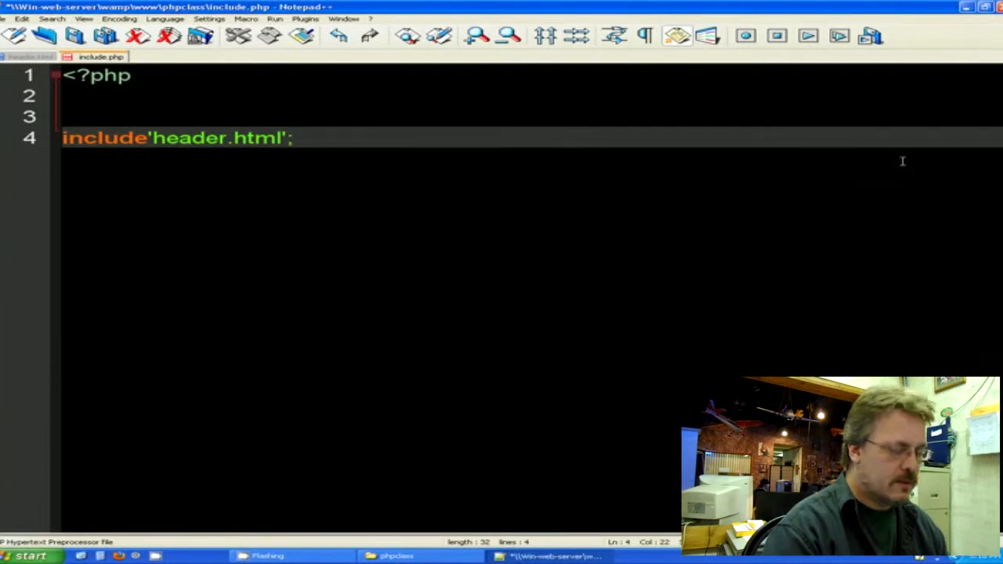
{"action": "key", "text": "enter"}
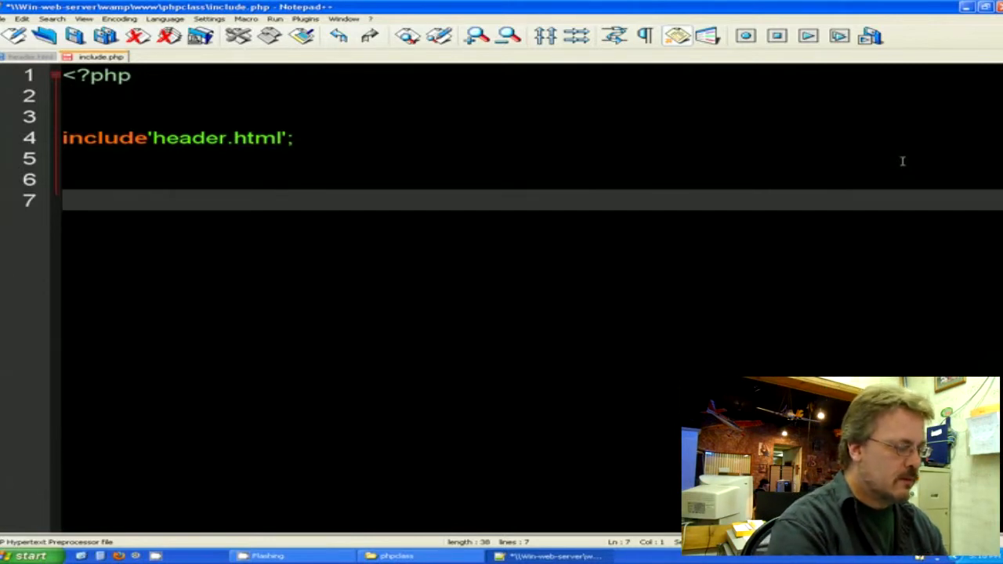
- Add print "this is more text"; and close the PHP block with ?>
{"action": "type", "text": "print\""}
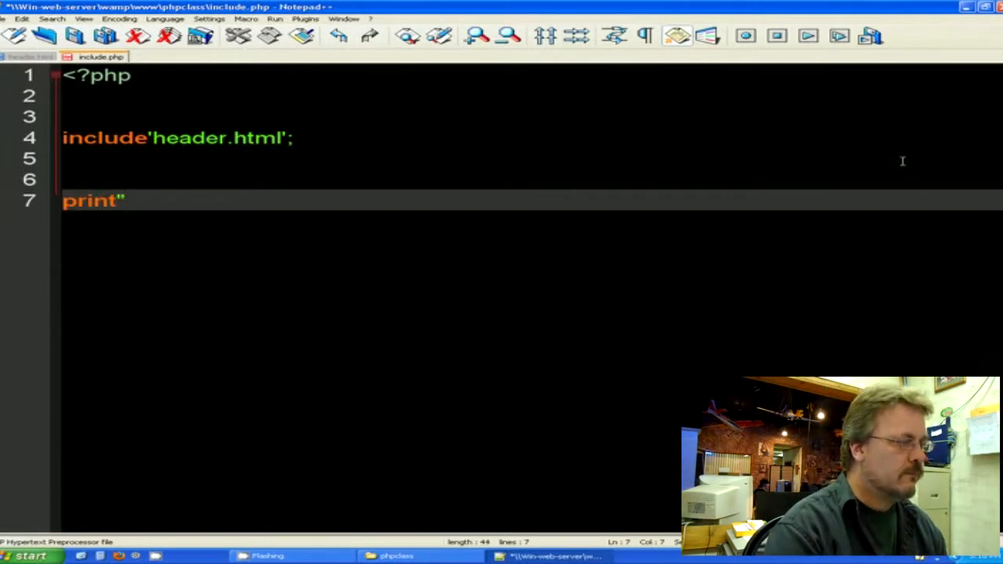
{"action": "type", "text": "thi"}
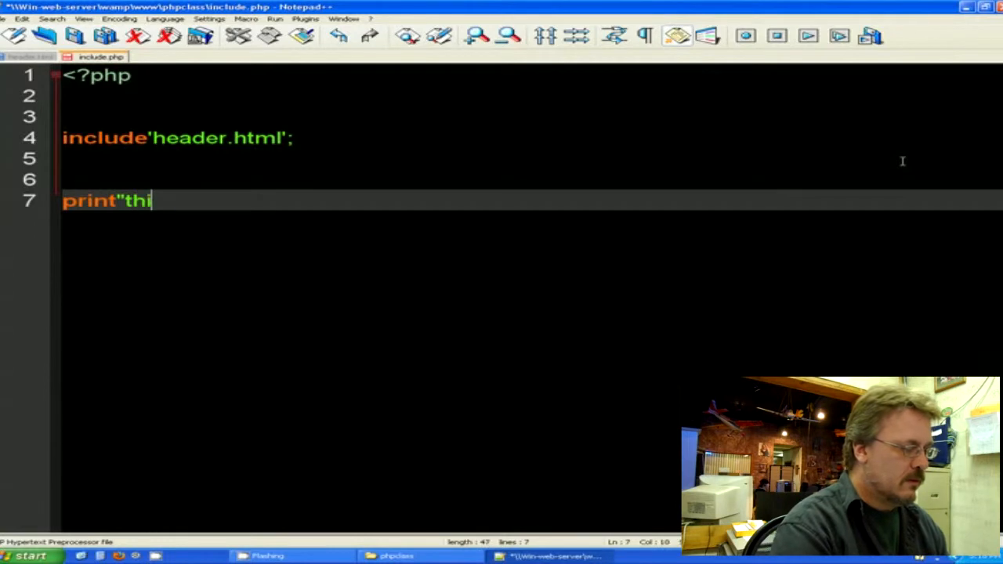
{"action": "type", "text": "s is more"}
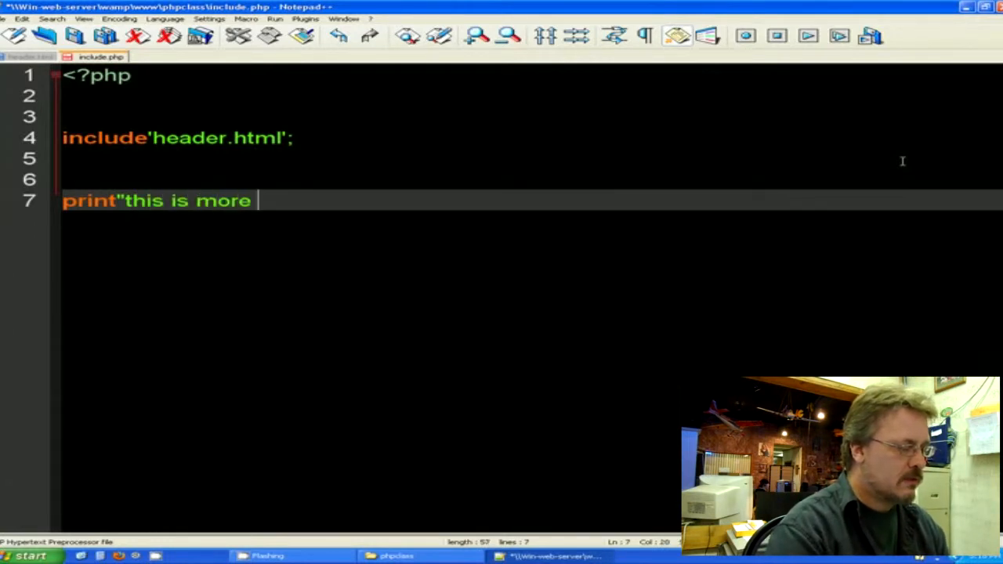
{"action": "type", "text": "tex"}
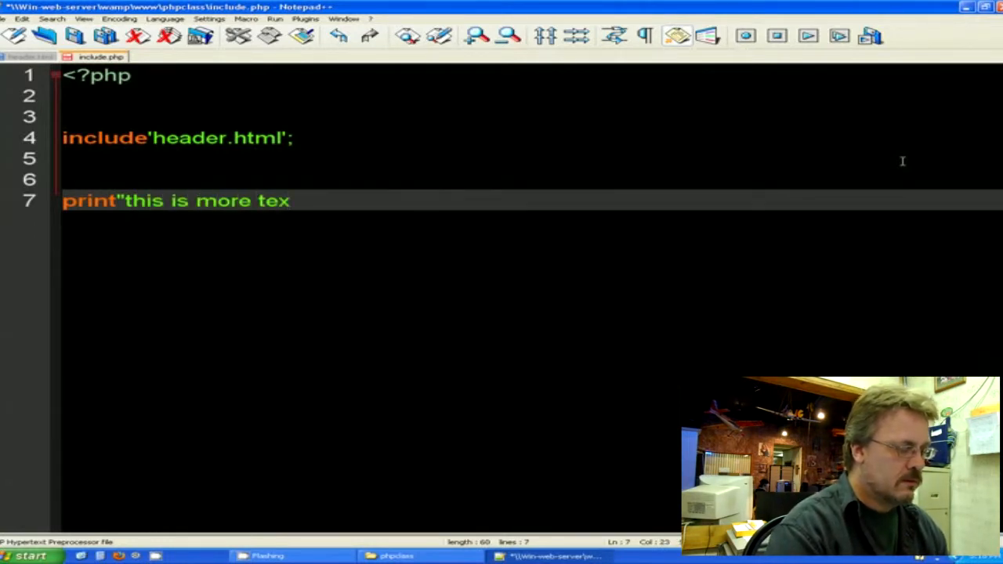
{"action": "type", "text": "t\";"}
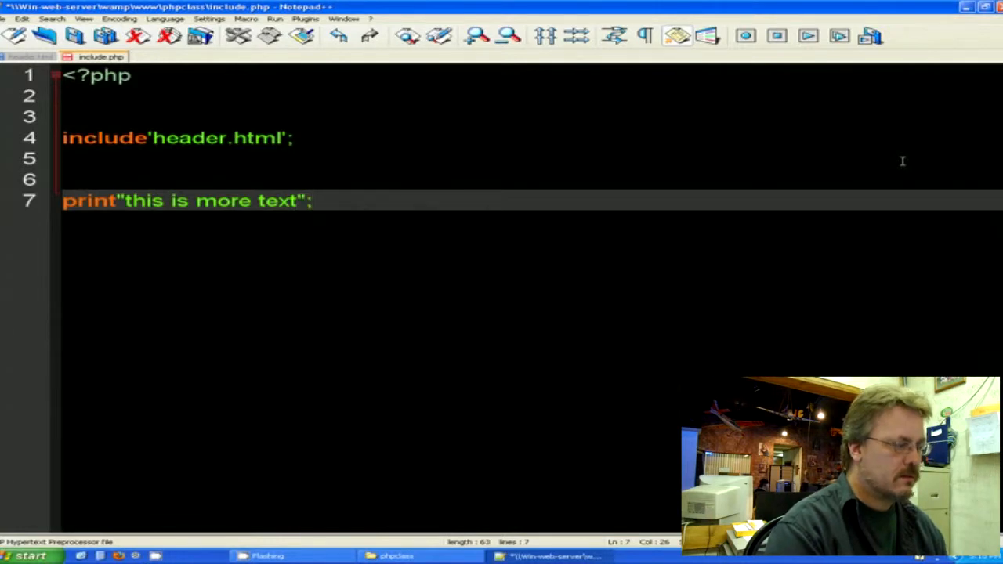
{"action": "key", "text": "Enter"}
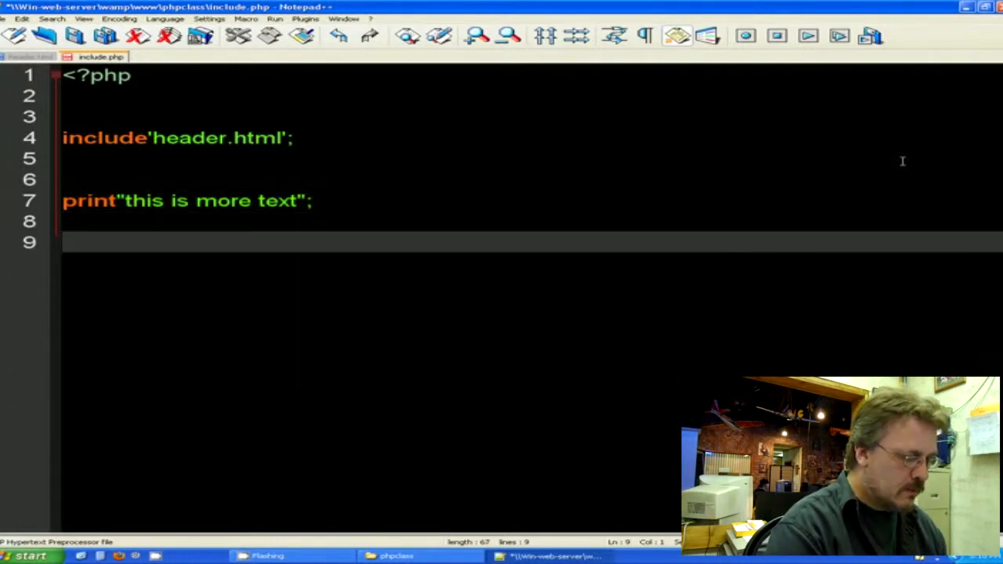
{"action": "type", "text": "?"}
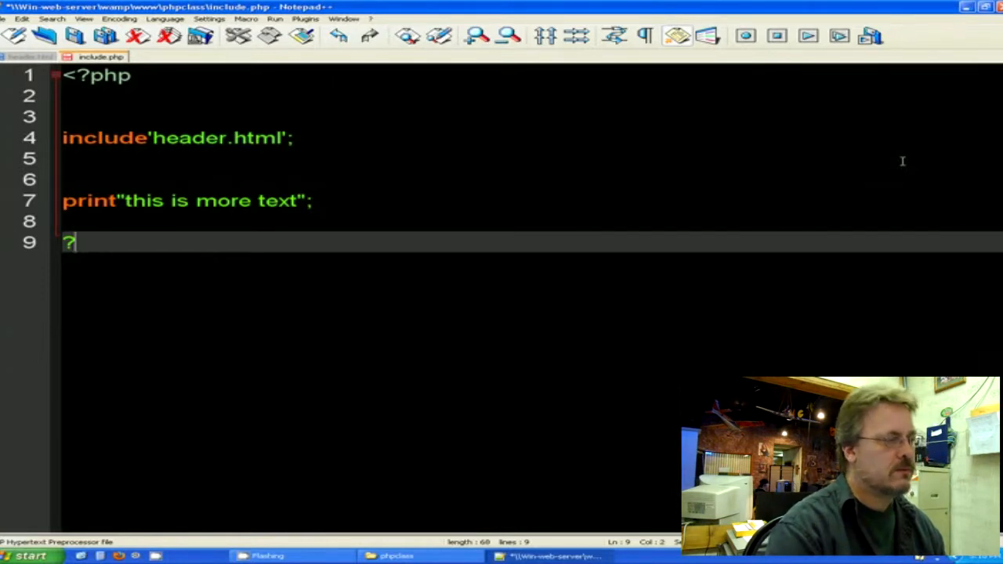
{"action": "type", "text": ">"}
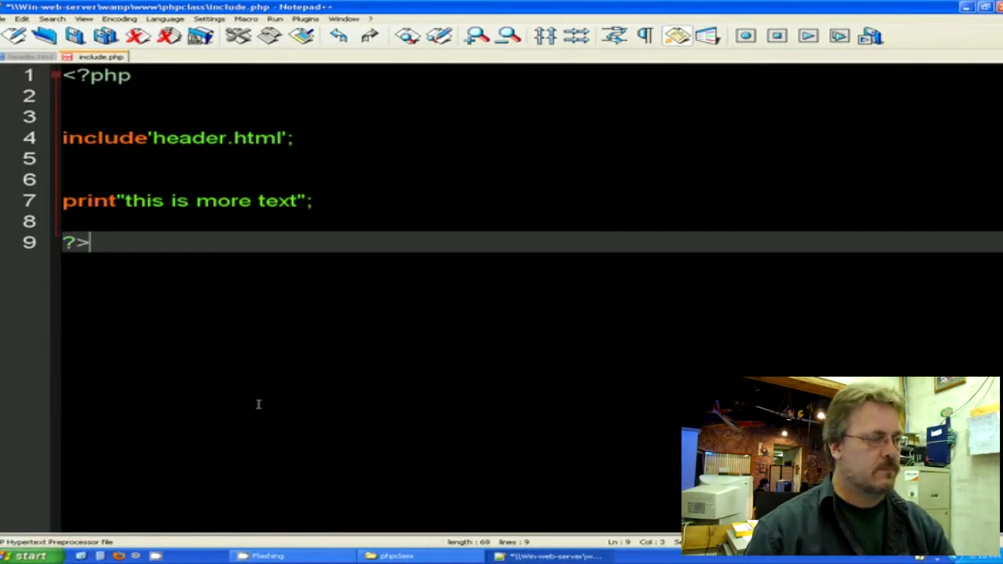
{"action": "left_click", "coordinate": [6, 19]}
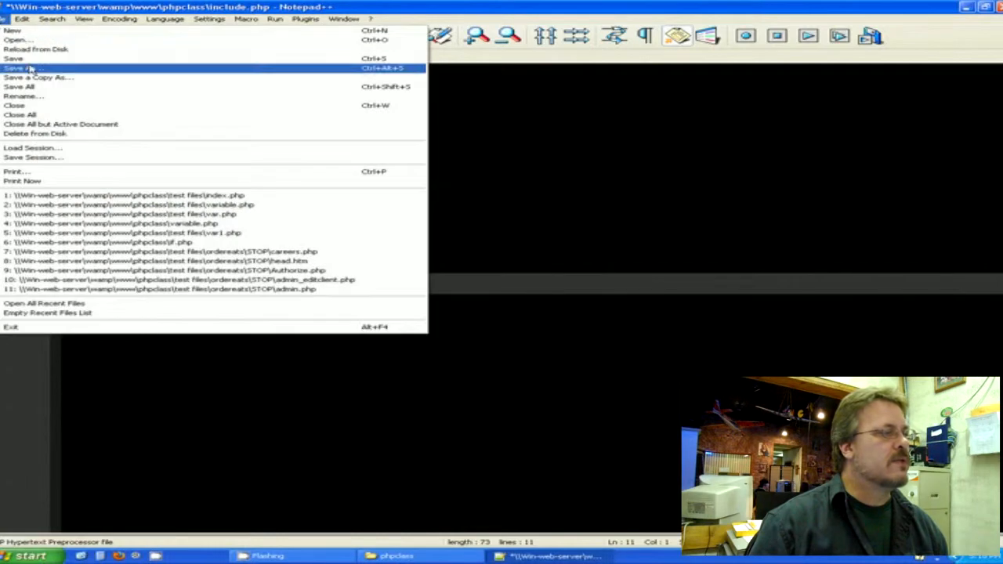
- Save as include.php, replacing the existing file, and switch to the web browser
{"action": "left_click", "coordinate": [36, 77]}
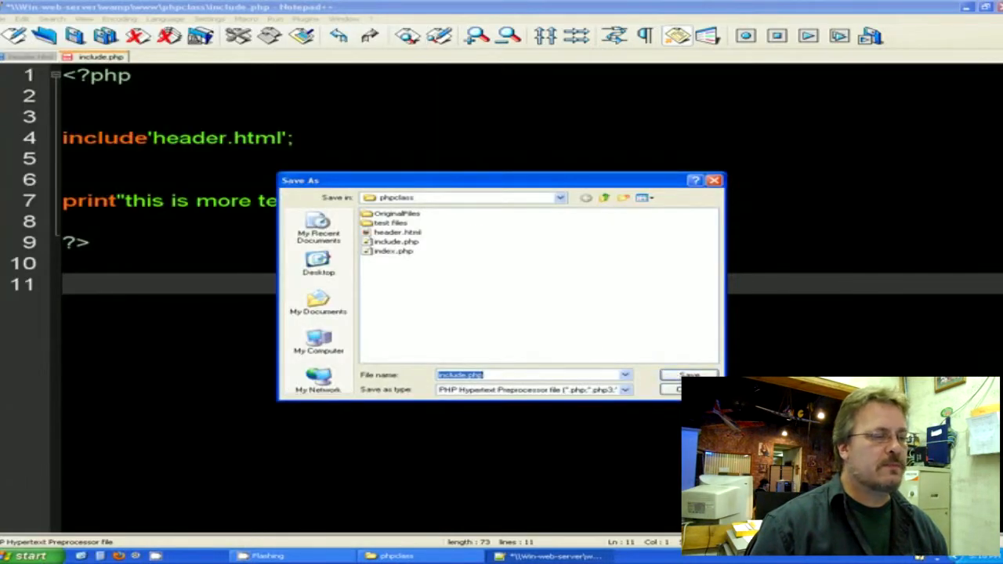
{"action": "left_click", "coordinate": [688, 375]}
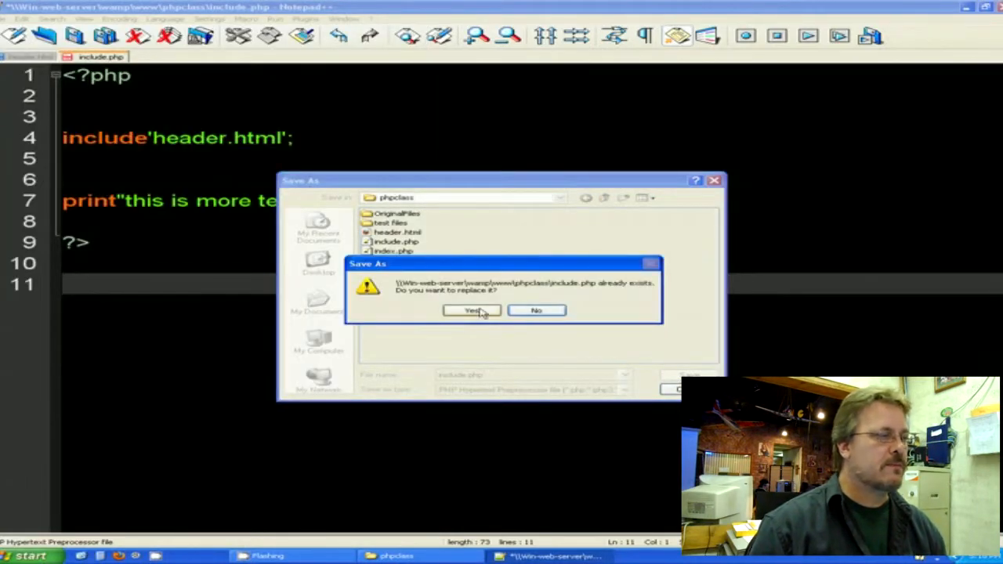
{"action": "left_click", "coordinate": [472, 311]}
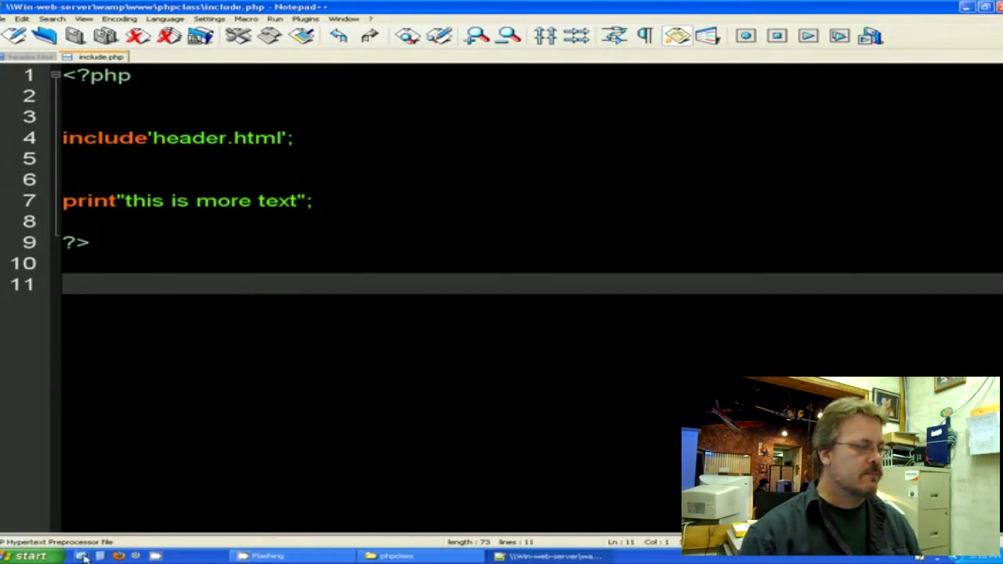
{"action": "left_click", "coordinate": [30, 555]}
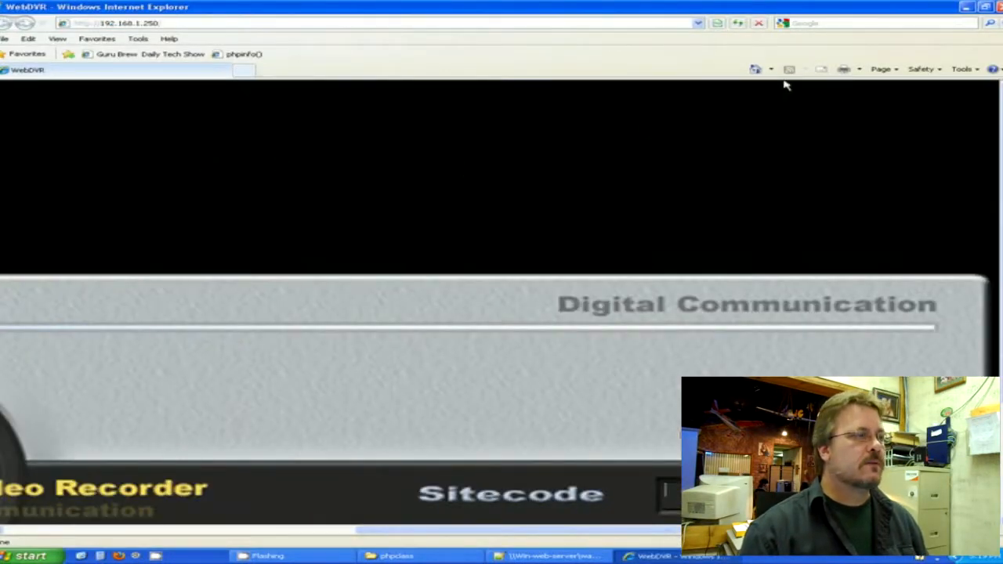
{"action": "mouse_move", "coordinate": [331, 140]}
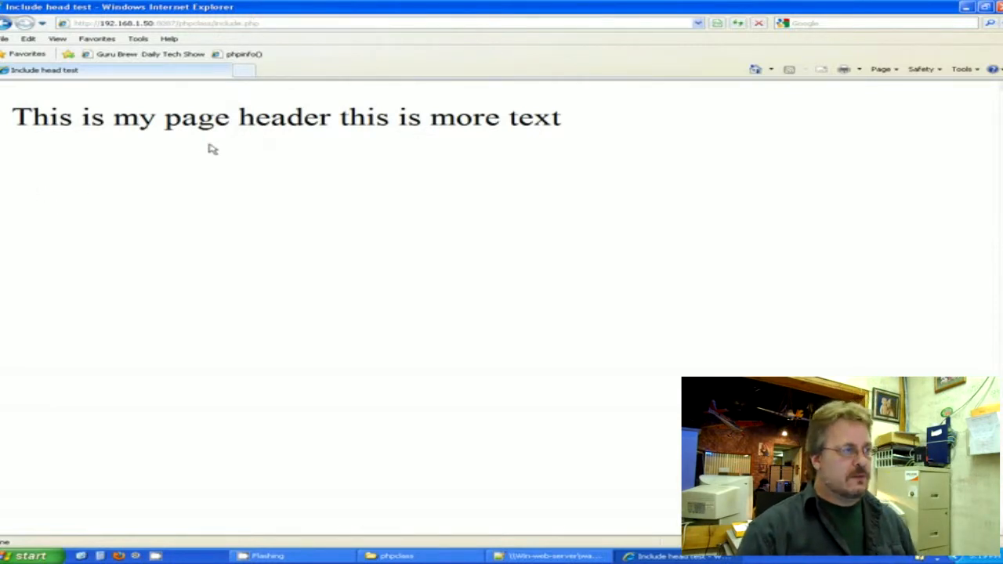
{"action": "mouse_move", "coordinate": [307, 126]}
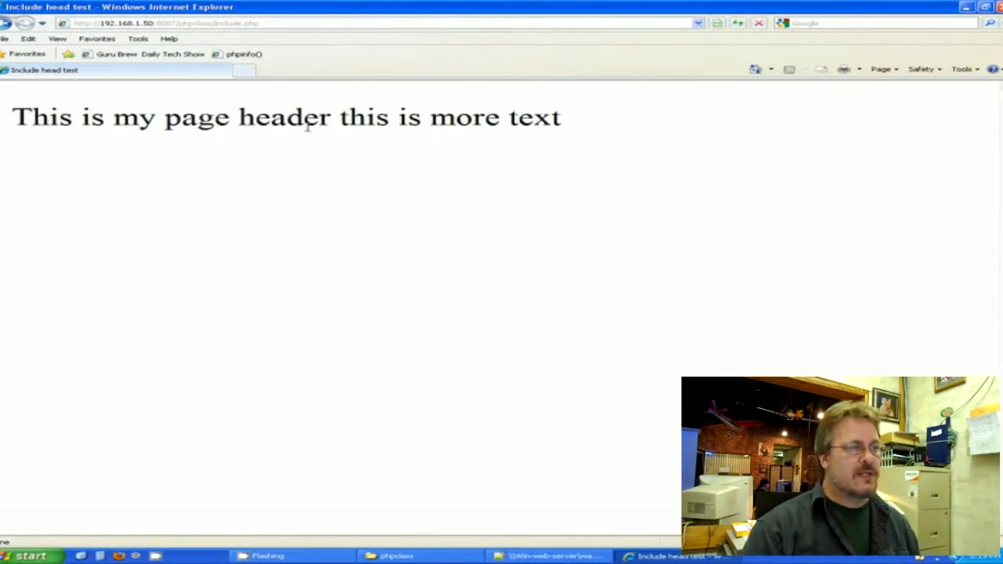
{"action": "mouse_move", "coordinate": [589, 128]}
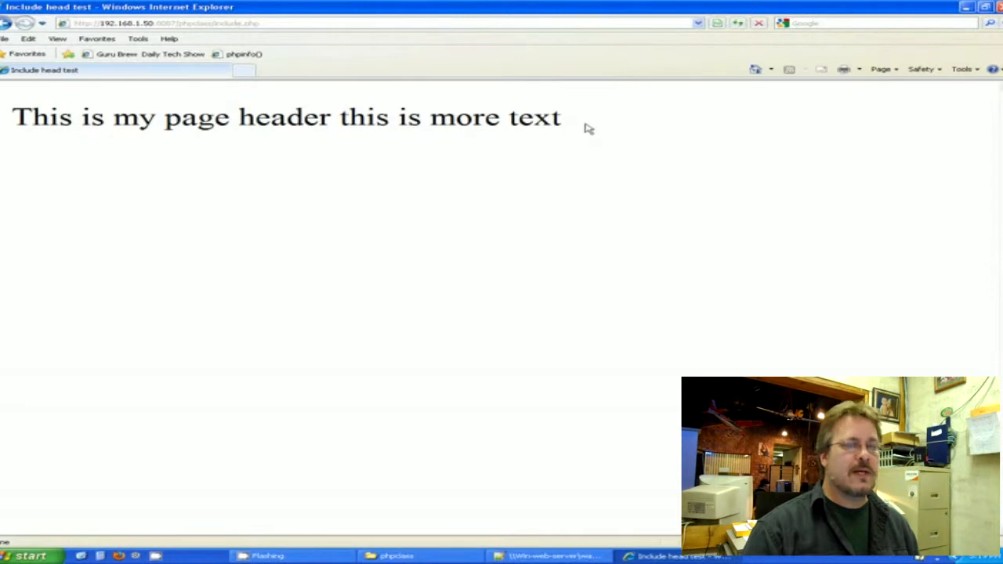
{"action": "mouse_move", "coordinate": [382, 197]}
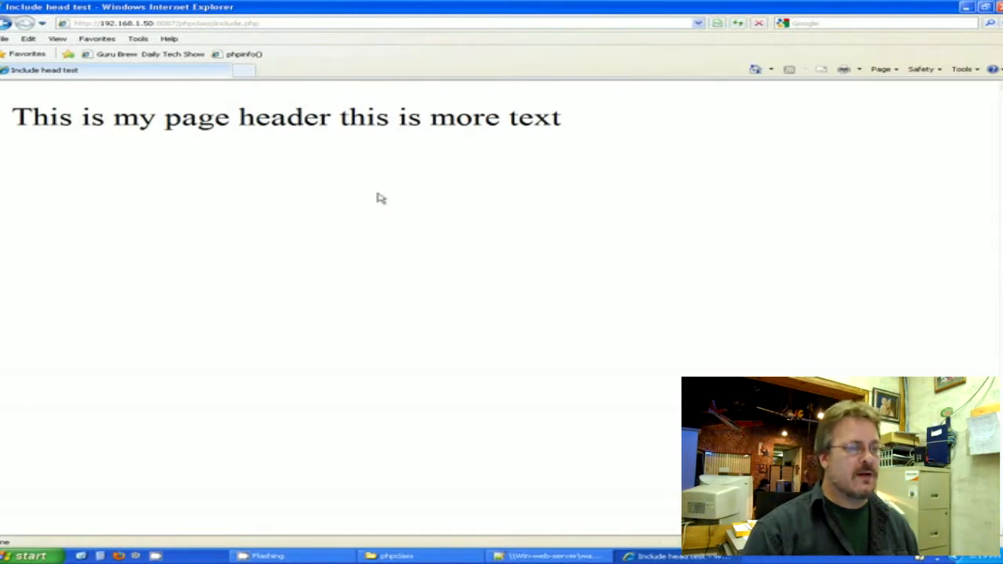
- Return to Notepad++ after viewing include.php rendered in the browser
{"action": "left_click", "coordinate": [548, 555]}
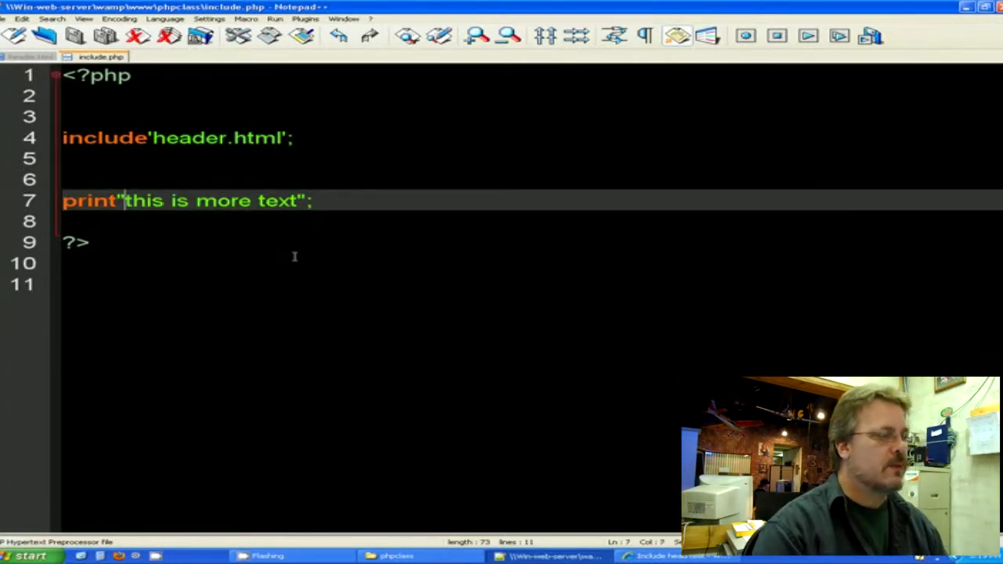
- Insert <br> at the start of the print string and refresh the page to show two lines
{"action": "type", "text": "<"}
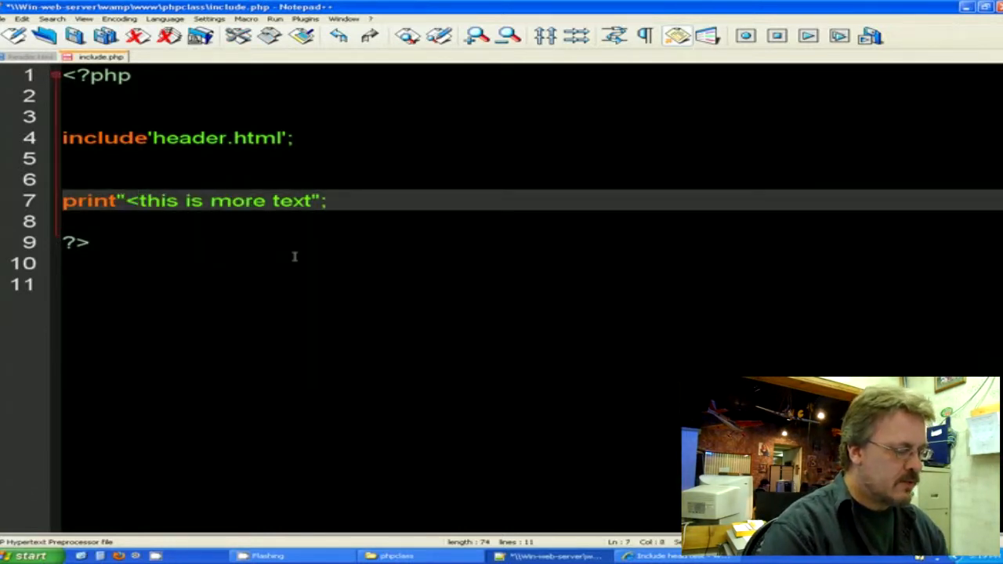
{"action": "type", "text": "<br>"}
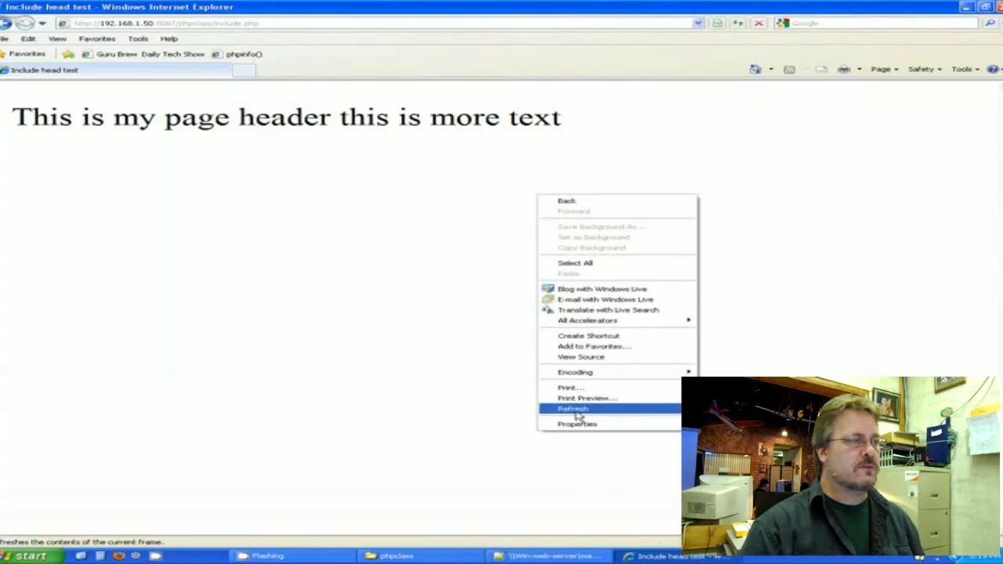
{"action": "left_click", "coordinate": [573, 408]}
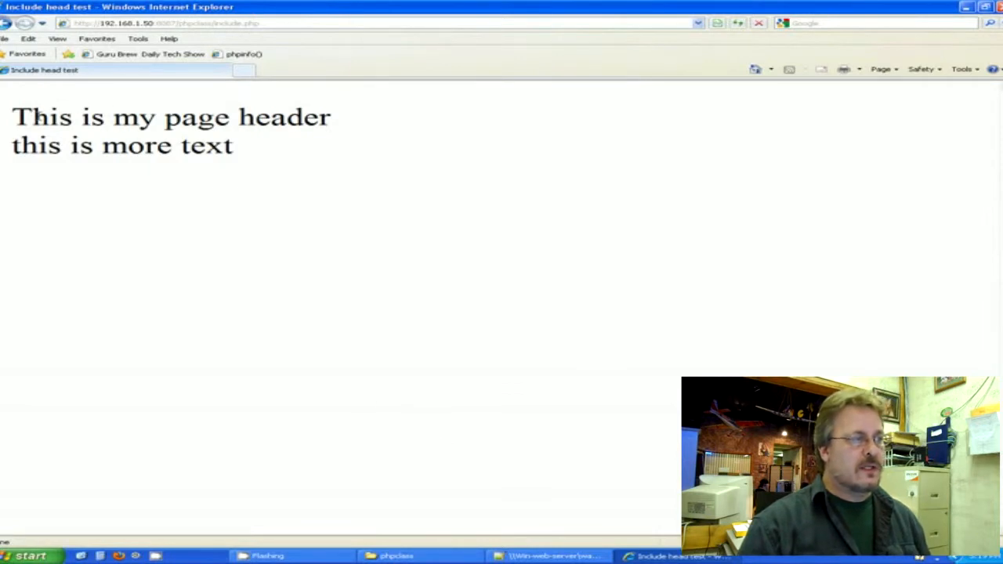
{"action": "left_click", "coordinate": [549, 555]}
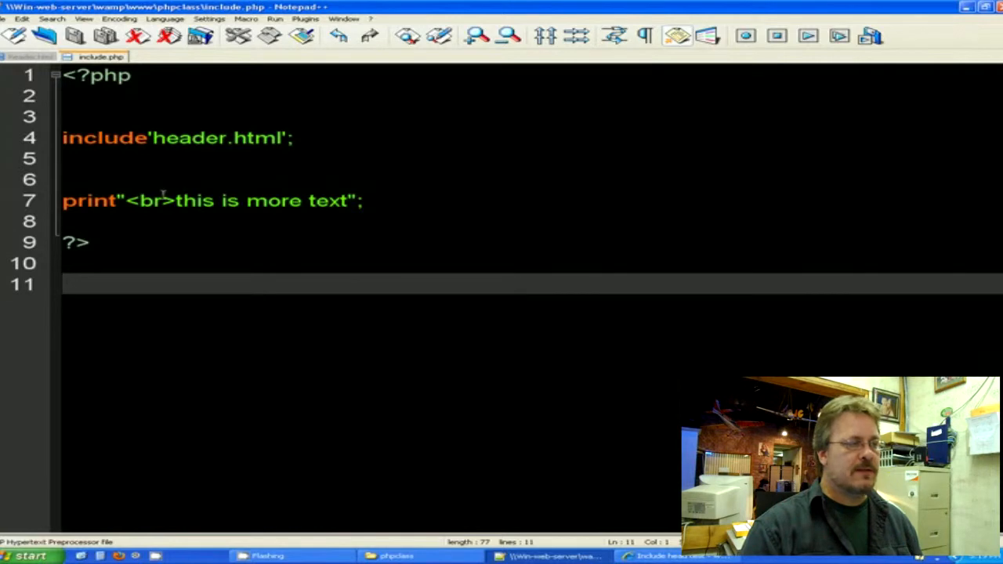
- Paste a second include 'header.html' below print, add <br> before the closing quote, and save
{"action": "left_click", "coordinate": [290, 138]}
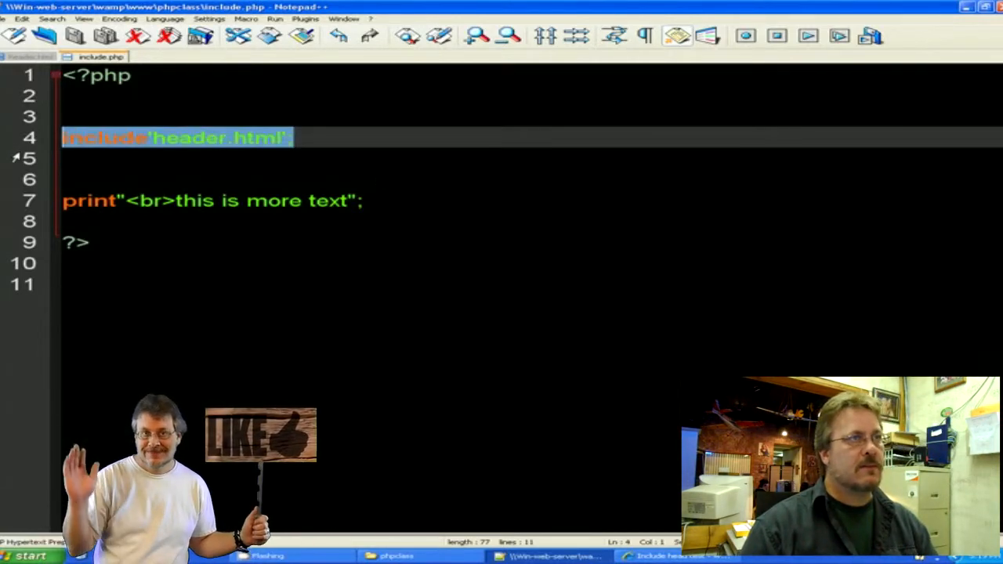
{"action": "left_click", "coordinate": [362, 201]}
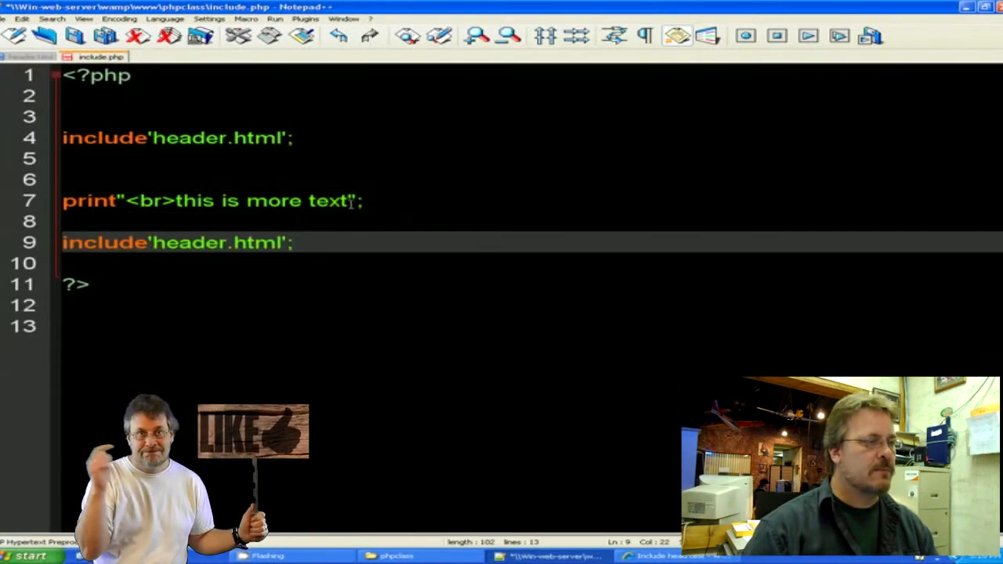
{"action": "left_click", "coordinate": [353, 201]}
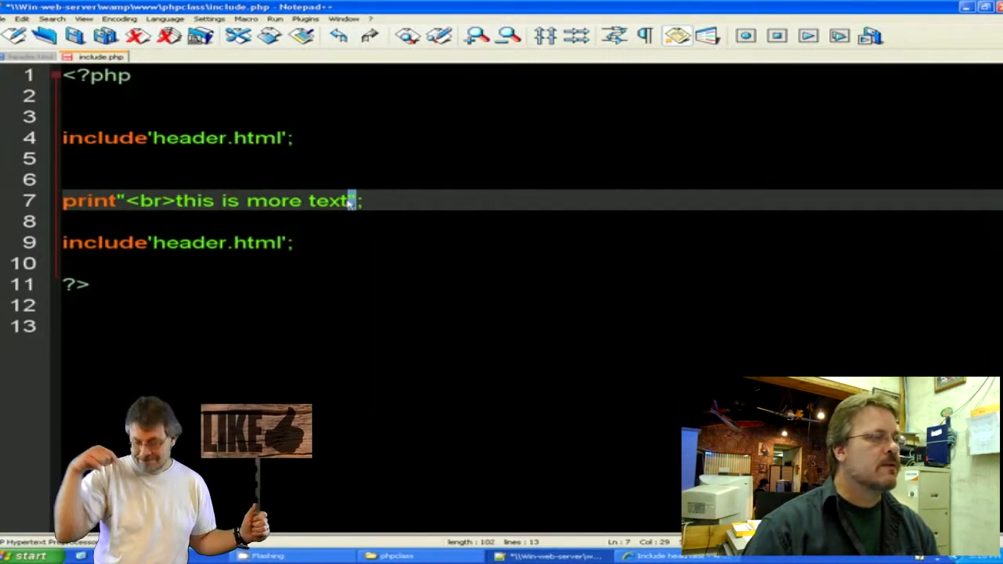
{"action": "type", "text": "<"}
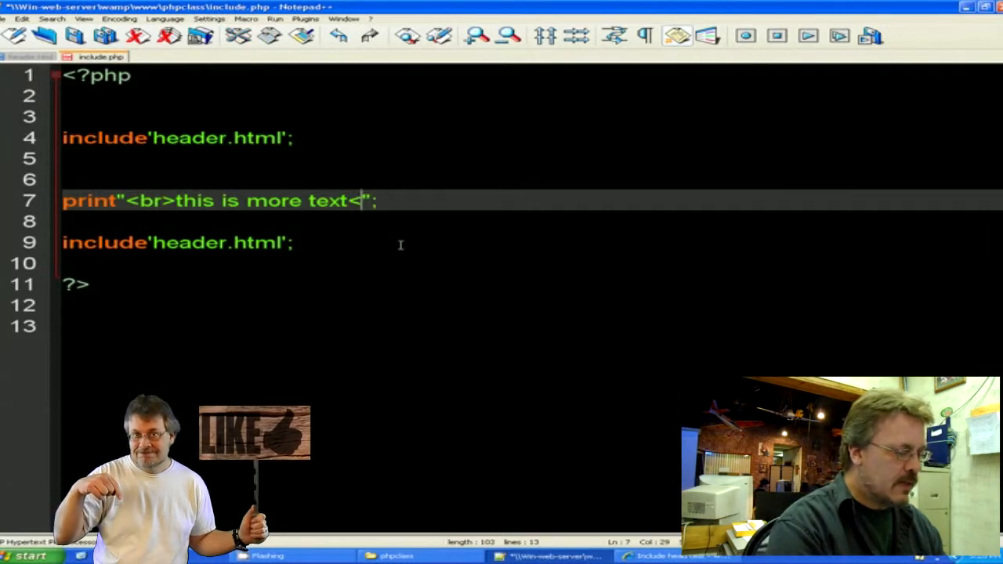
{"action": "type", "text": "br>"}
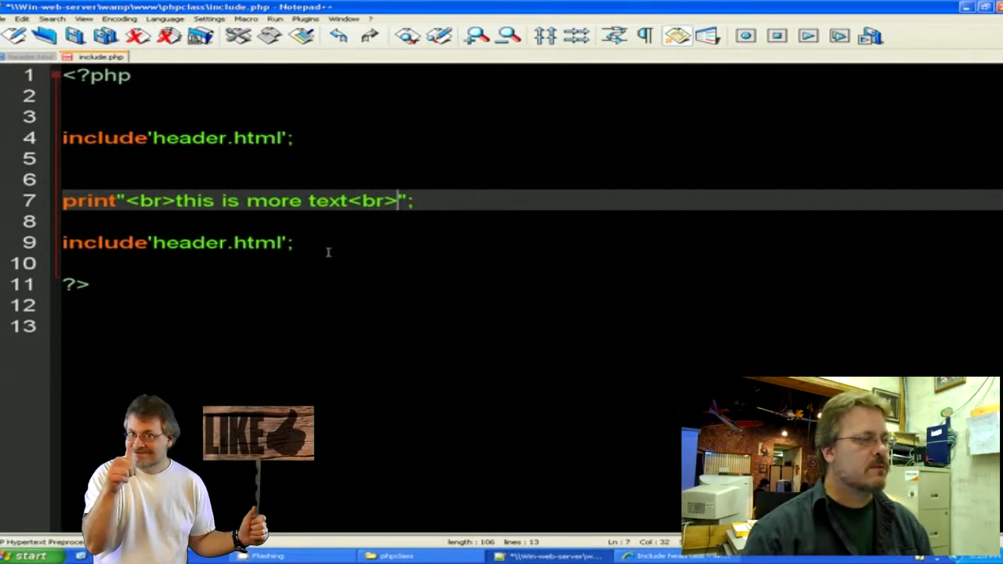
{"action": "left_click", "coordinate": [20, 18]}
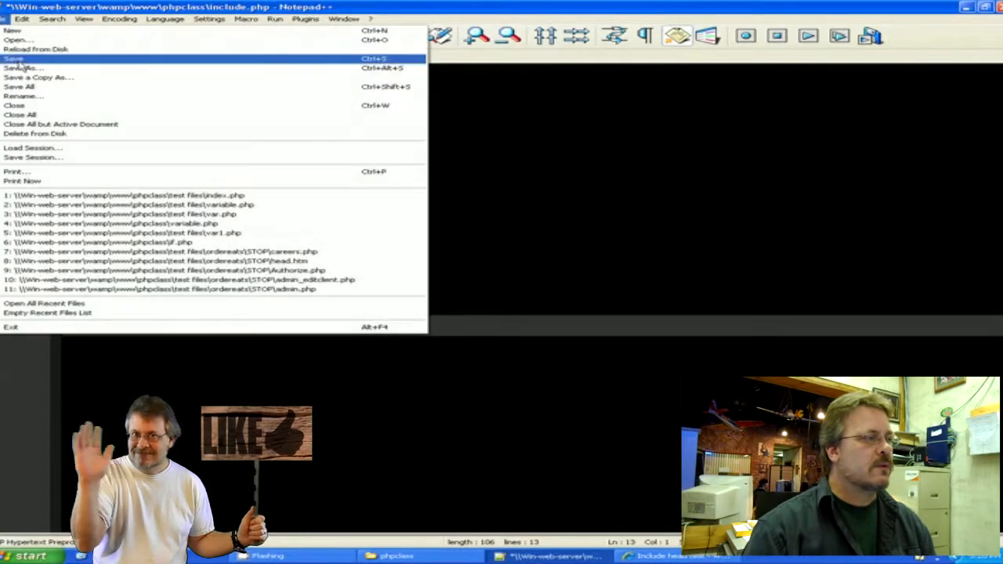
{"action": "left_click", "coordinate": [13, 58]}
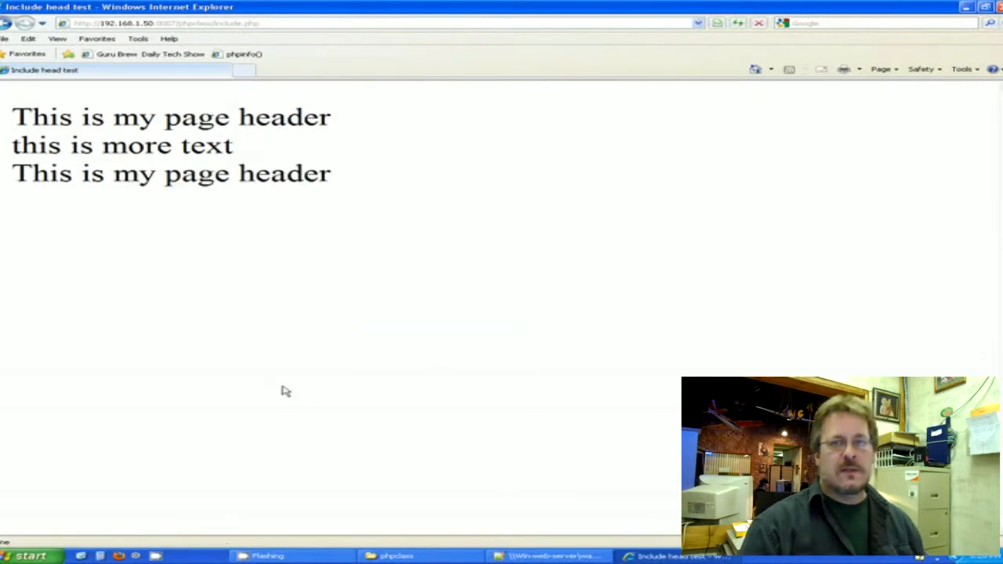
{"action": "mouse_move", "coordinate": [188, 401]}
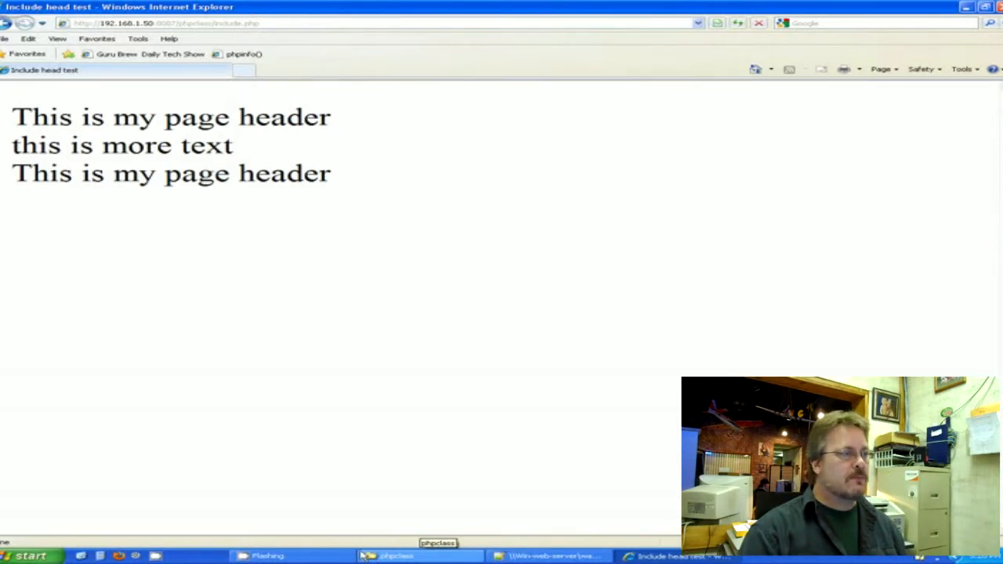
{"action": "mouse_move", "coordinate": [436, 383]}
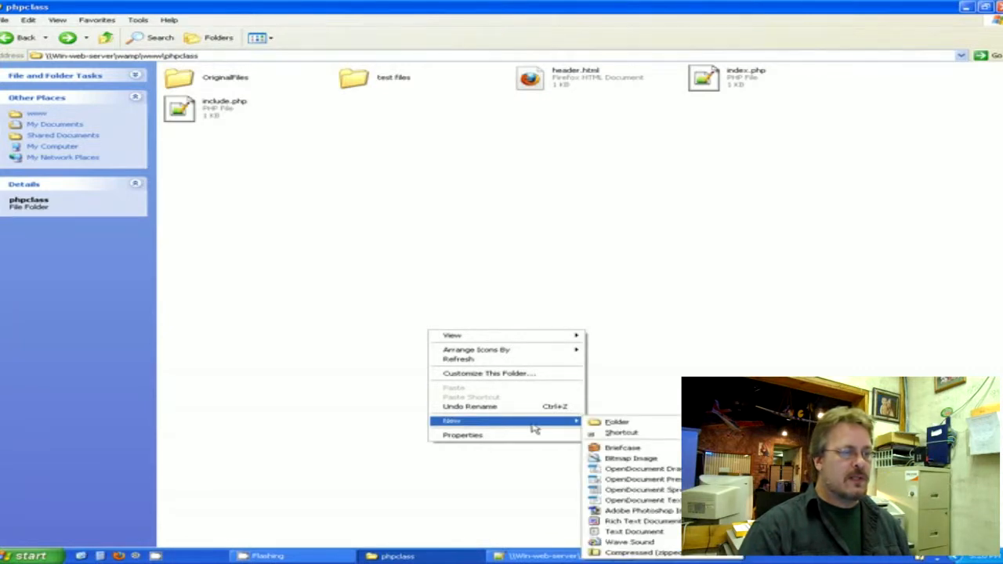
{"action": "mouse_move", "coordinate": [633, 531]}
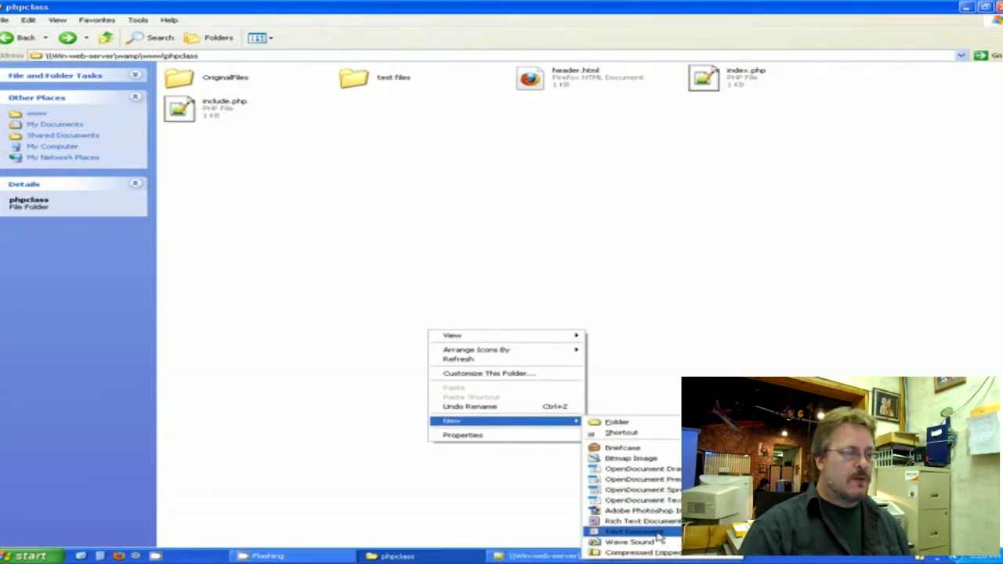
- Create a new text document named footer.php in phpclass and open it in Notepad++
{"action": "left_click", "coordinate": [635, 532]}
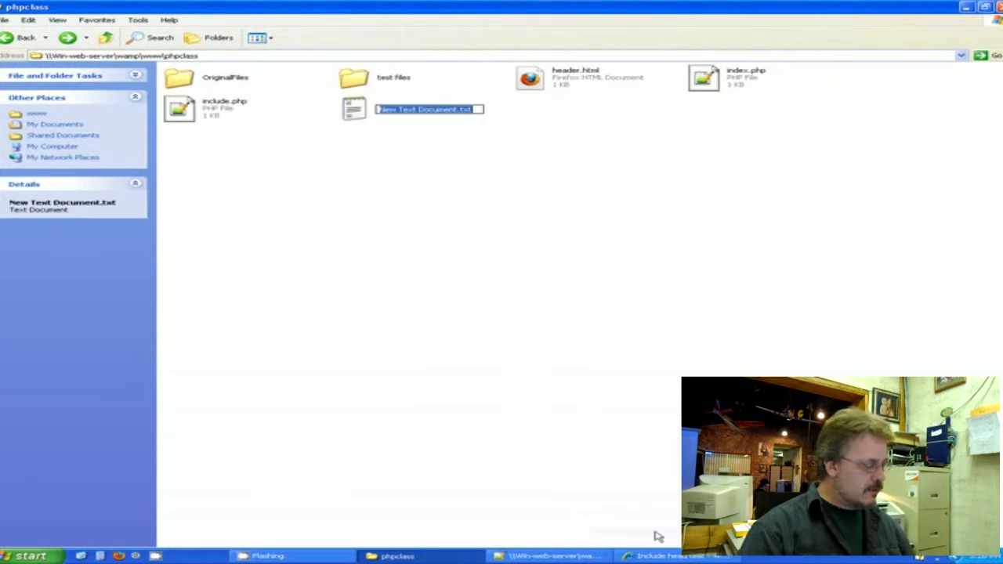
{"action": "mouse_move", "coordinate": [586, 399]}
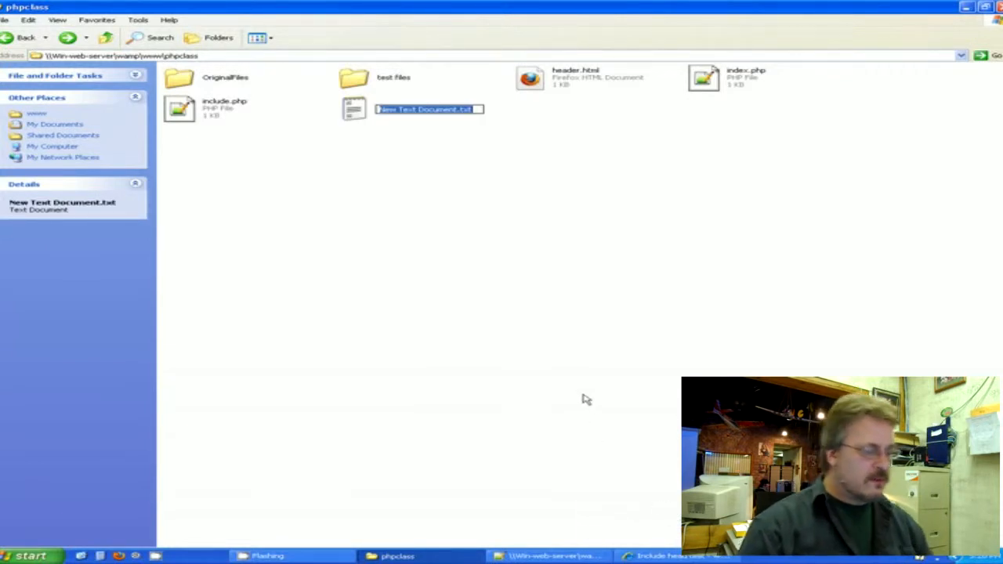
{"action": "type", "text": "foo"}
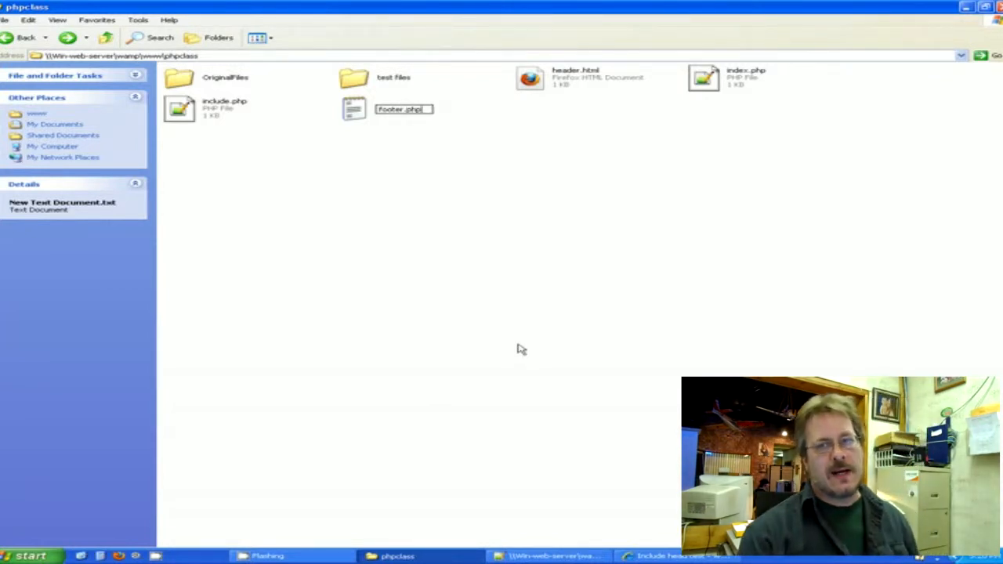
{"action": "mouse_move", "coordinate": [500, 358]}
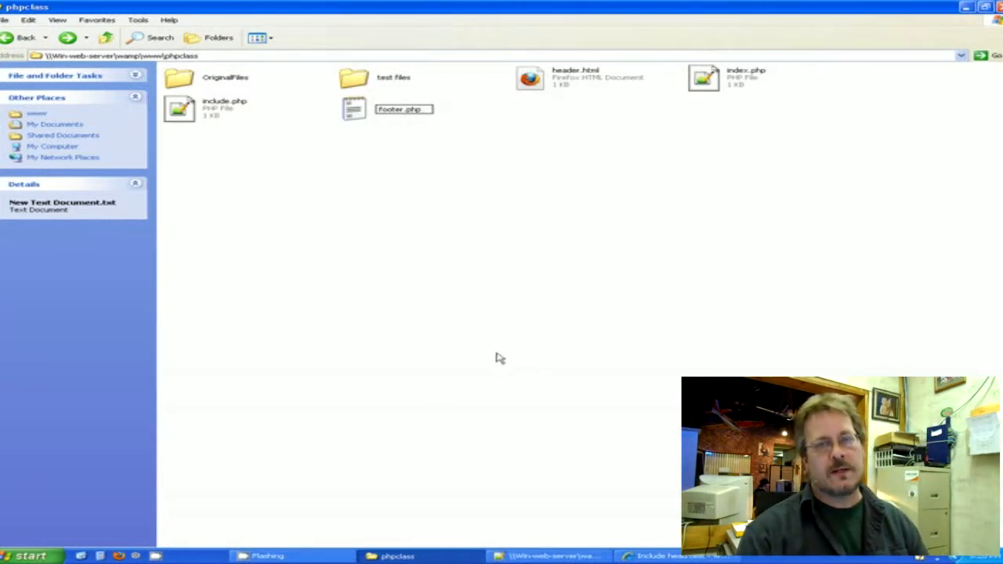
{"action": "mouse_move", "coordinate": [339, 417]}
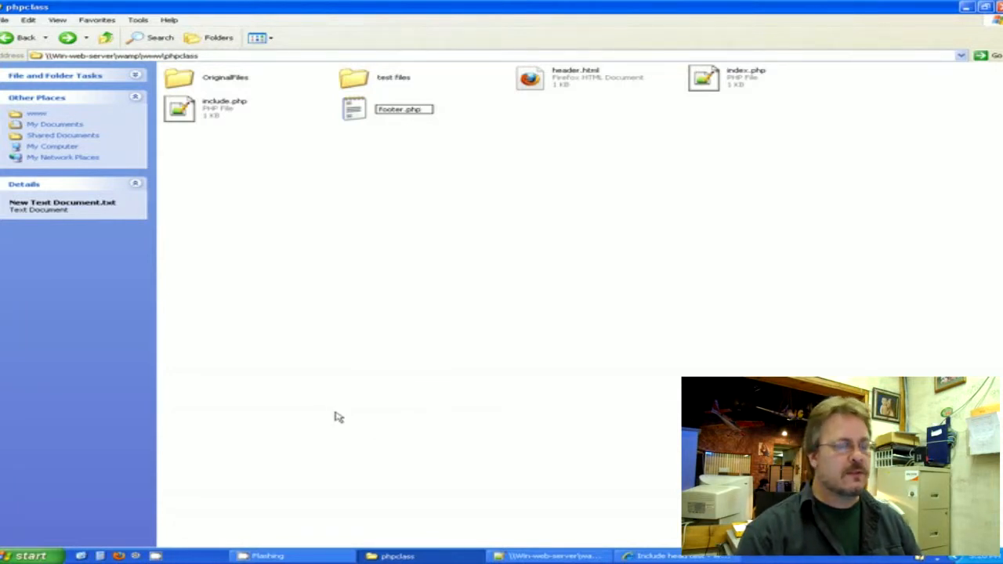
{"action": "mouse_move", "coordinate": [180, 405]}
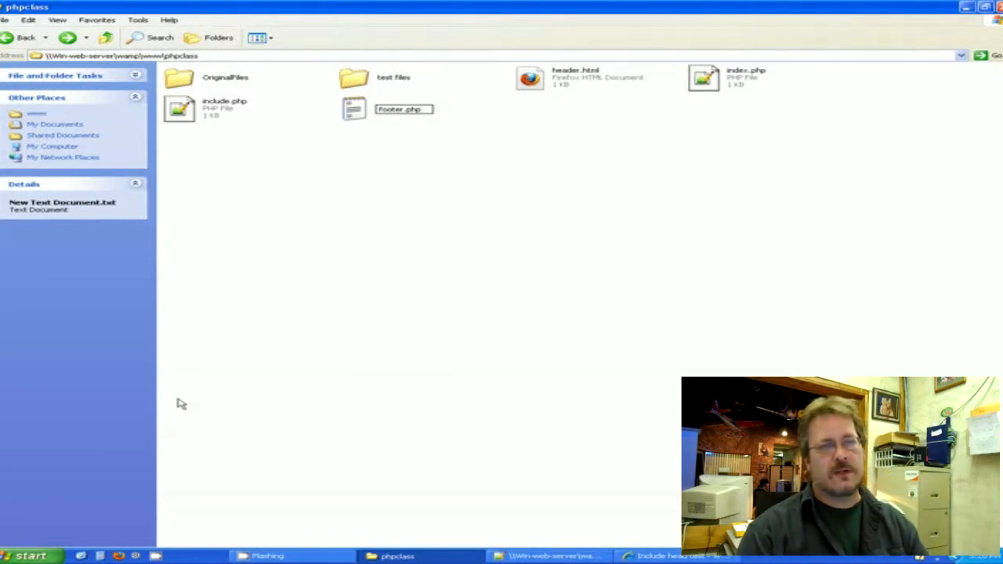
{"action": "mouse_move", "coordinate": [385, 151]}
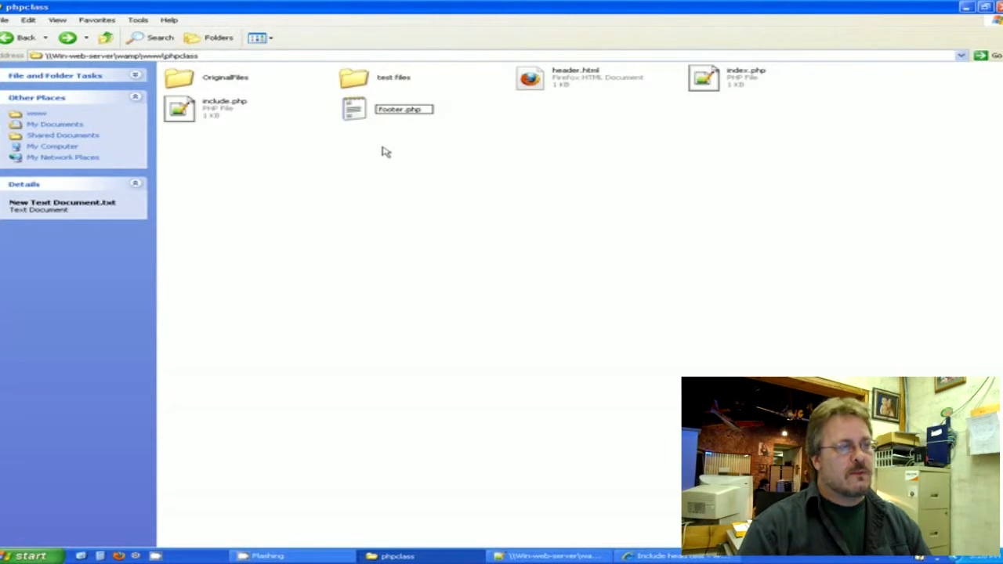
{"action": "key", "text": "Return"}
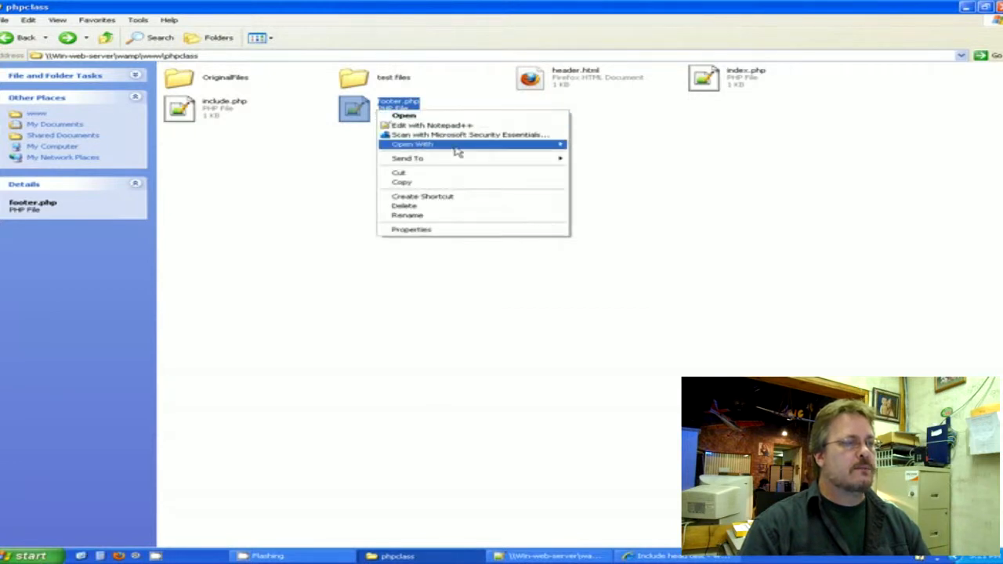
{"action": "left_click", "coordinate": [404, 116]}
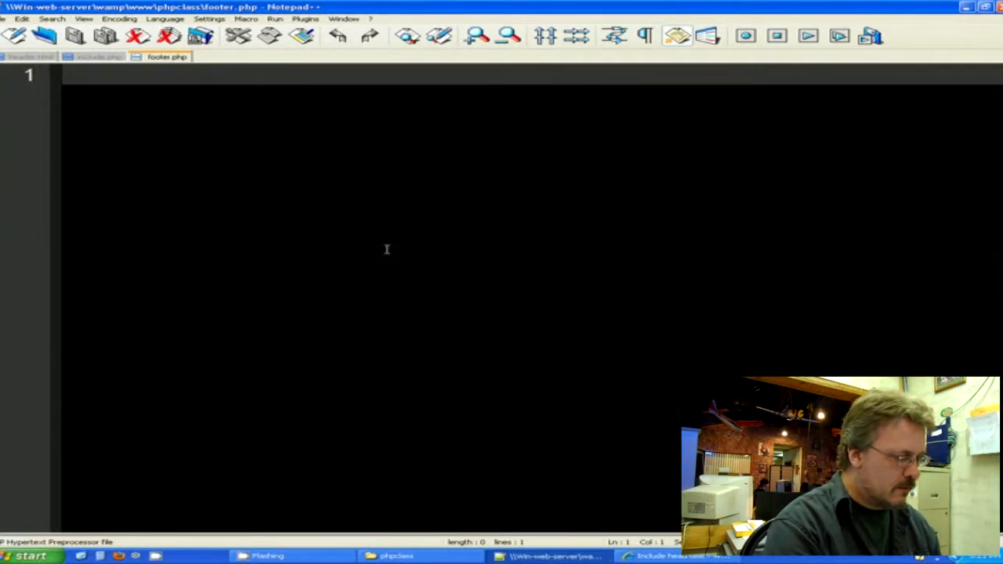
- Write a PHP block with print "this is the footer" in footer.php
{"action": "type", "text": "<p"}
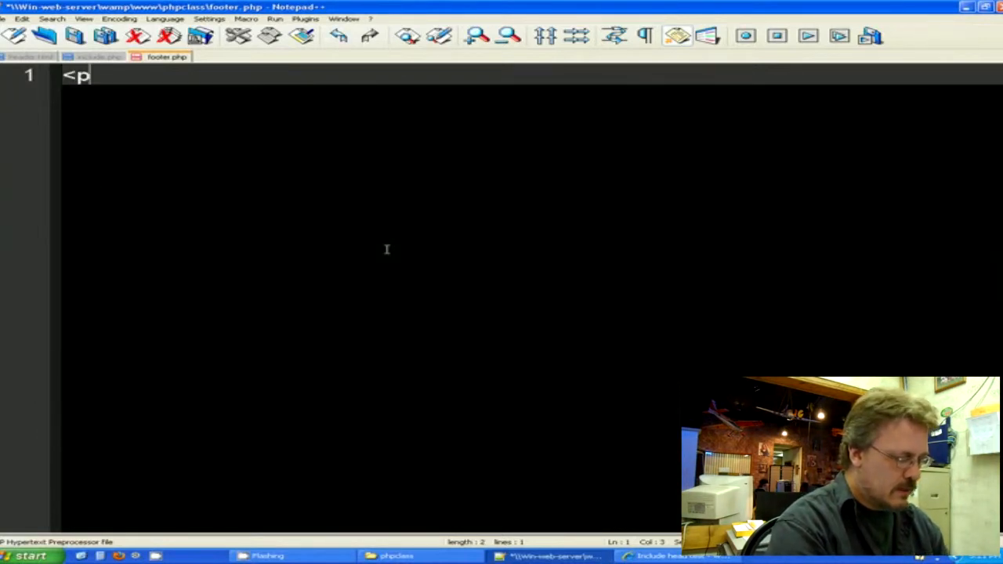
{"action": "type", "text": "hp"}
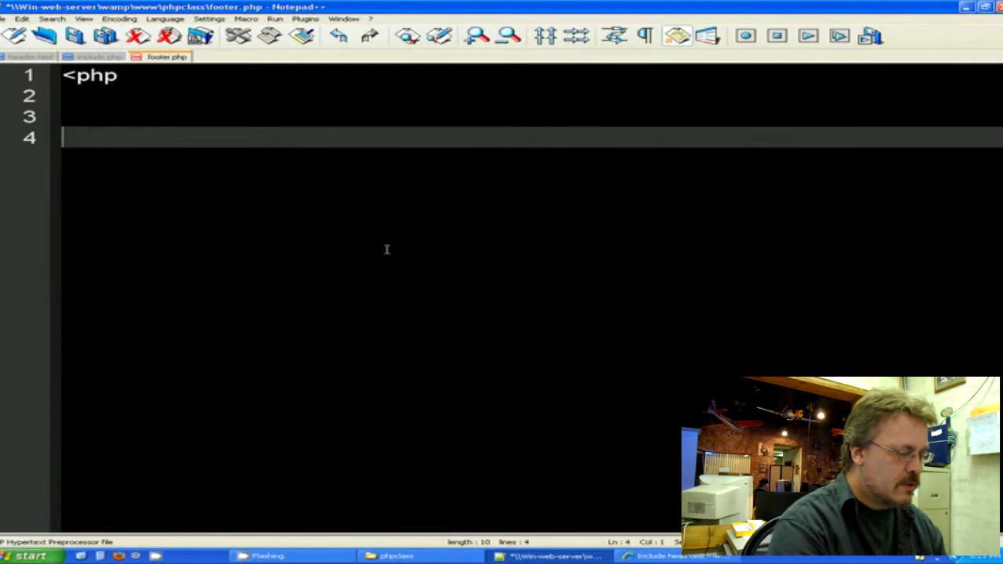
{"action": "type", "text": "print"}
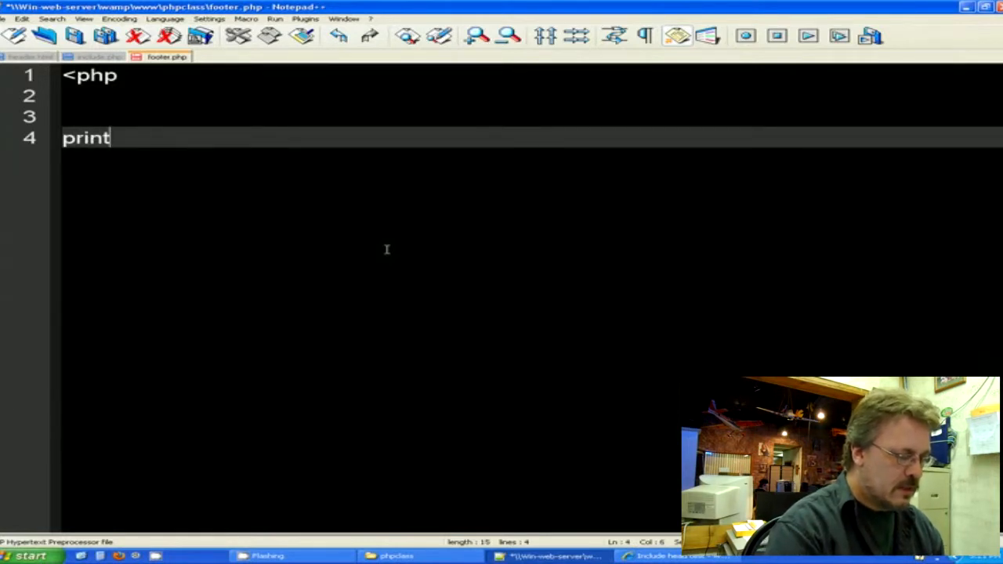
{"action": "type", "text": "\"the"}
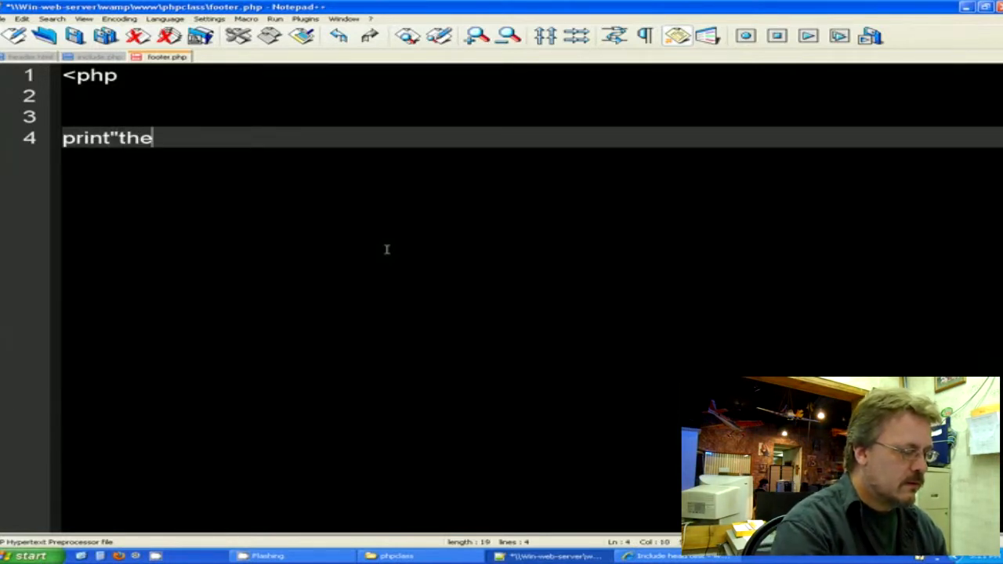
{"action": "type", "text": "is"}
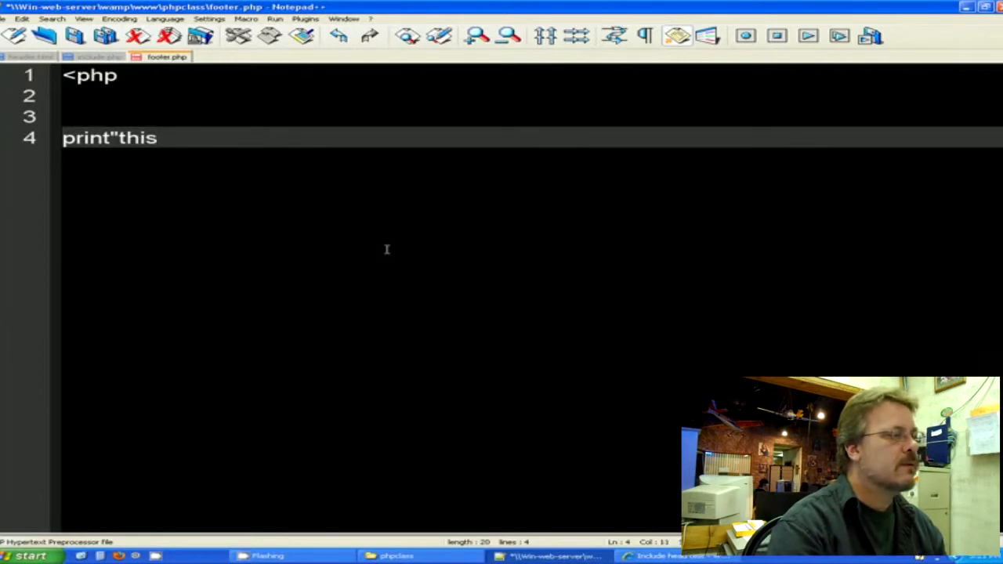
{"action": "type", "text": "is th"}
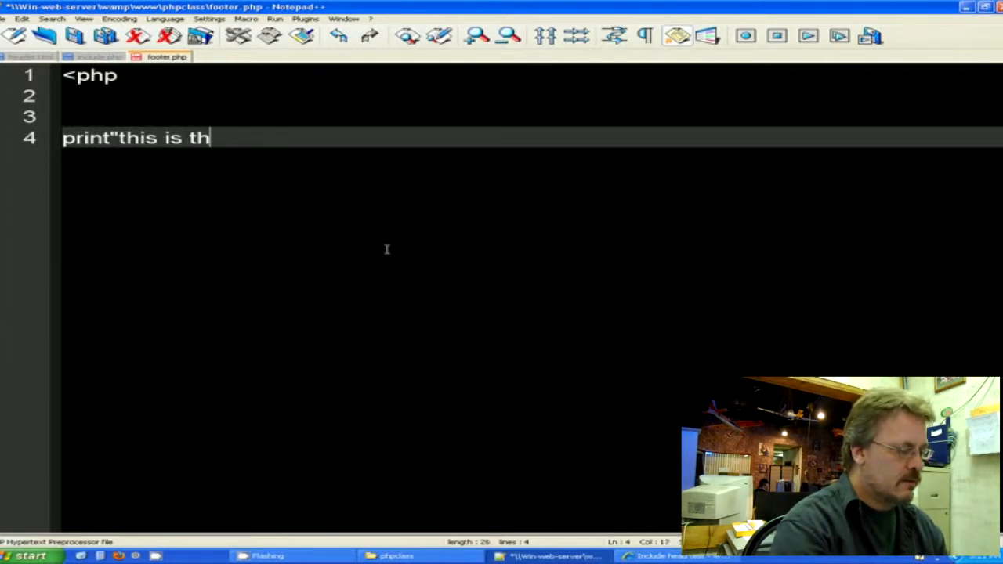
{"action": "type", "text": "e footer\";"}
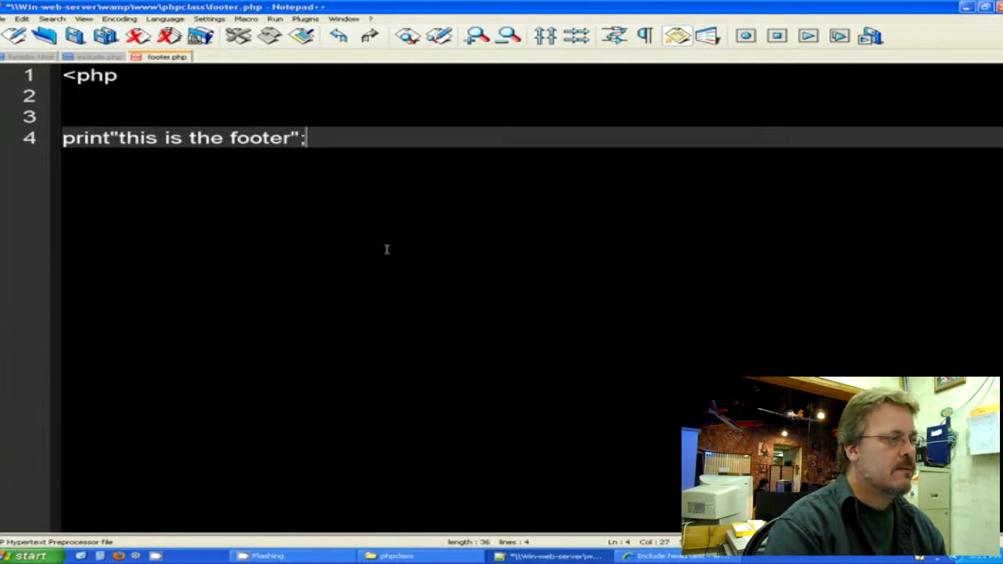
{"action": "key", "text": "enter"}
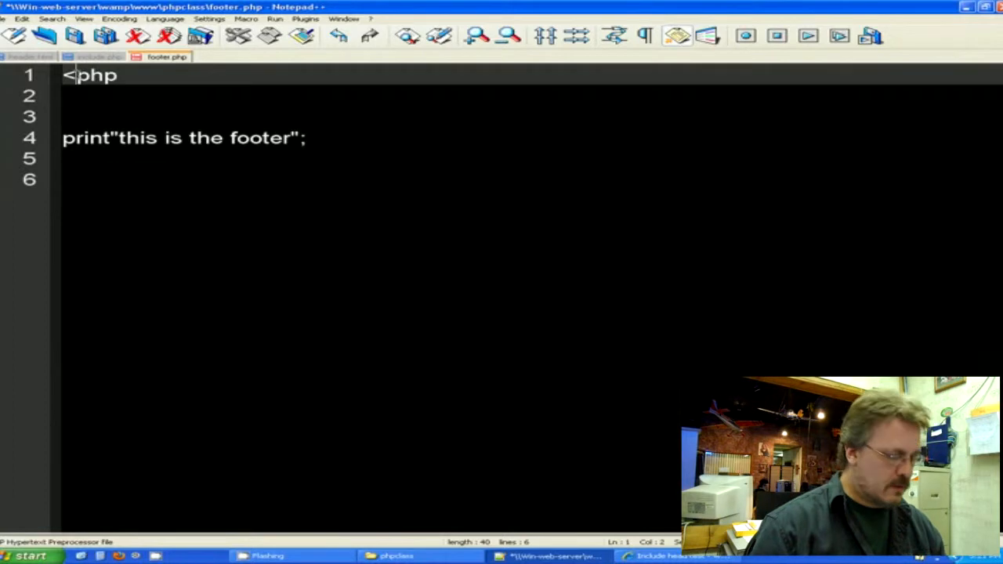
- Close the PHP block with ?> and save footer.php
{"action": "type", "text": "?"}
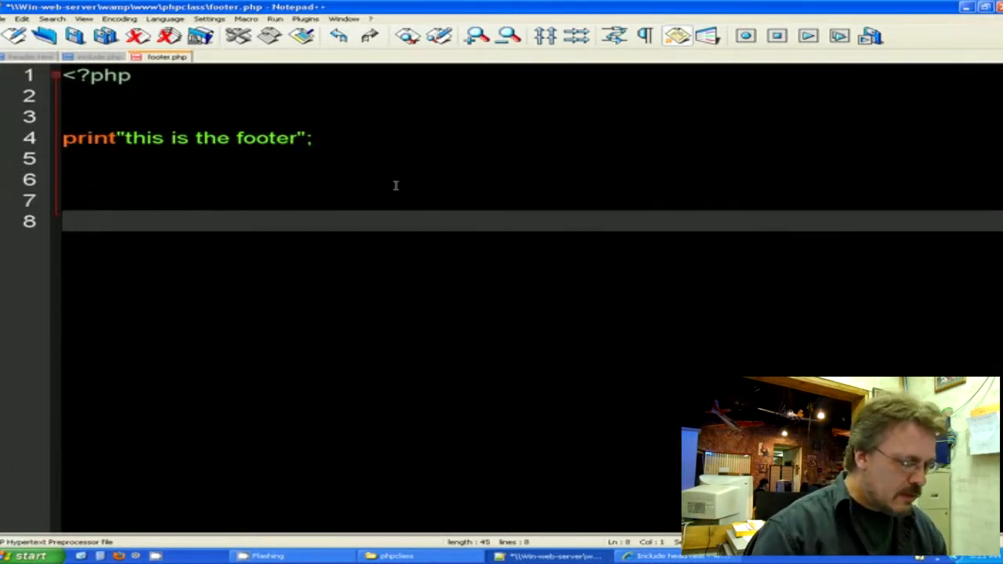
{"action": "type", "text": "?"}
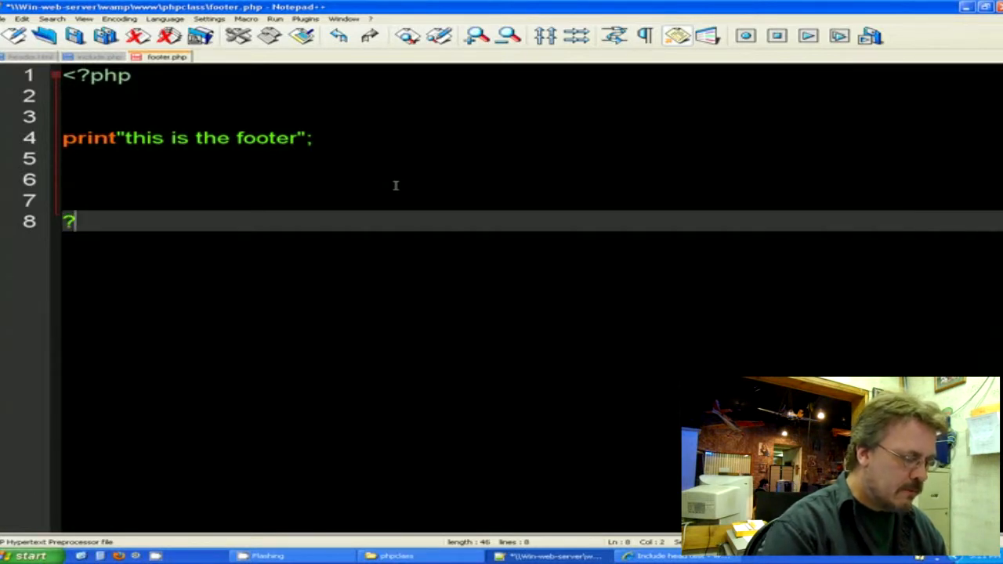
{"action": "type", "text": ">"}
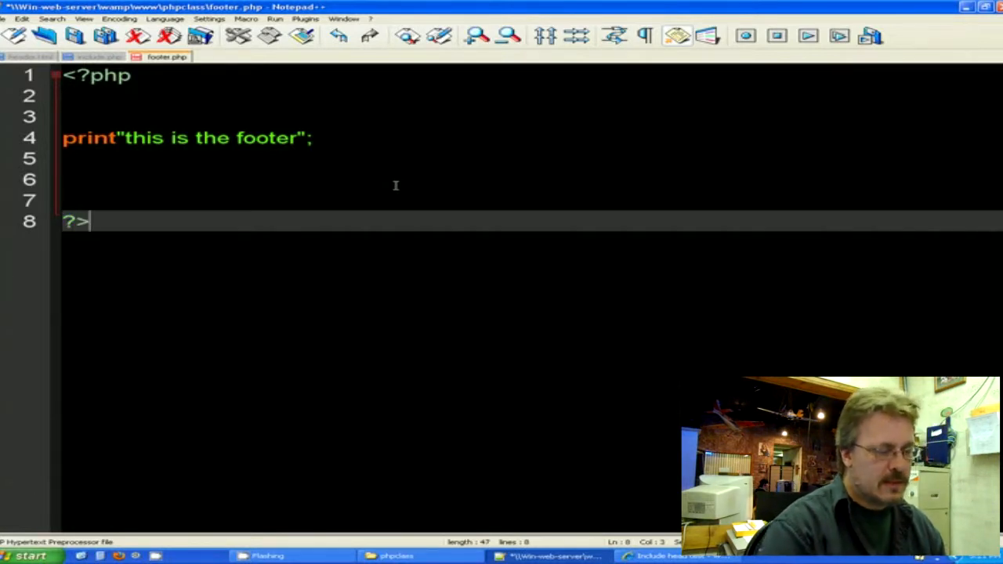
{"action": "key", "text": "Enter"}
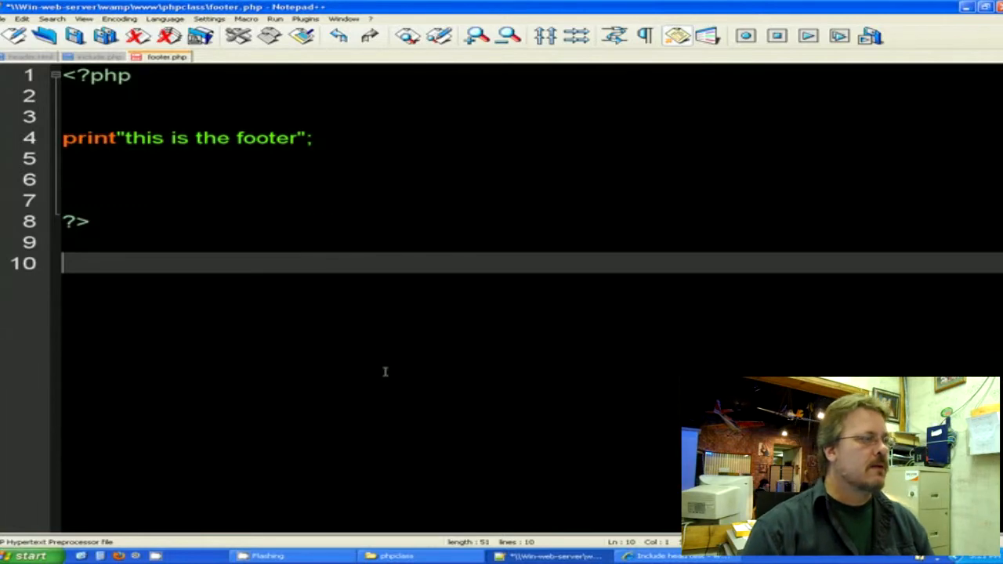
{"action": "left_click", "coordinate": [19, 19]}
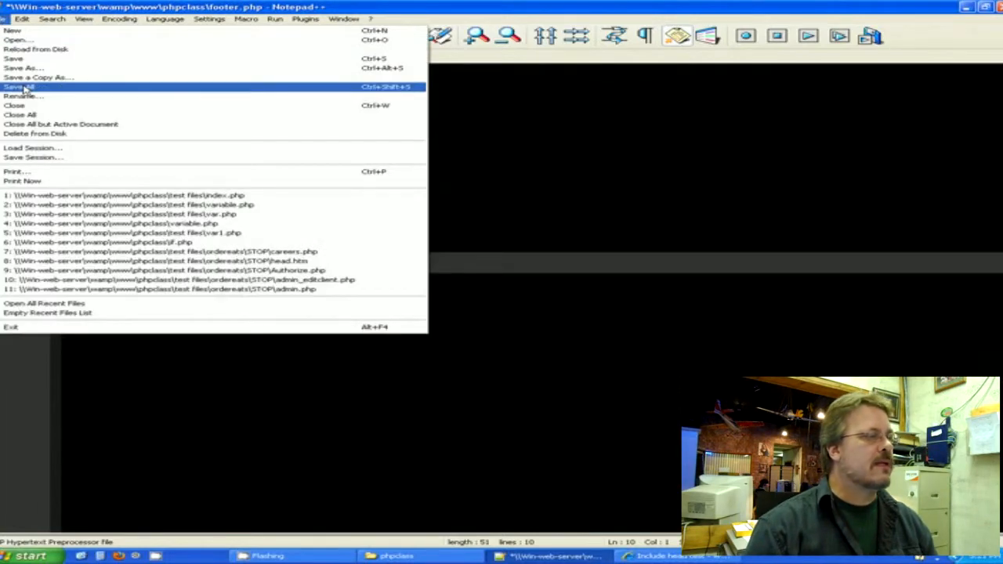
{"action": "left_click", "coordinate": [19, 87]}
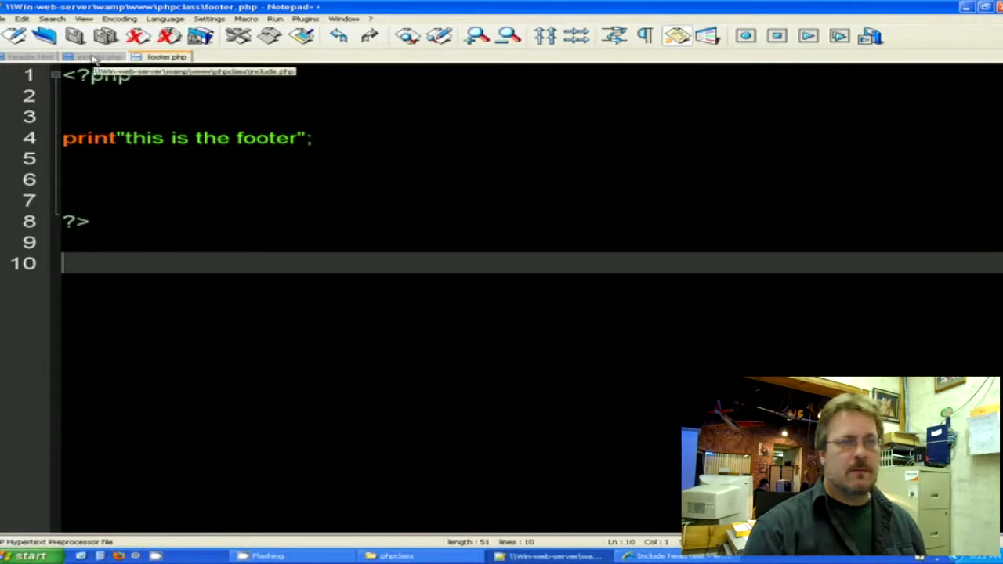
- In include.php, change the second include from header.html to footer.php and save
{"action": "left_click", "coordinate": [100, 56]}
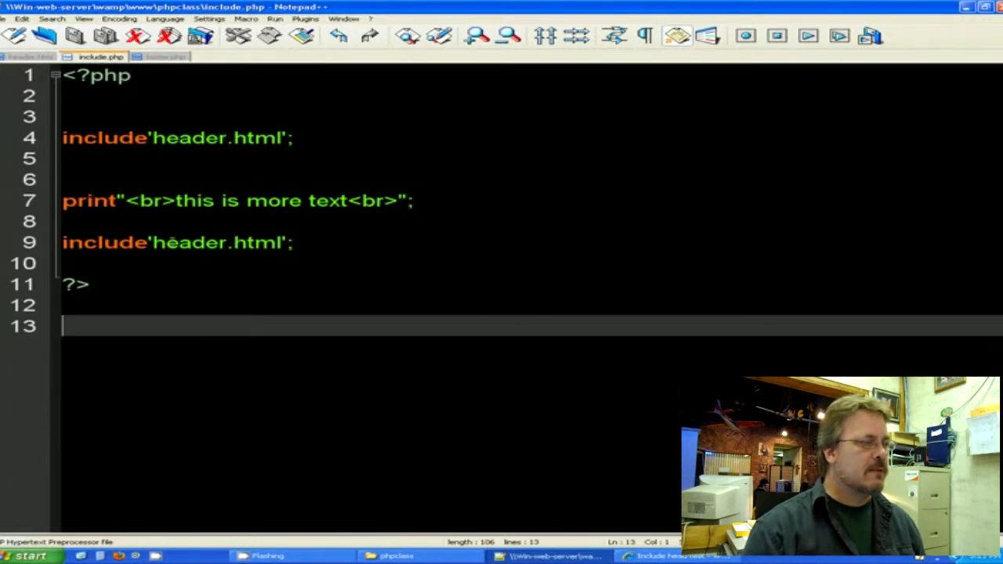
{"action": "double_click", "coordinate": [218, 242]}
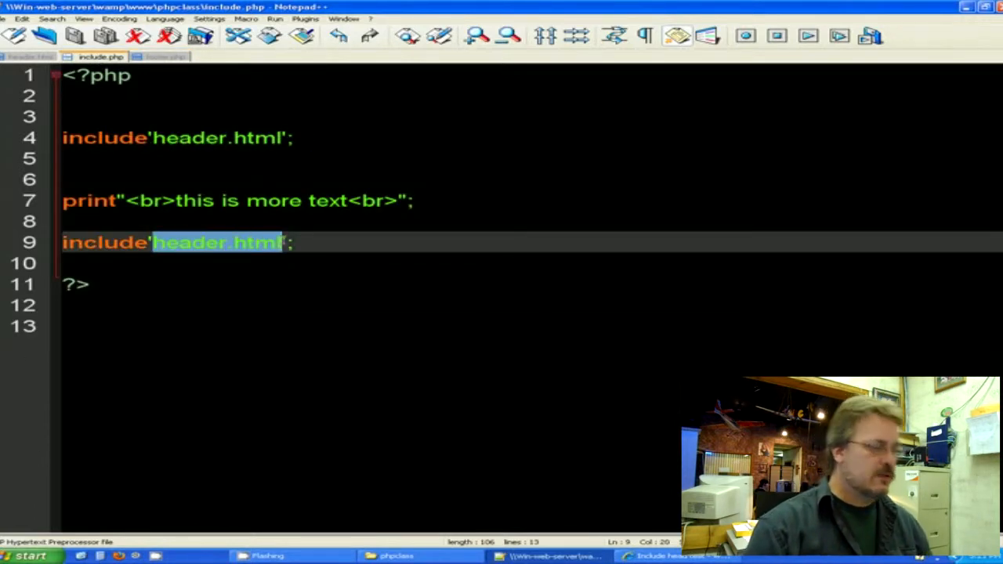
{"action": "type", "text": "footer"}
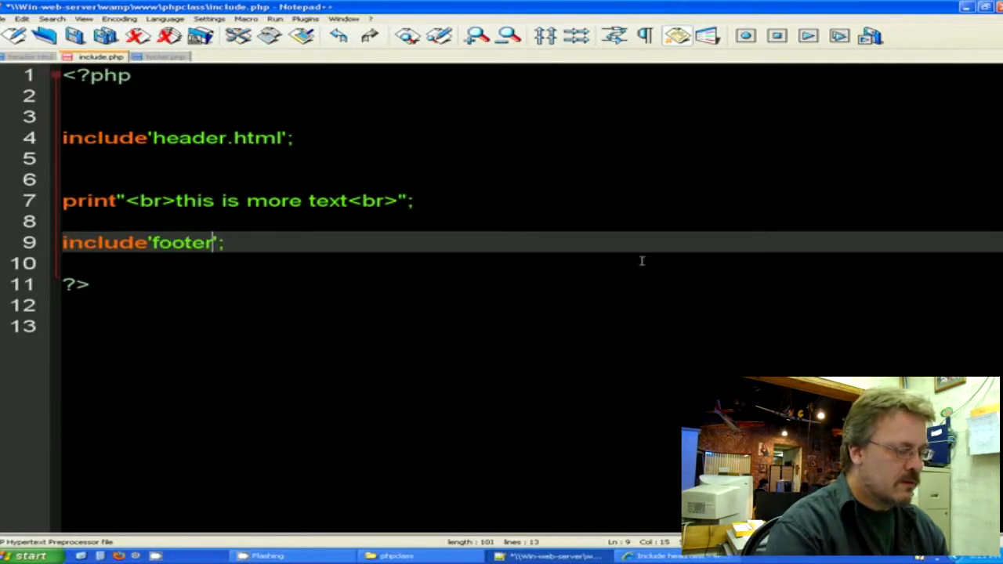
{"action": "type", "text": ".php"}
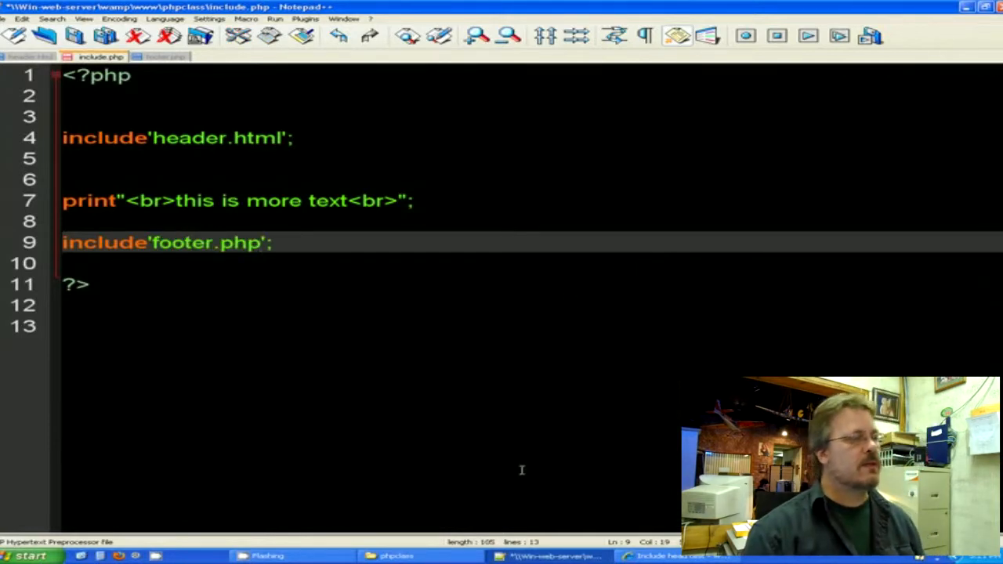
{"action": "left_click", "coordinate": [22, 18]}
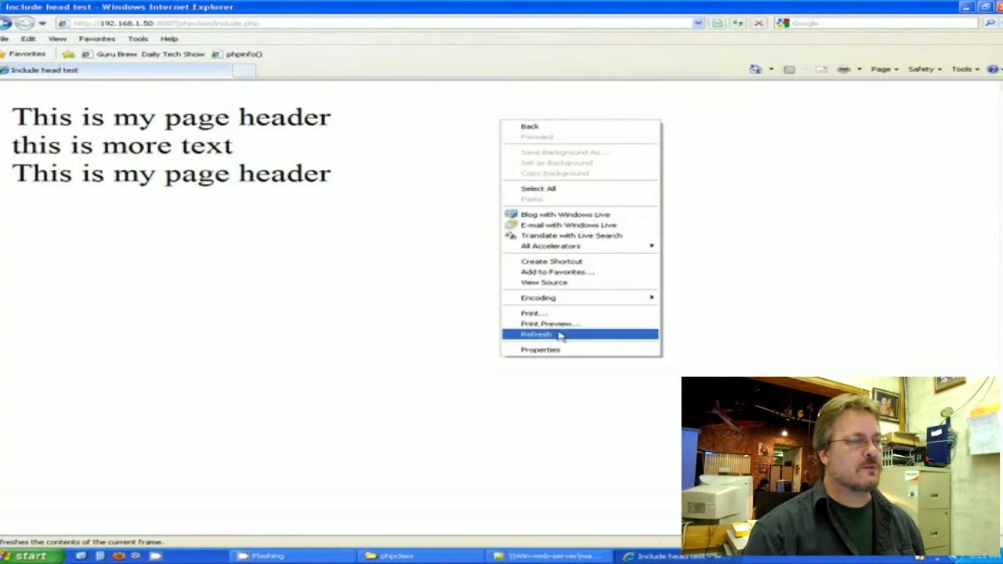
- Refresh the include page to show header, extra text and footer, then return to include.php in Notepad++
{"action": "left_click", "coordinate": [536, 334]}
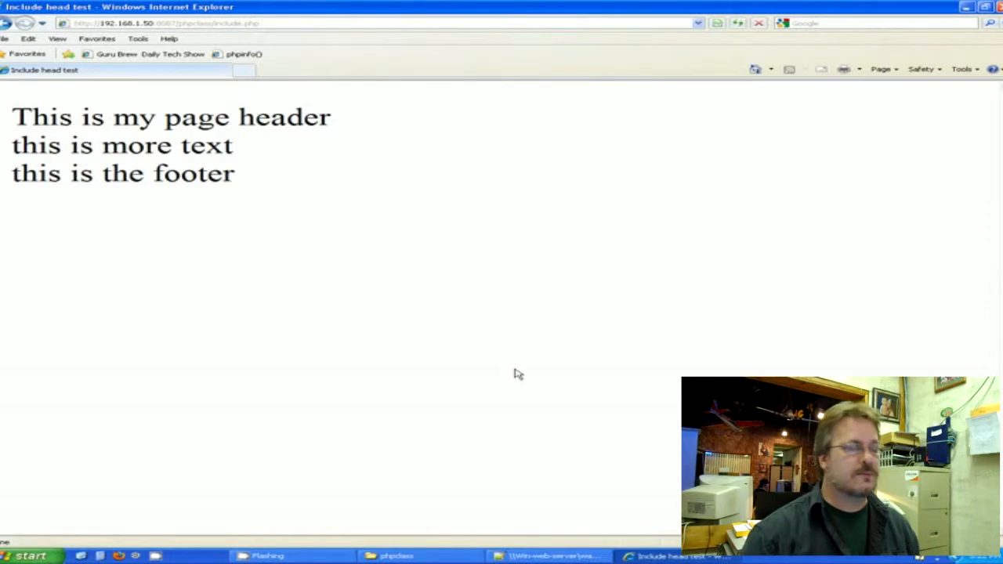
{"action": "mouse_move", "coordinate": [531, 534]}
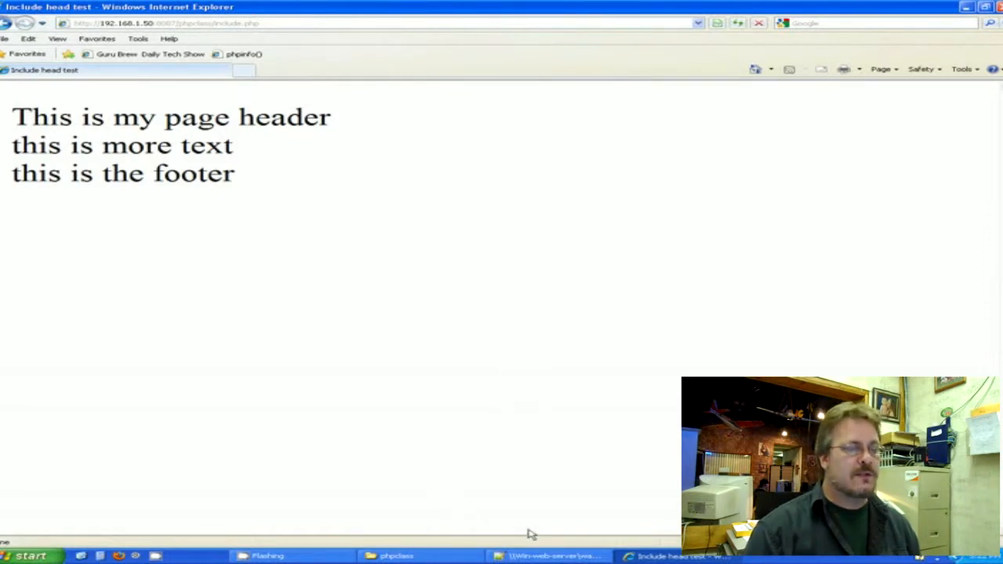
{"action": "mouse_move", "coordinate": [364, 433]}
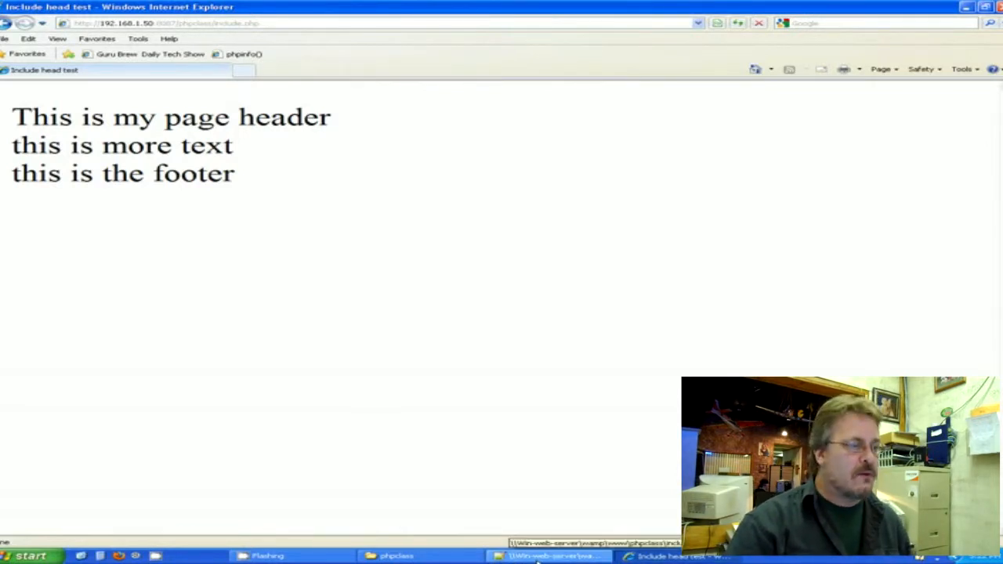
{"action": "left_click", "coordinate": [552, 555]}
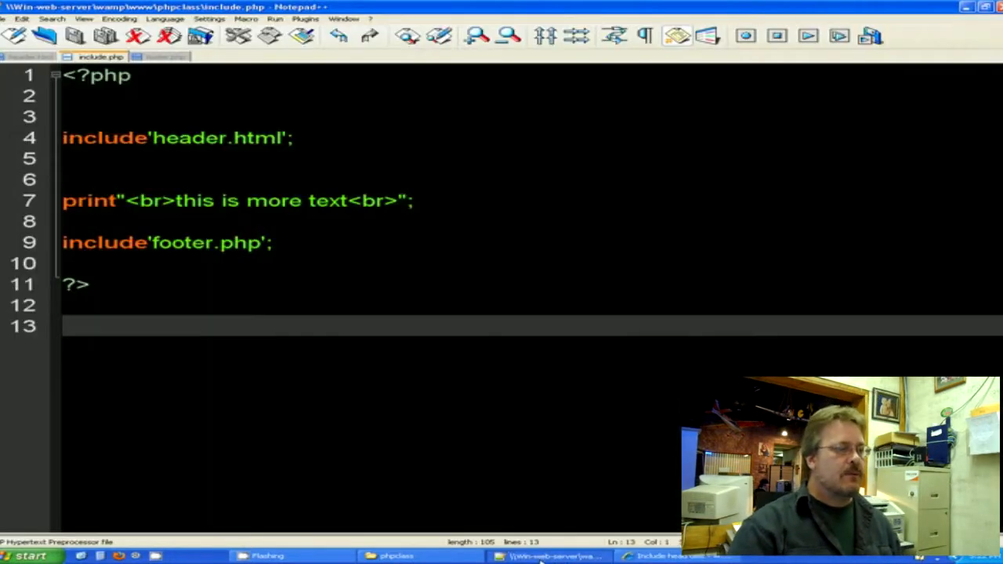
{"action": "left_click", "coordinate": [398, 555]}
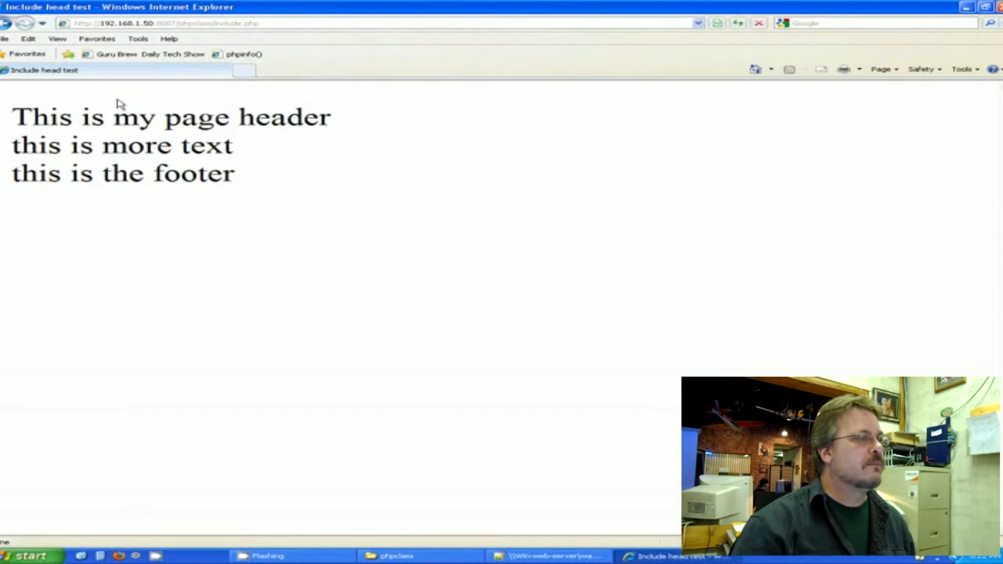
{"action": "mouse_move", "coordinate": [137, 86]}
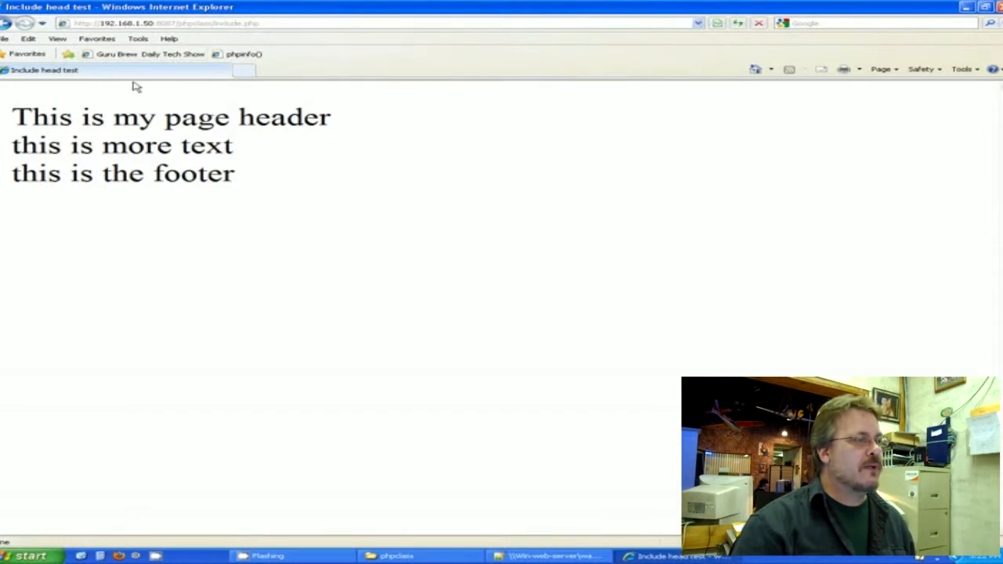
{"action": "left_click", "coordinate": [552, 555]}
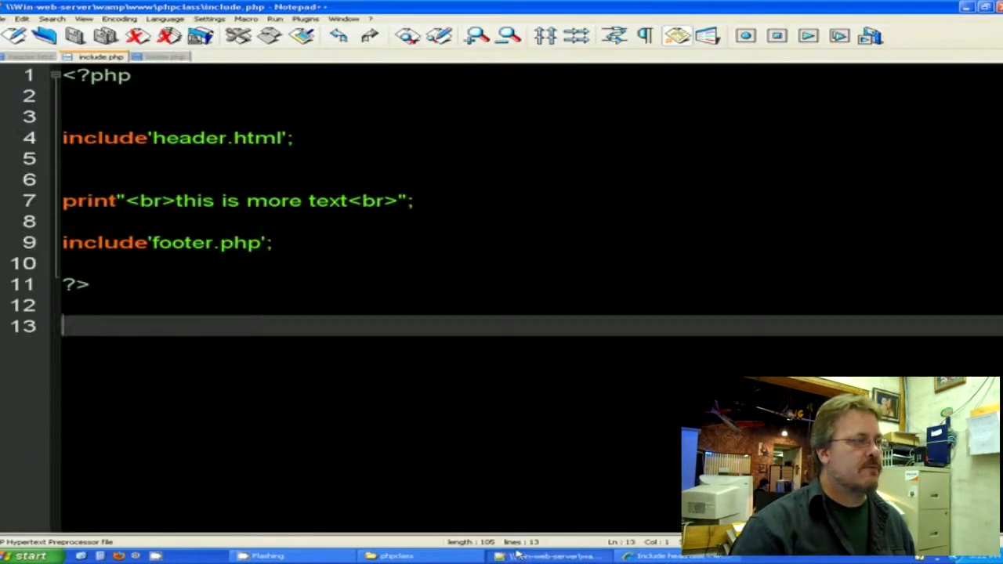
- In footer.php, add $var='This is our text'; above the footer print line
{"action": "left_click", "coordinate": [166, 57]}
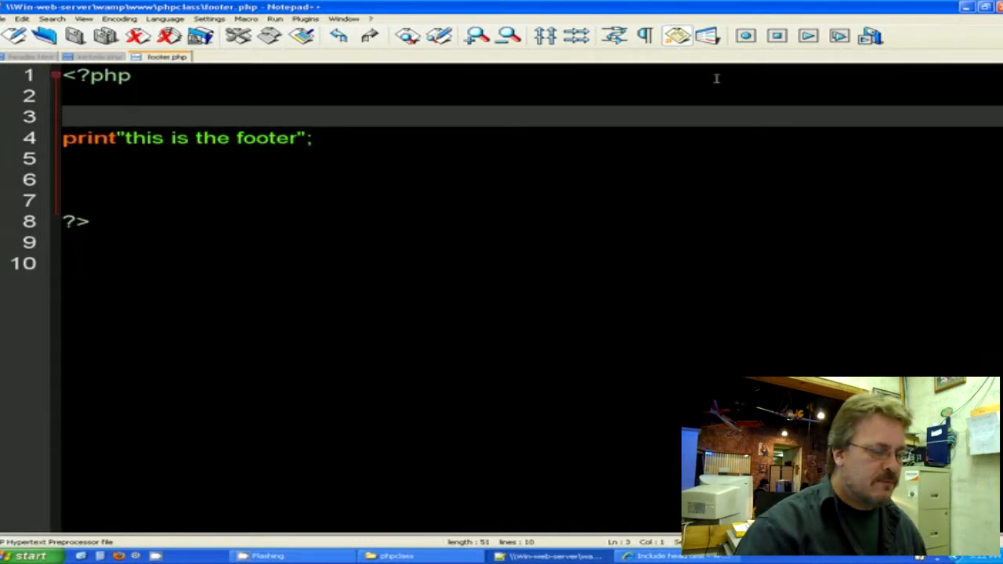
{"action": "key", "text": "Enter"}
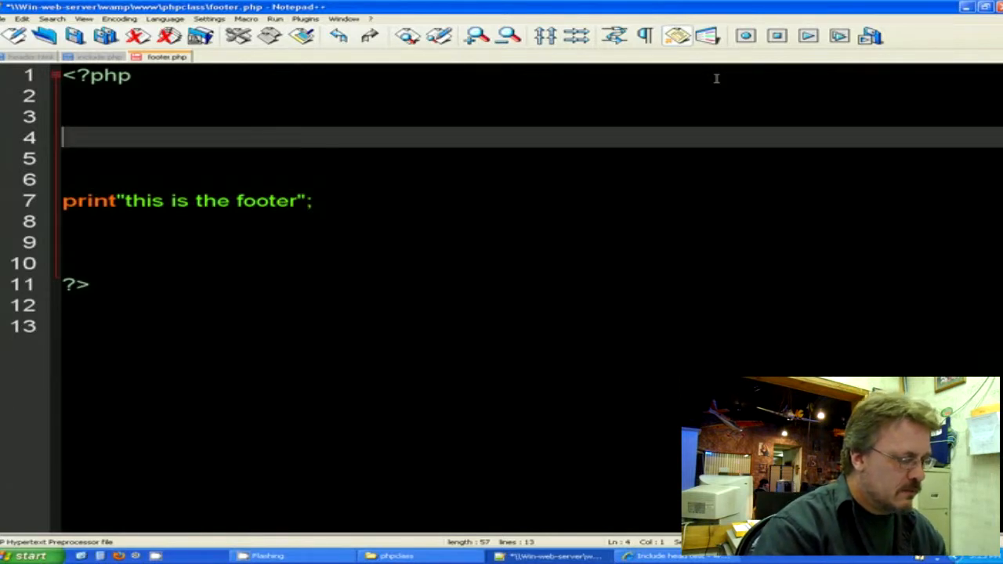
{"action": "type", "text": "$var"}
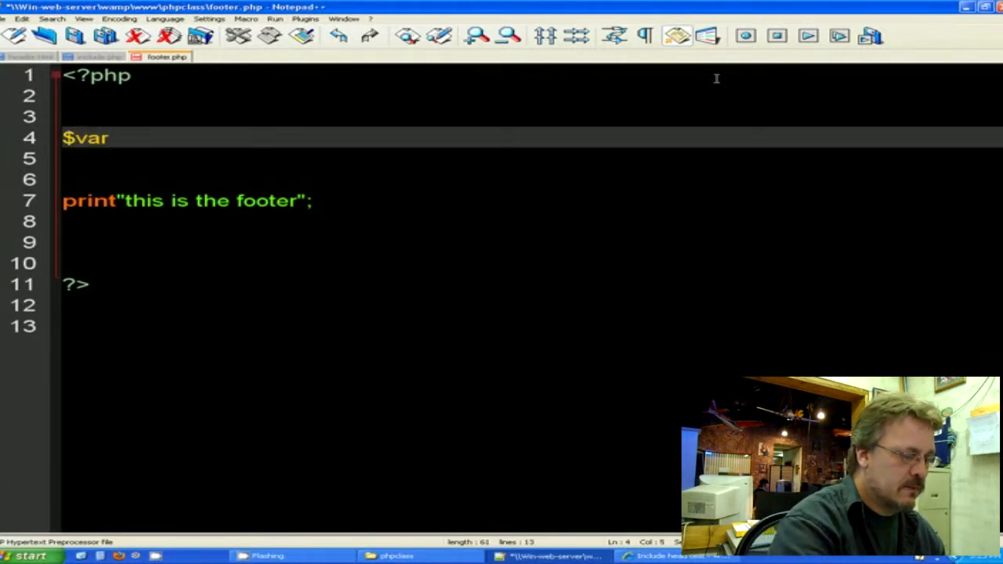
{"action": "type", "text": "=\""}
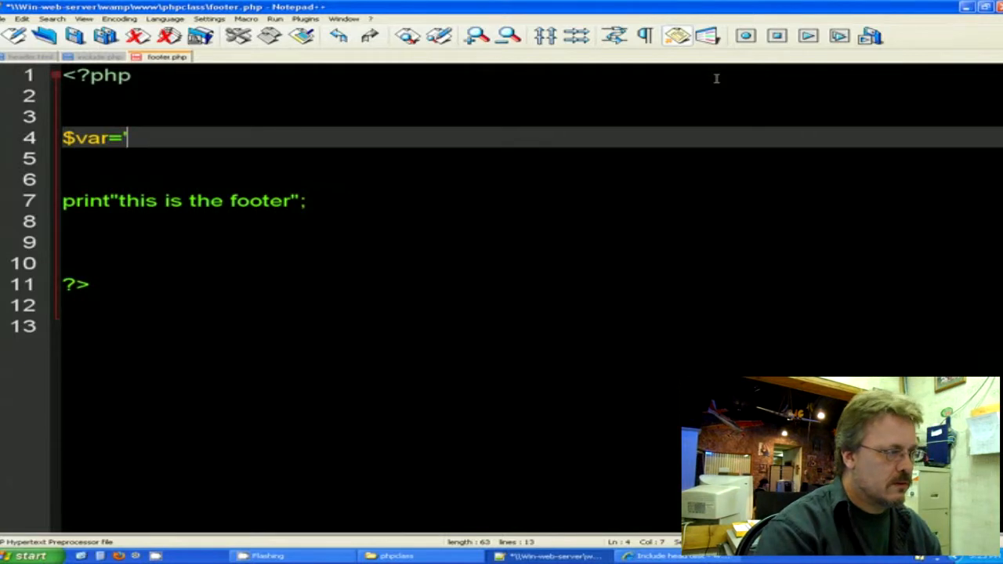
{"action": "type", "text": "'Thi"}
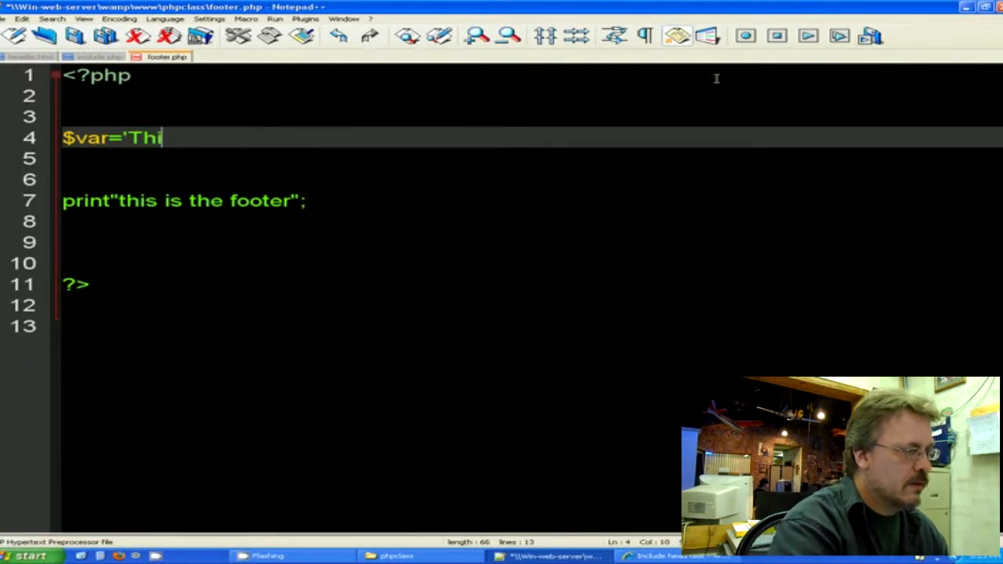
{"action": "type", "text": "s is"}
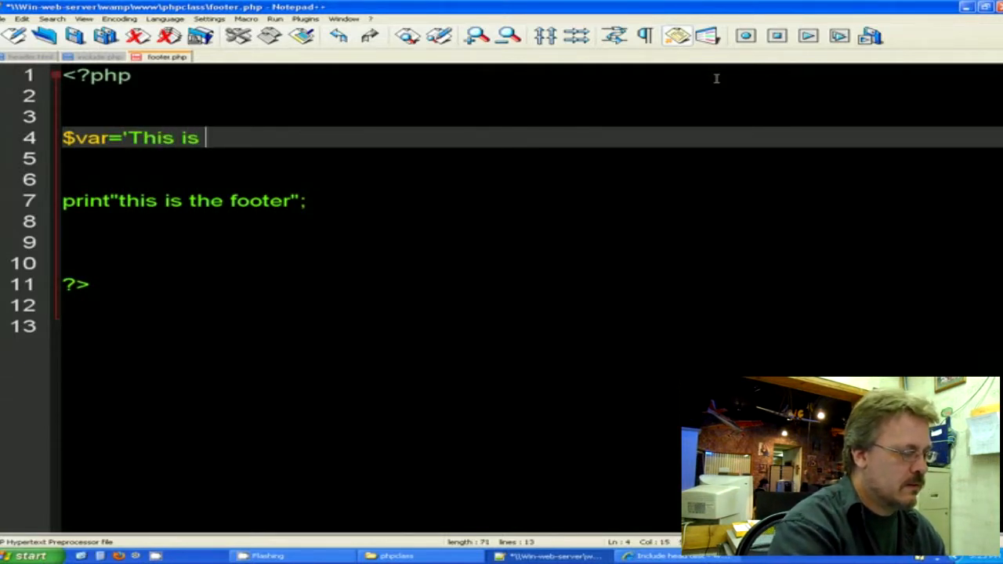
{"action": "type", "text": "our"}
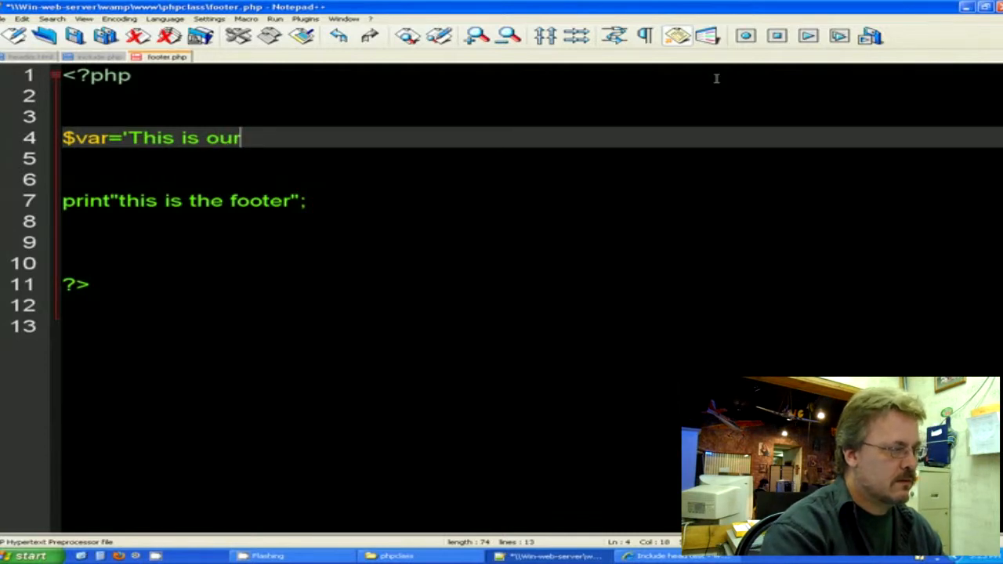
{"action": "type", "text": "text\";"}
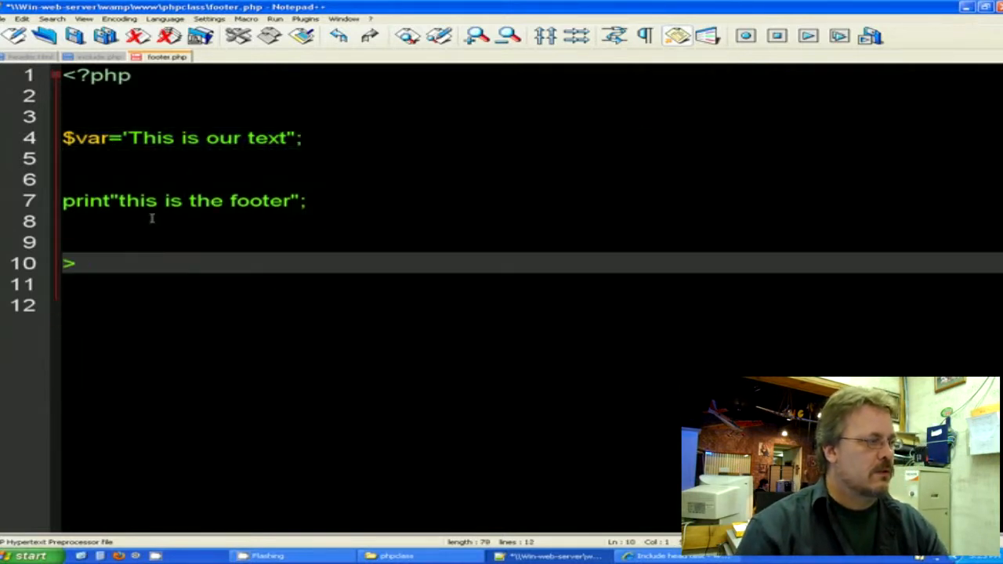
- Save the change to footer.php
{"action": "left_click", "coordinate": [22, 18]}
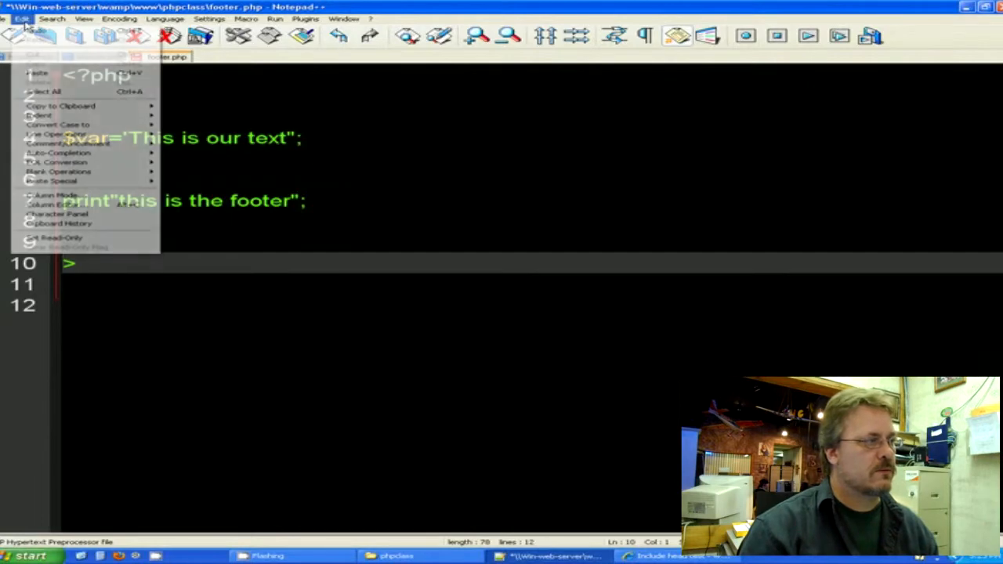
{"action": "left_click", "coordinate": [19, 18]}
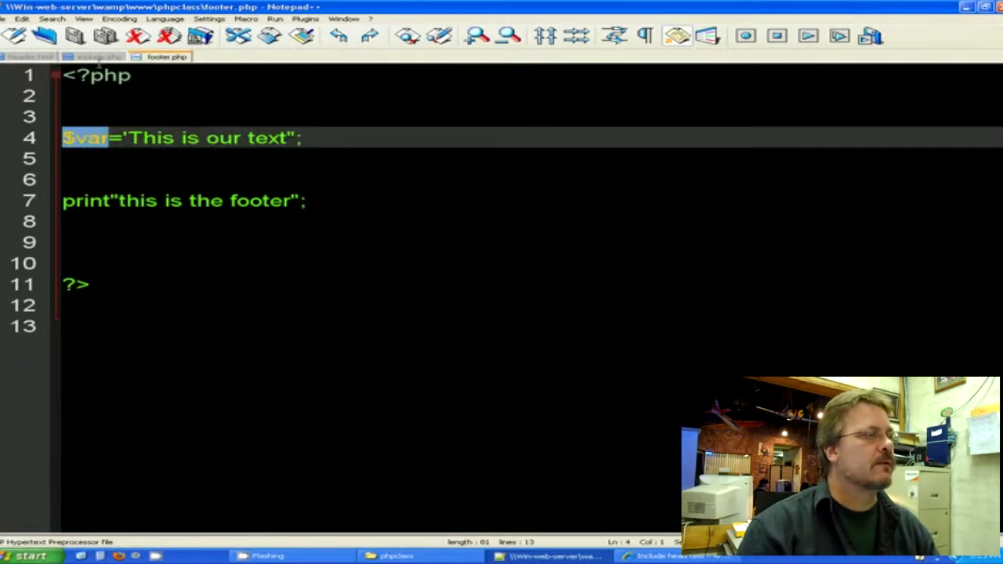
- In include.php, add print $var; below the footer.php include
{"action": "left_click", "coordinate": [100, 56]}
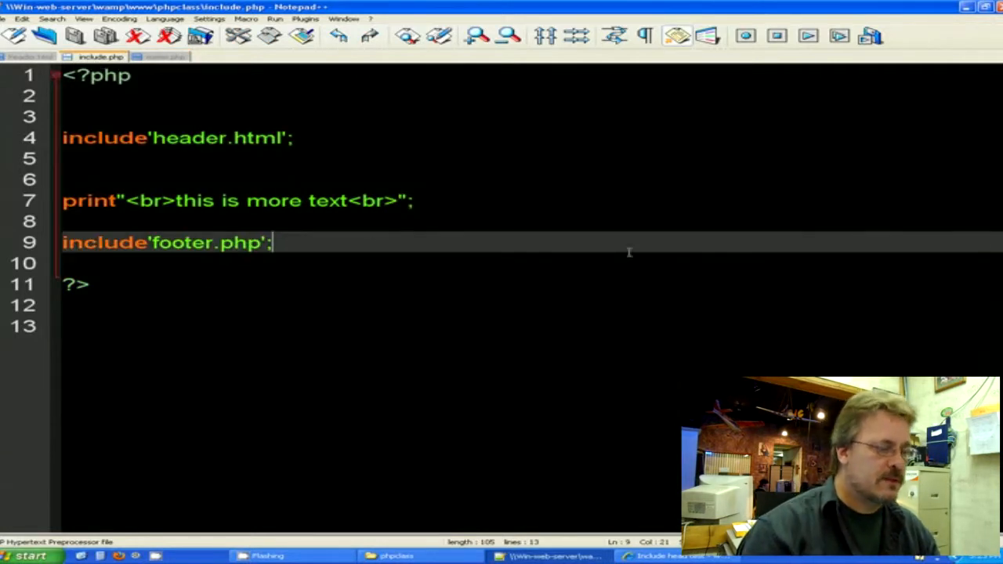
{"action": "type", "text": "pr"}
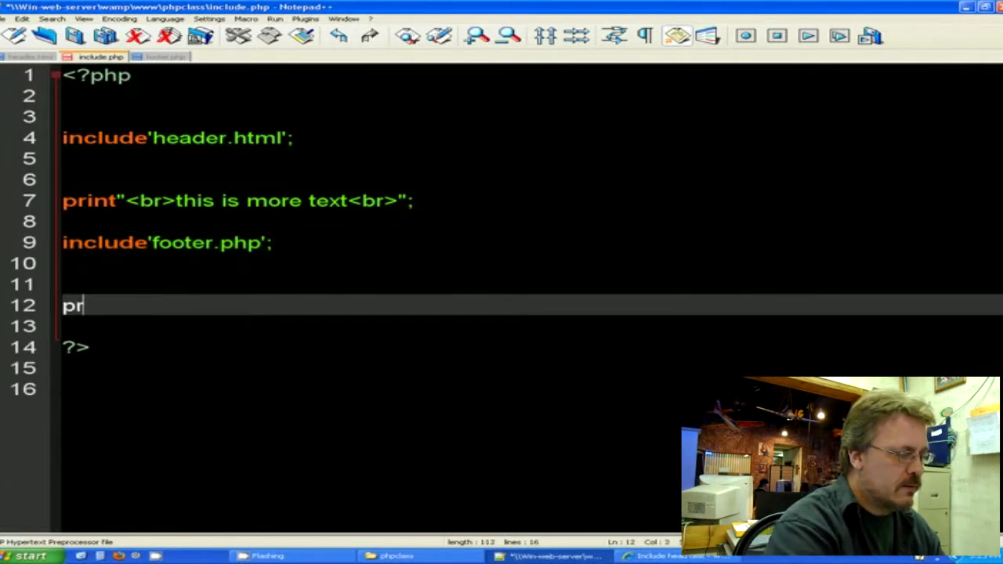
{"action": "type", "text": "in"}
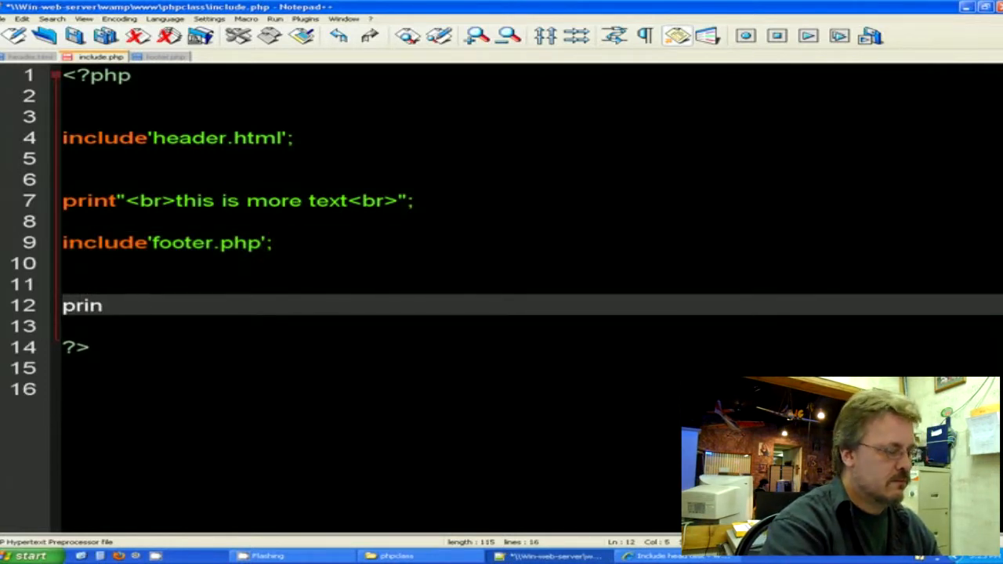
{"action": "type", "text": "t $var;"}
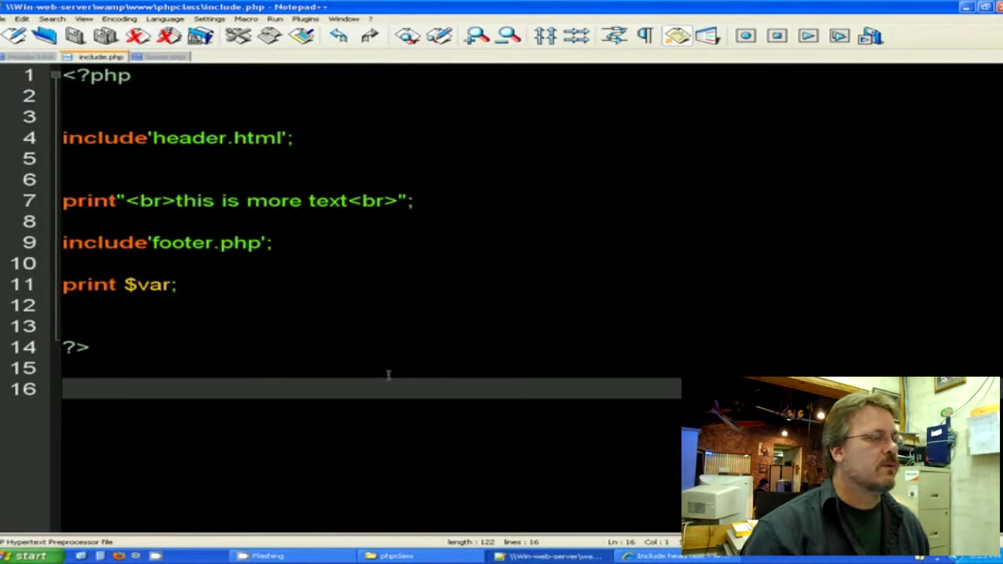
- Add print"<br>"; on line 10 before the $var print and save include.php
{"action": "left_click", "coordinate": [345, 201]}
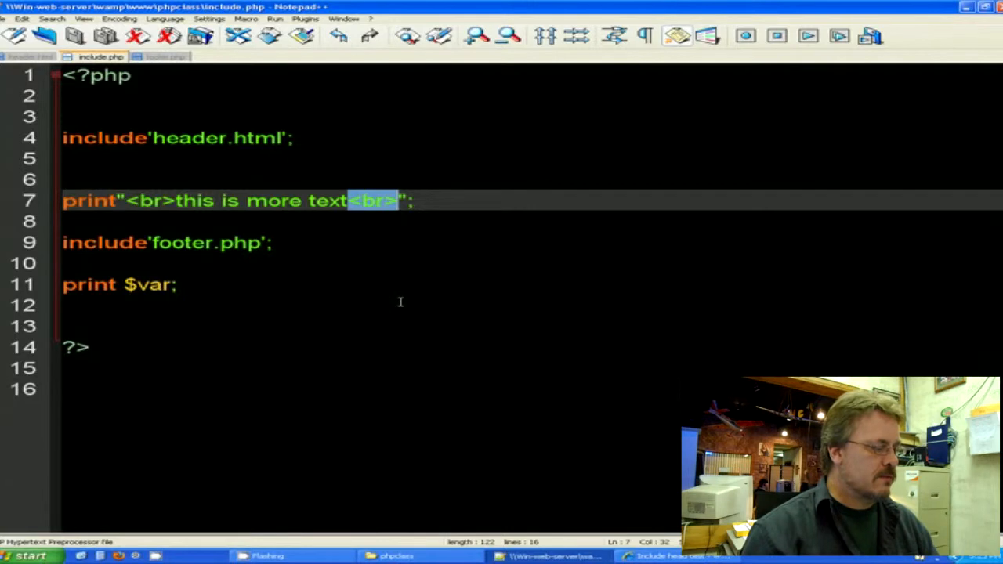
{"action": "left_click", "coordinate": [191, 264]}
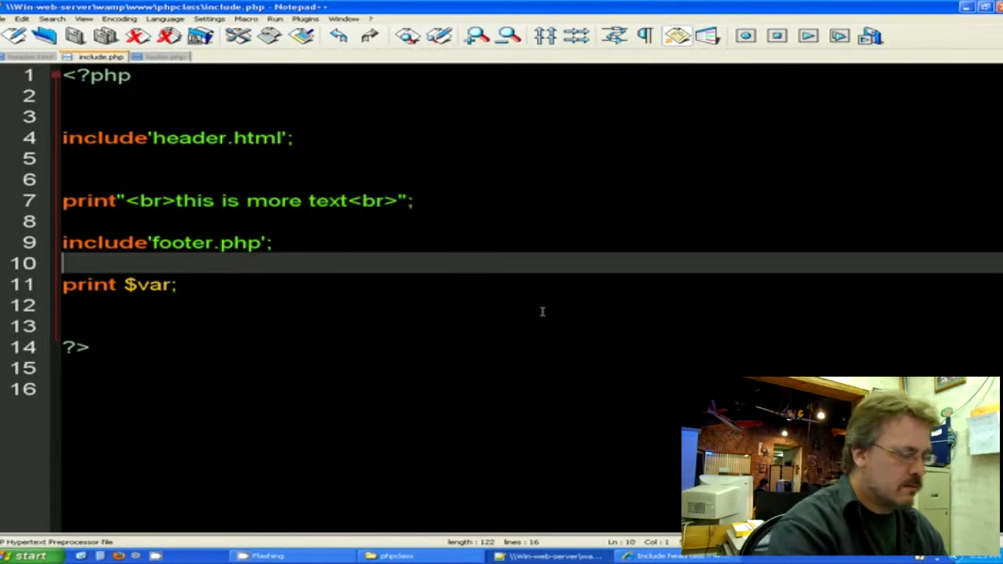
{"action": "type", "text": "print"}
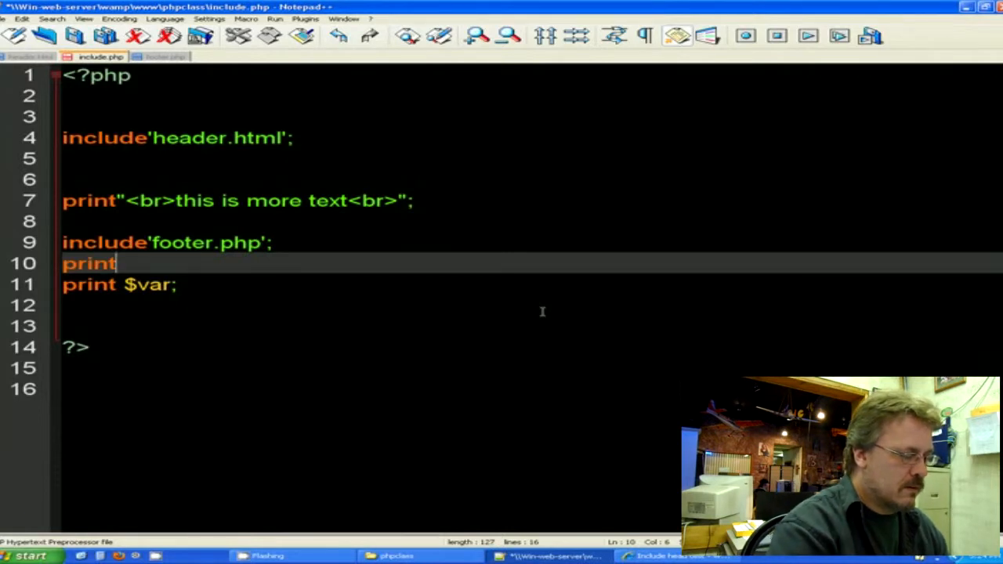
{"action": "type", "text": "\"<"}
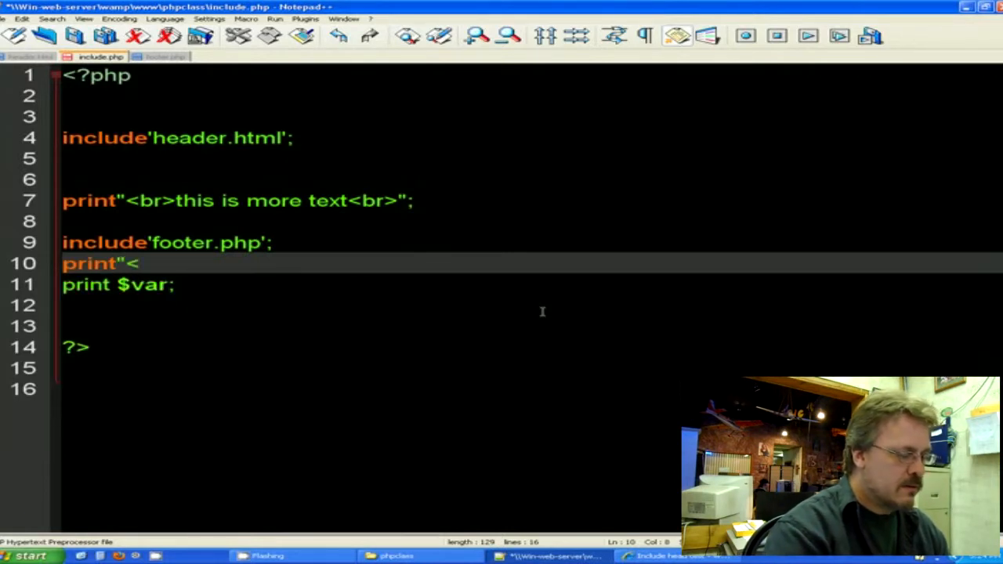
{"action": "type", "text": "br>"}
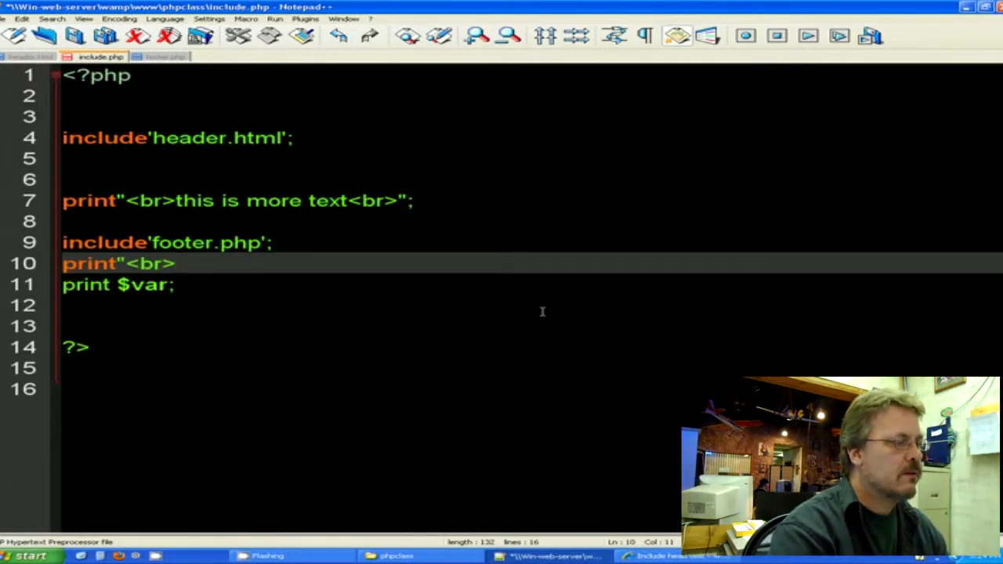
{"action": "type", "text": "\";"}
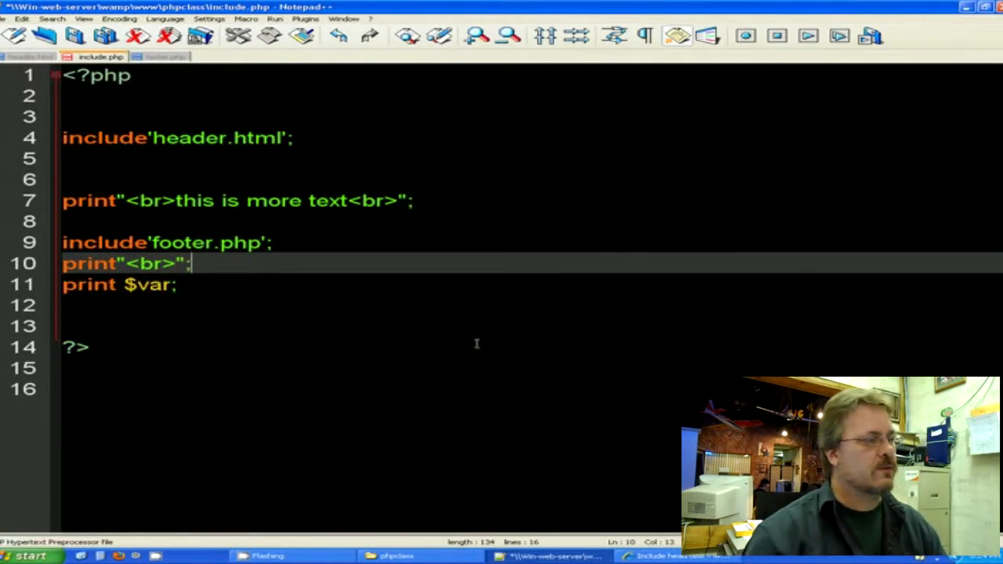
{"action": "left_click", "coordinate": [20, 19]}
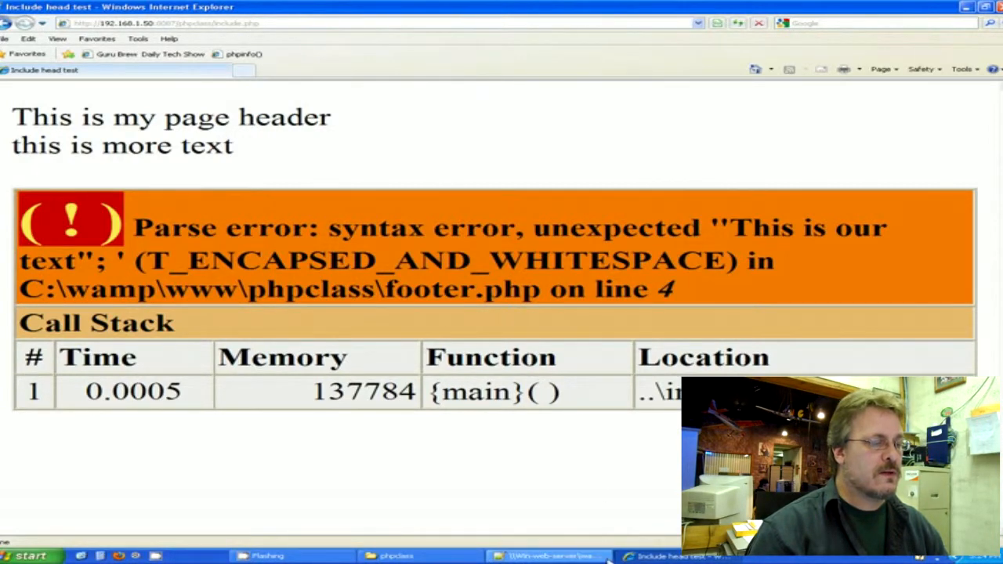
- Fix the closing quote on footer.php line 4 so it reads $var='This is our text'; and return to the browser
{"action": "left_click", "coordinate": [549, 555]}
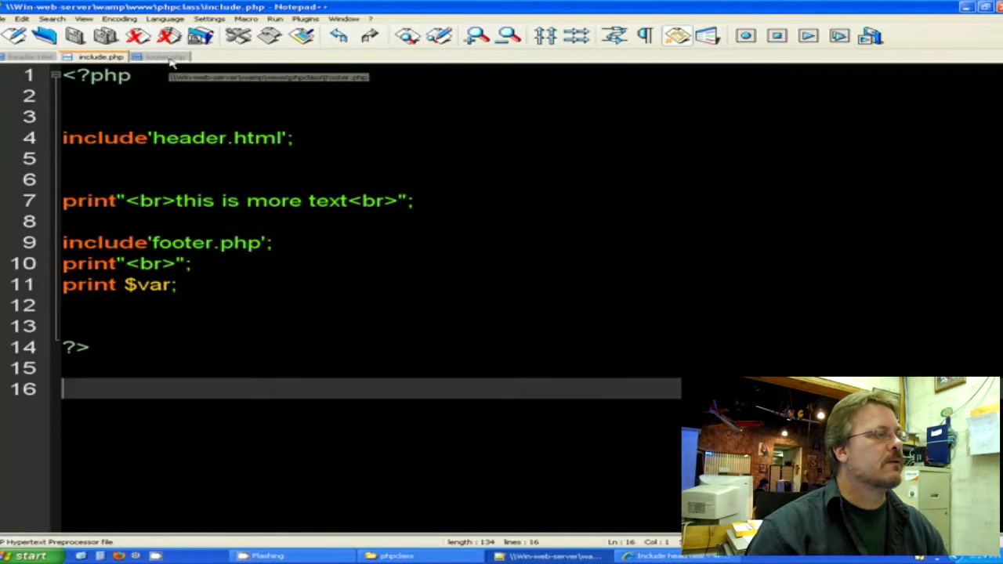
{"action": "left_click", "coordinate": [160, 56]}
{"action": "type", "text": "$var='This is our text';"}
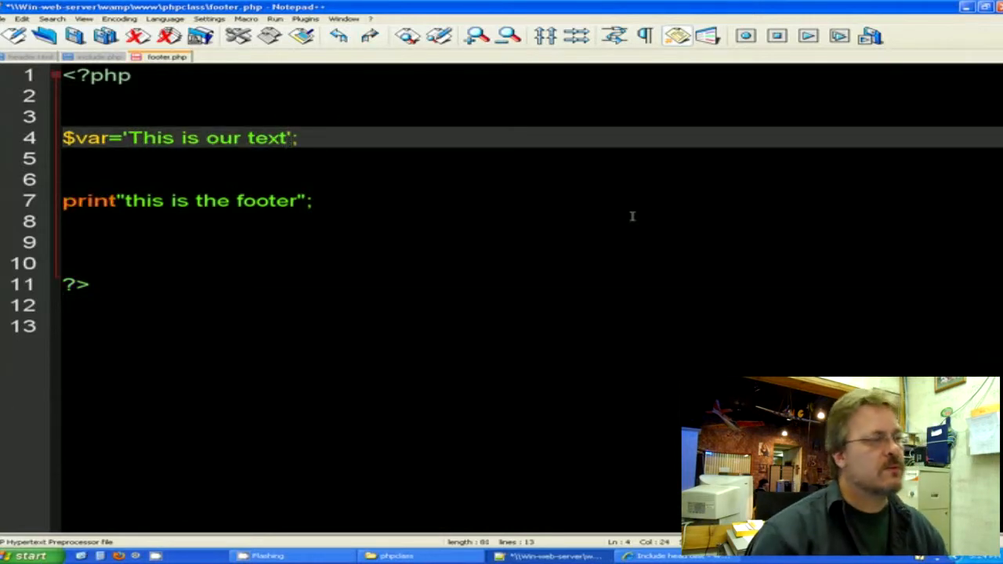
{"action": "left_click", "coordinate": [9, 19]}
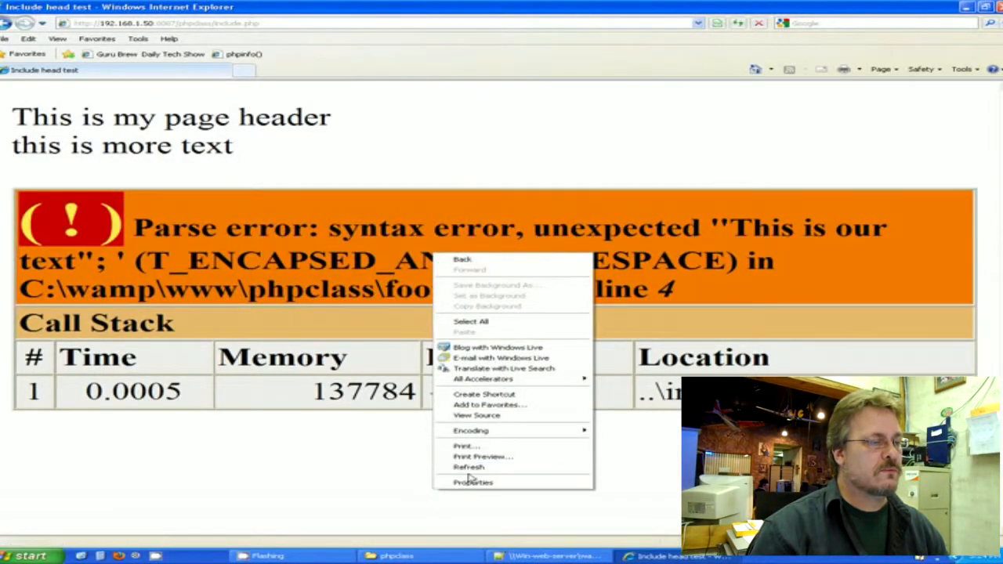
- Refresh the page to show header, more text, footer and This is our text, then return to Notepad++
{"action": "left_click", "coordinate": [469, 468]}
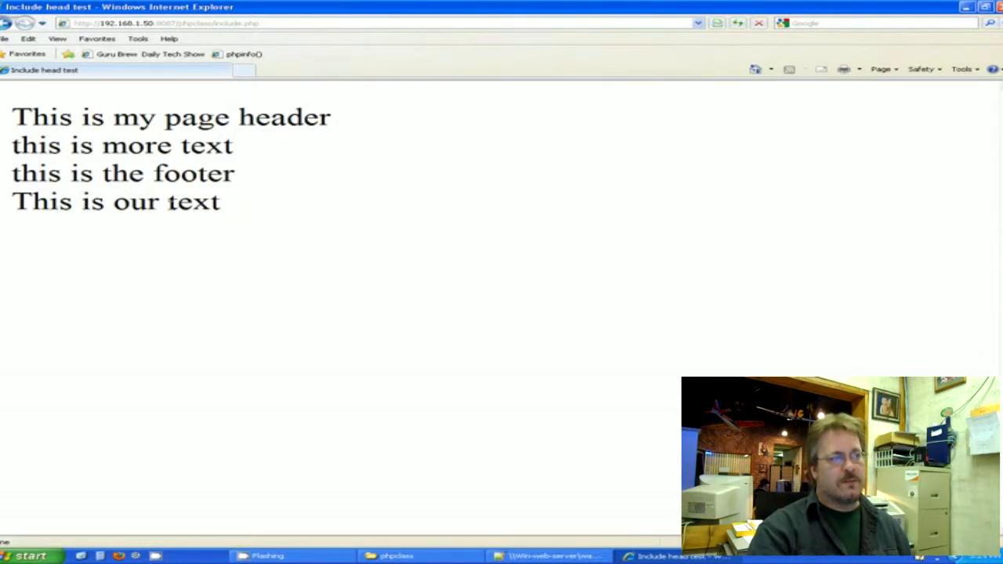
{"action": "mouse_move", "coordinate": [262, 213]}
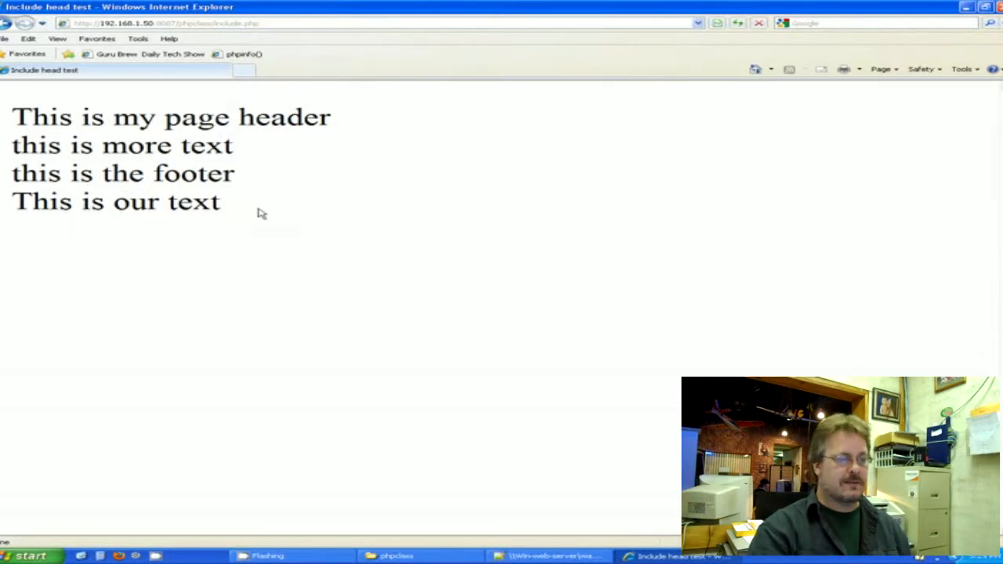
{"action": "left_click", "coordinate": [548, 555]}
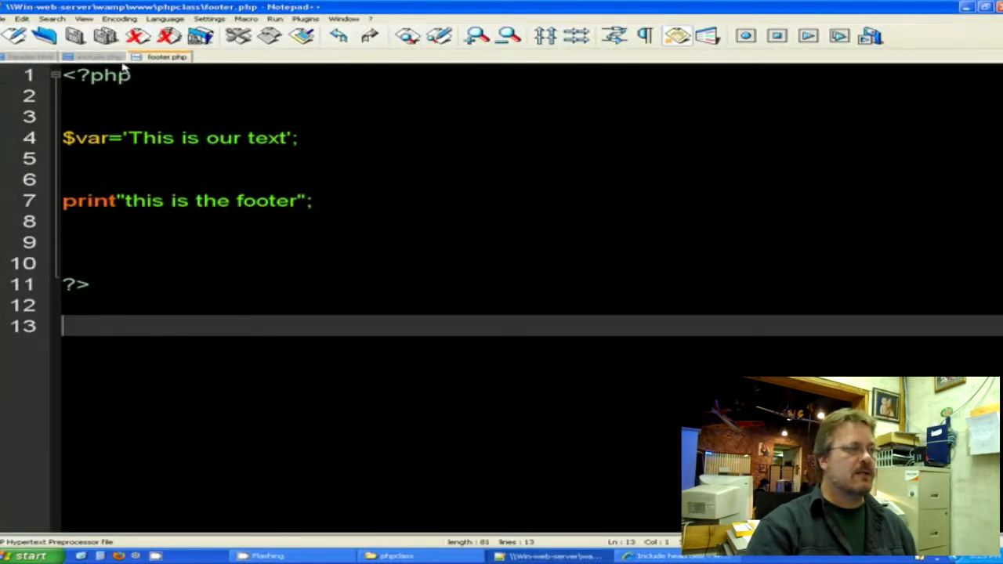
- View include.php and highlight the print $var; statement on line 11
{"action": "left_click", "coordinate": [94, 57]}
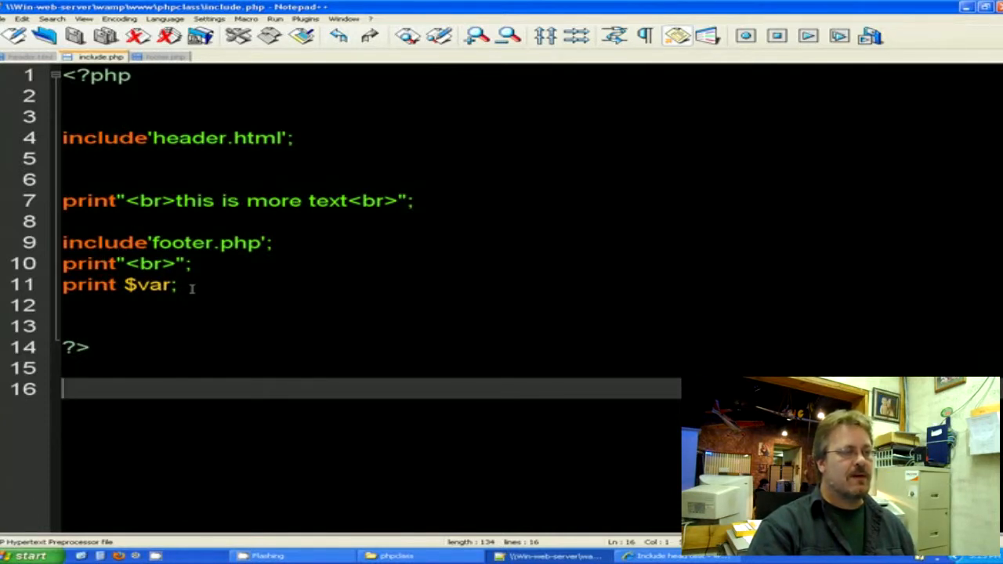
{"action": "triple_click", "coordinate": [118, 285]}
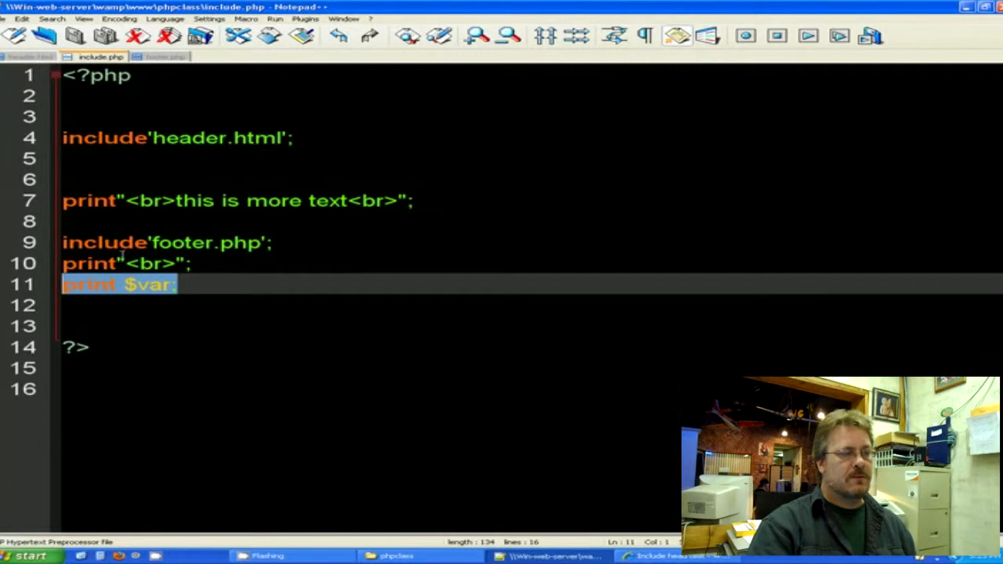
{"action": "left_click", "coordinate": [81, 179]}
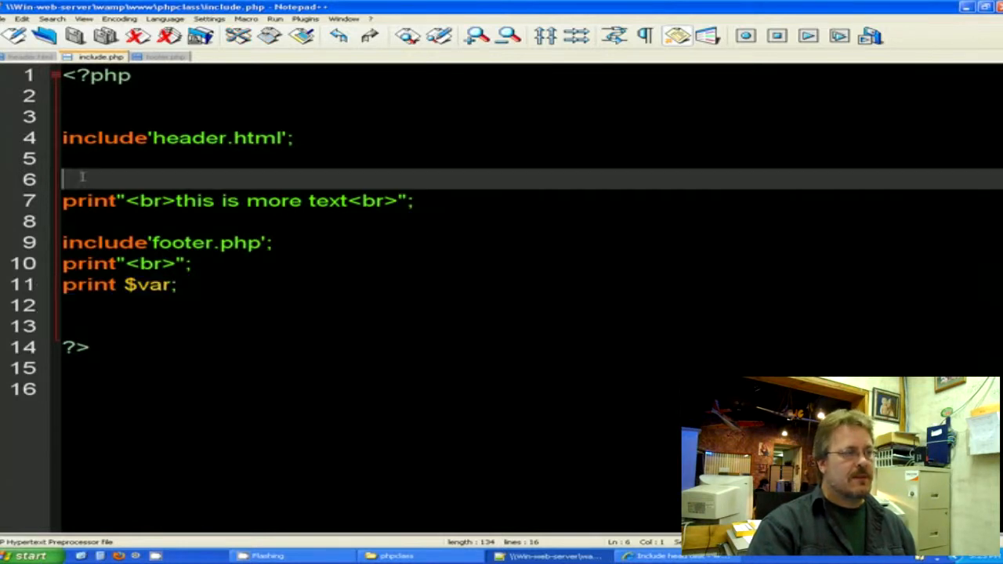